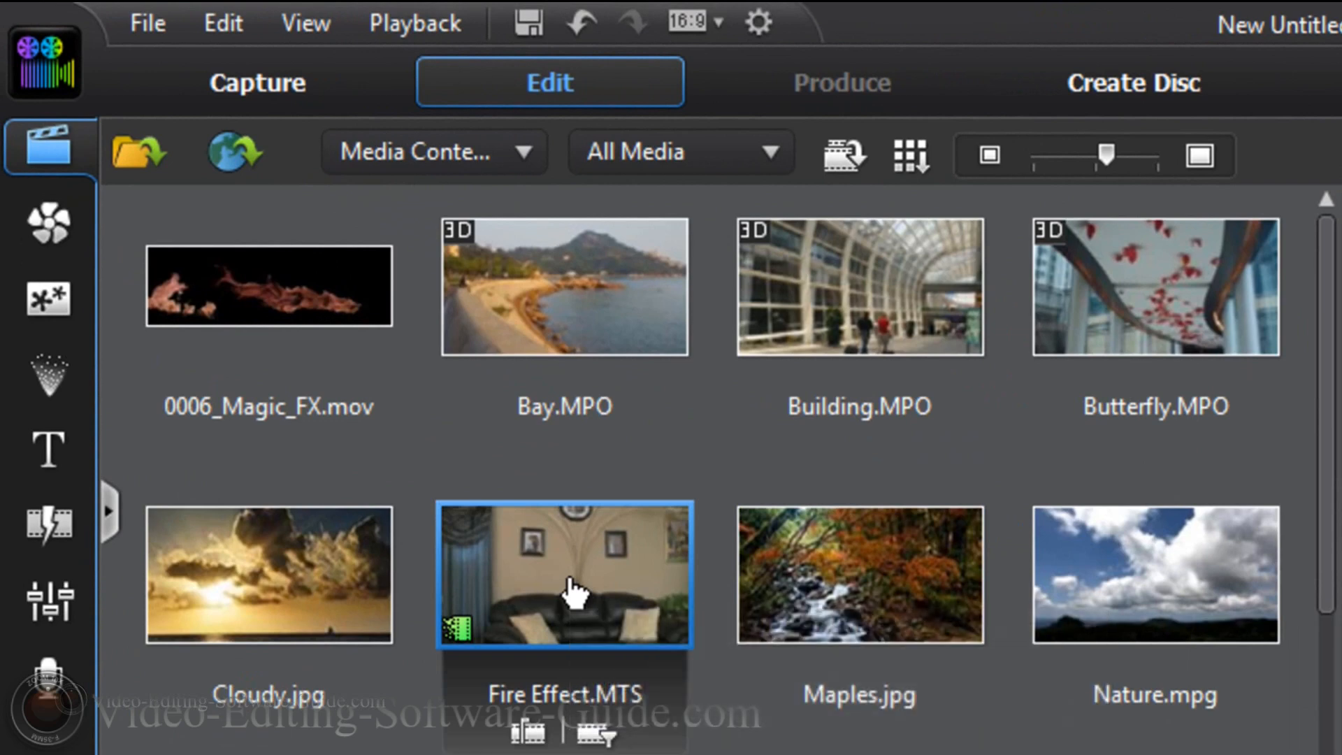
{"action": "mouse_move", "coordinate": [571, 591]}
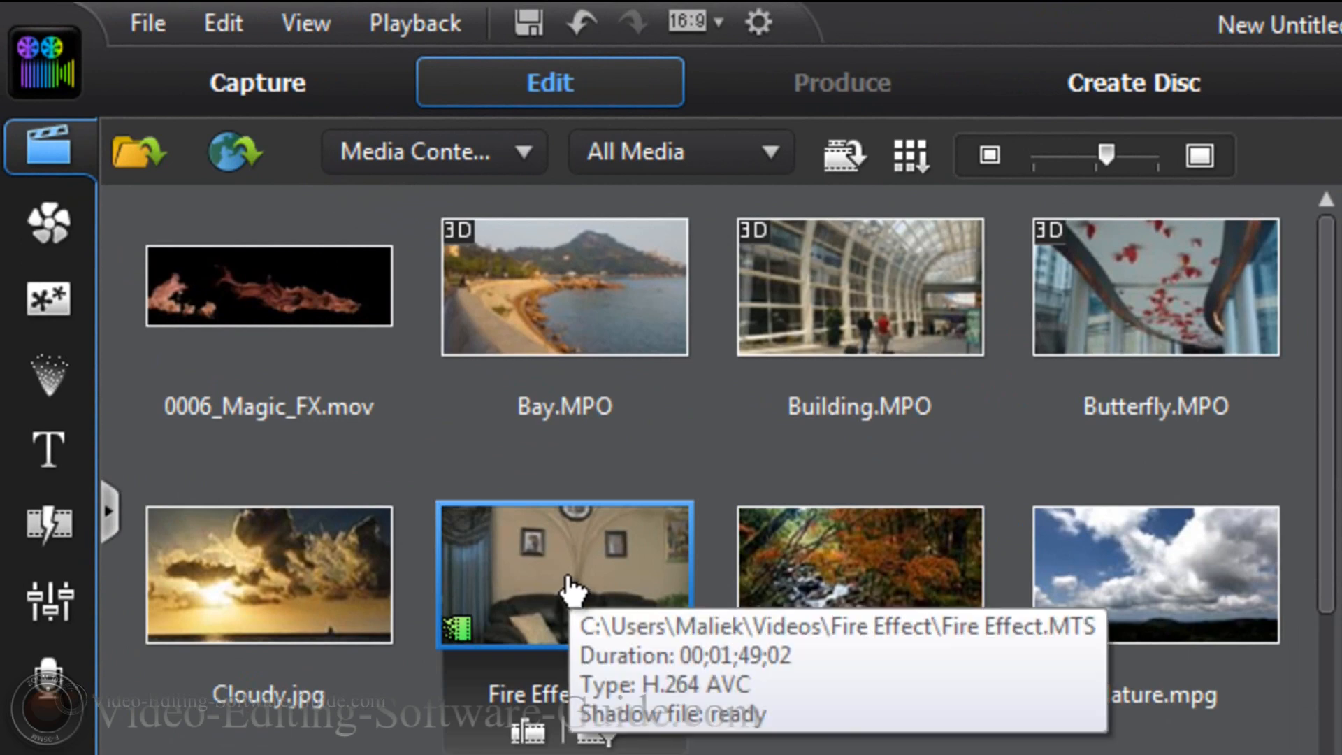
Insert Fire Effect.MTS on the first video track and scrub to about 49 seconds
{"action": "right_click", "coordinate": [564, 574]}
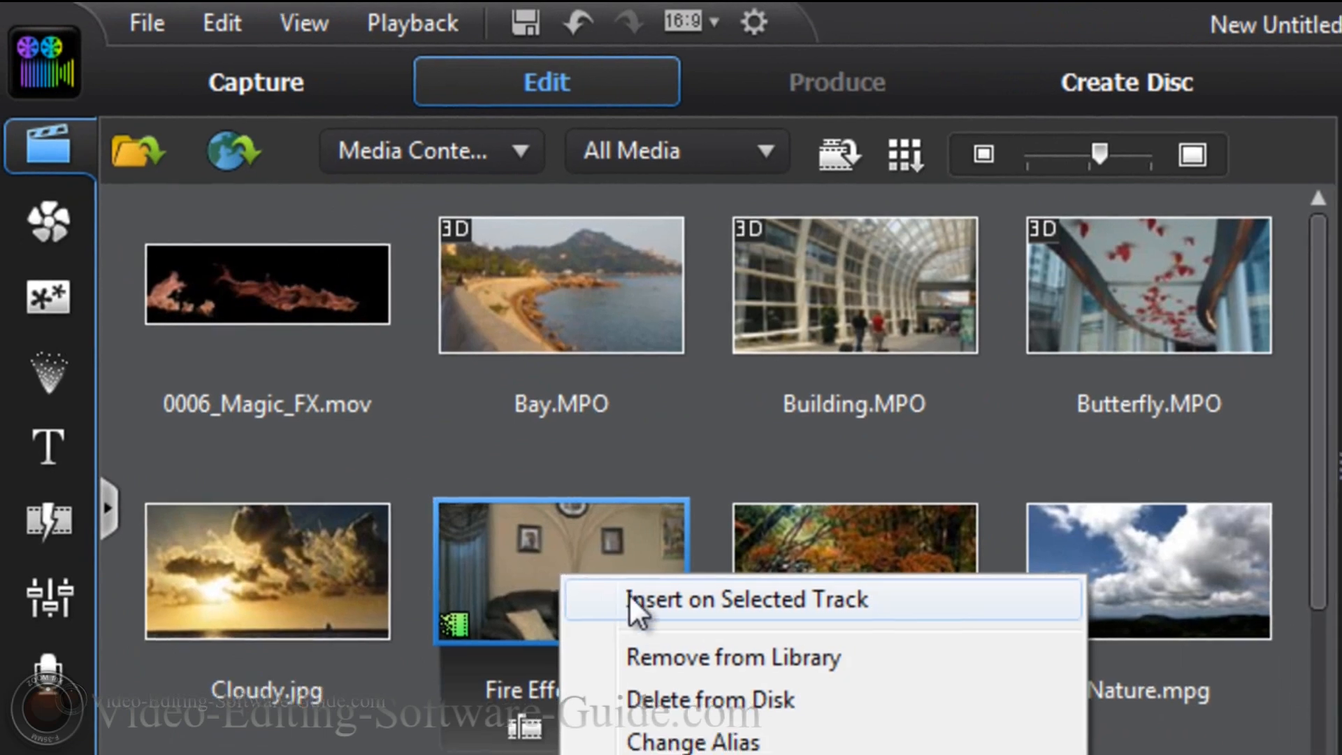
{"action": "left_click", "coordinate": [747, 599]}
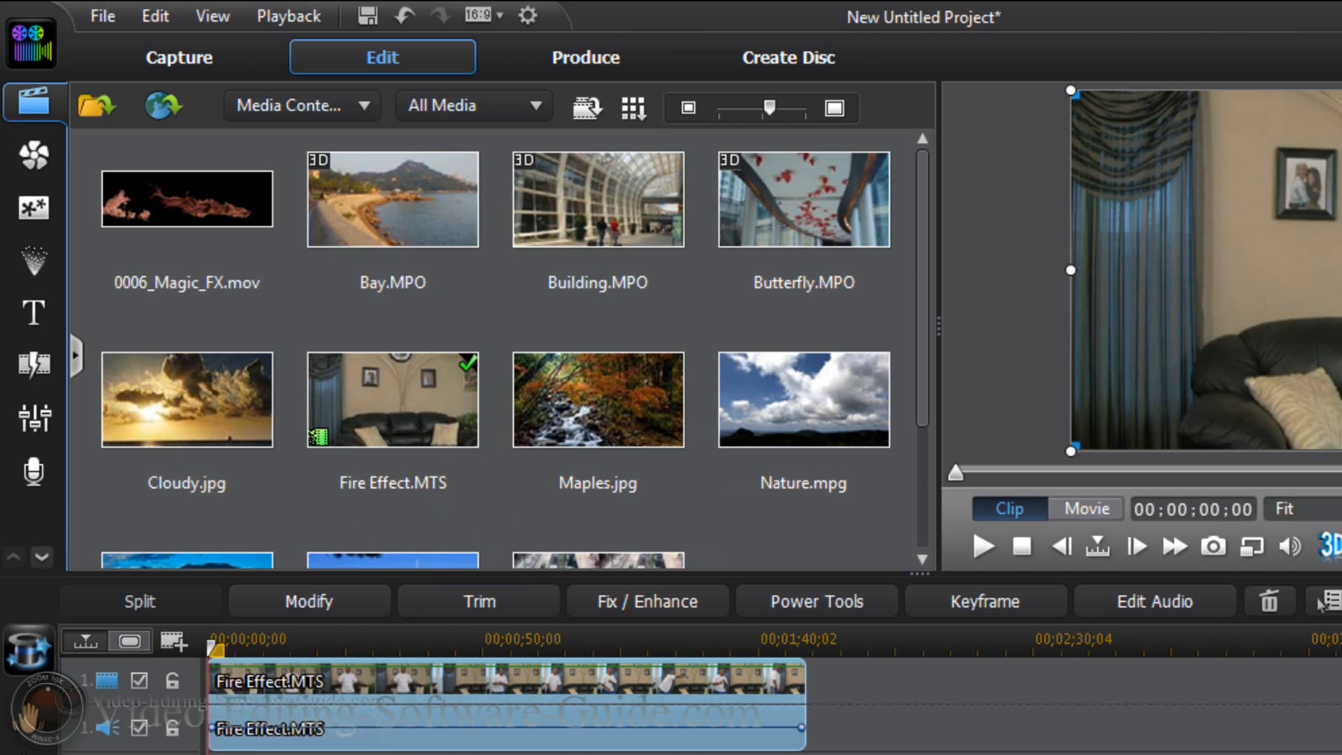
{"action": "mouse_move", "coordinate": [882, 748]}
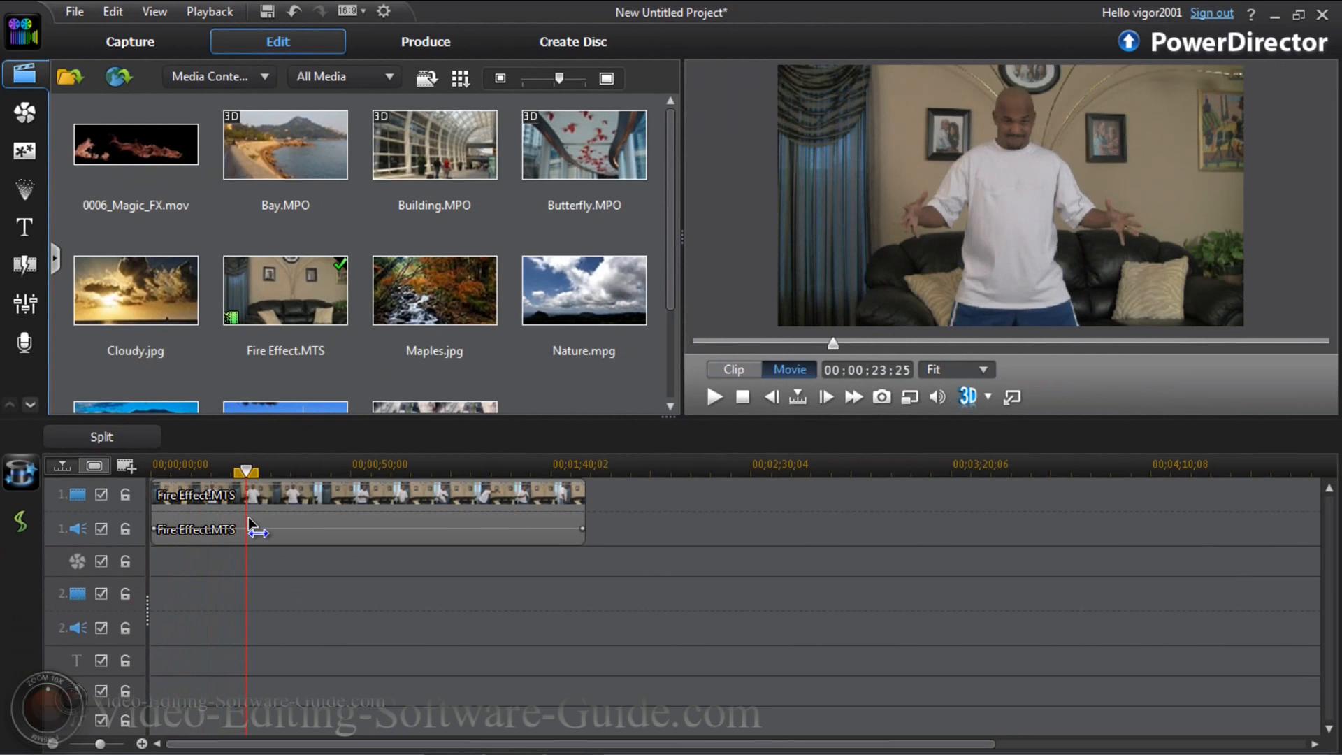
{"action": "left_click_drag", "start_coordinate": [245, 472], "coordinate": [287, 472]}
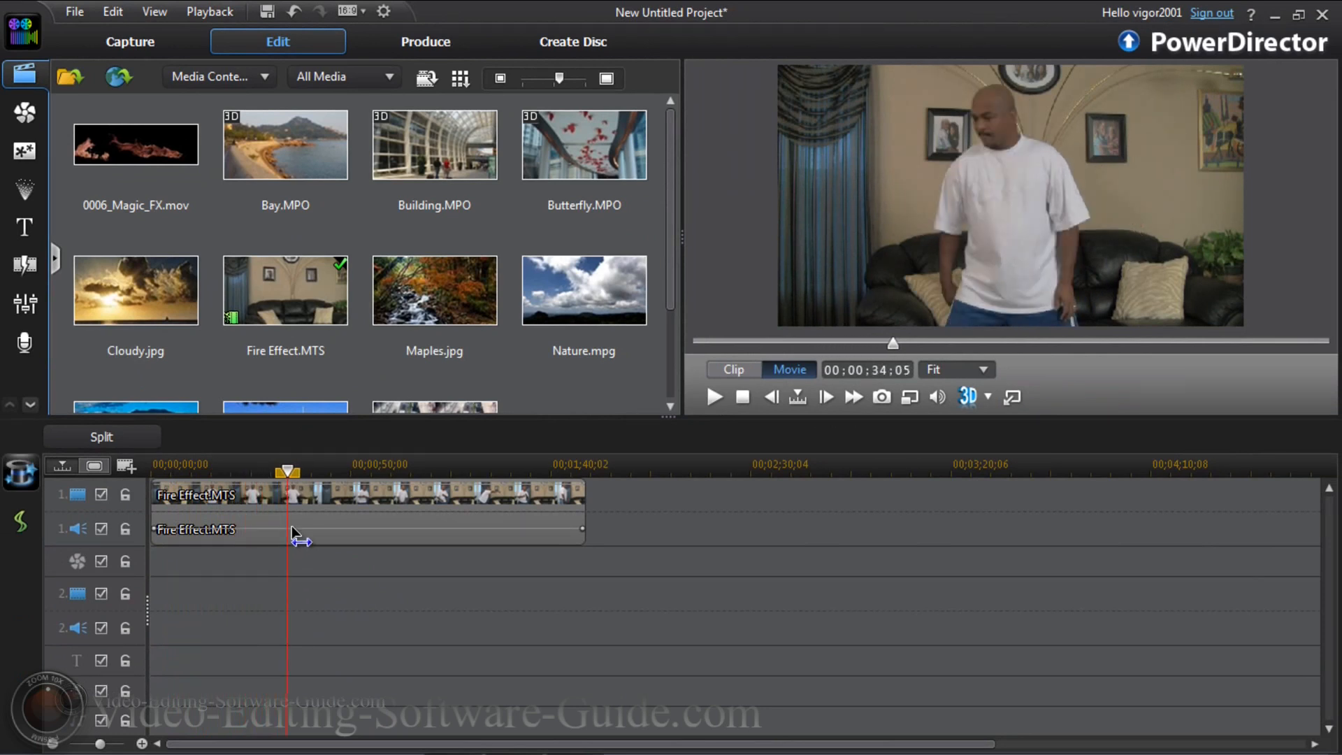
{"action": "left_click_drag", "start_coordinate": [286, 472], "coordinate": [325, 472]}
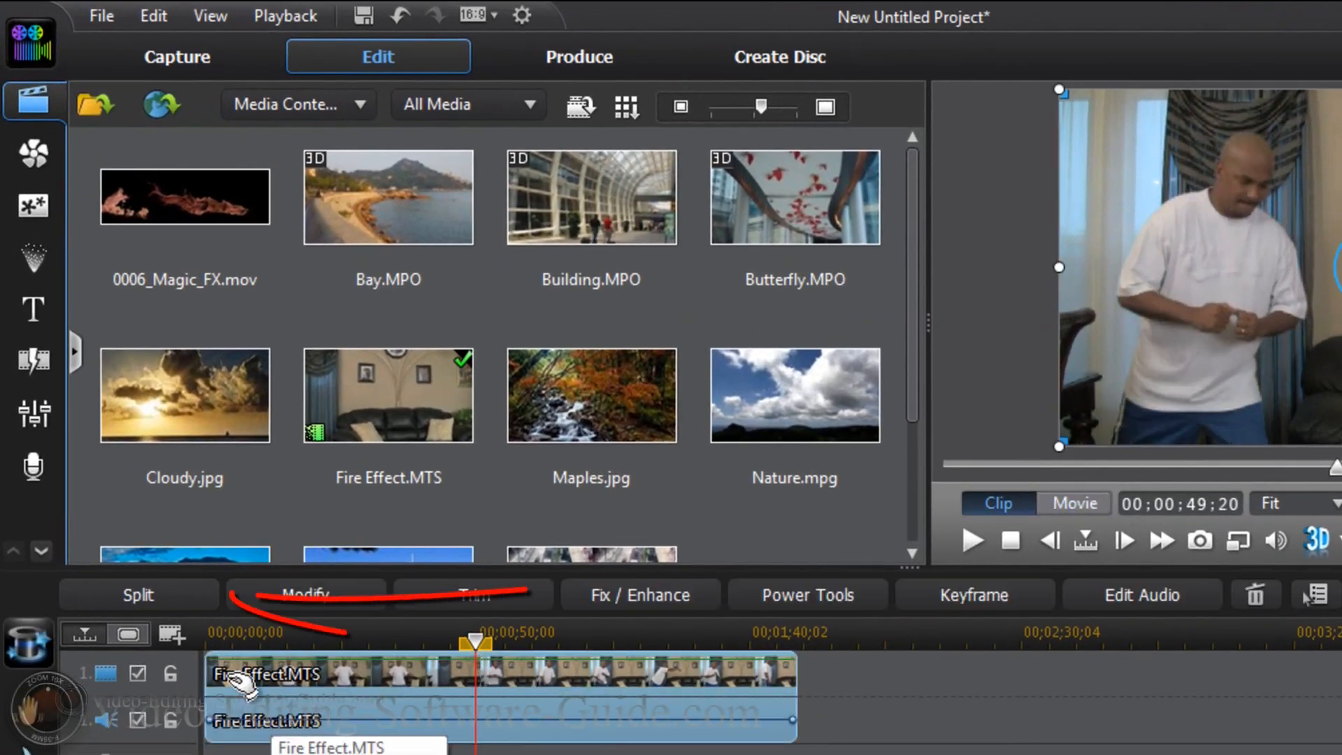
Split the Fire Effect clip, then remove the later part and close the gap
{"action": "left_click", "coordinate": [139, 595]}
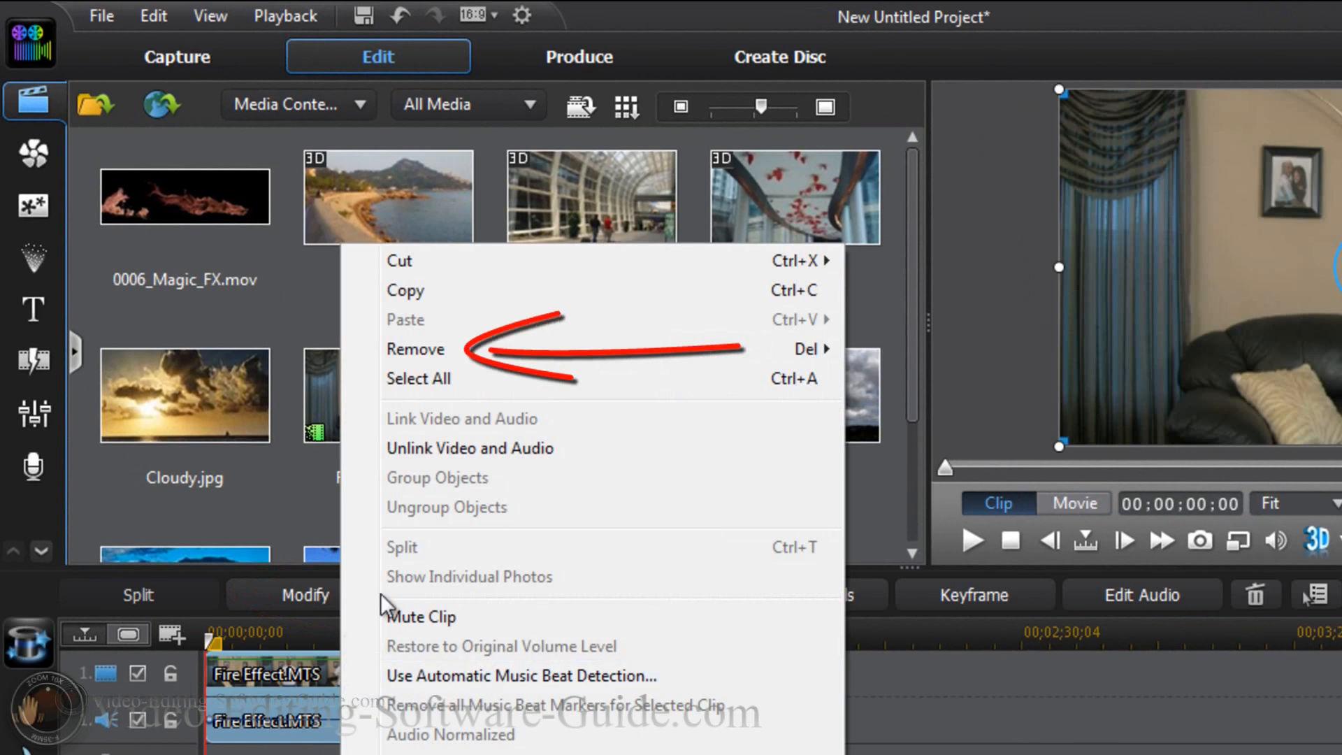
{"action": "mouse_move", "coordinate": [415, 348]}
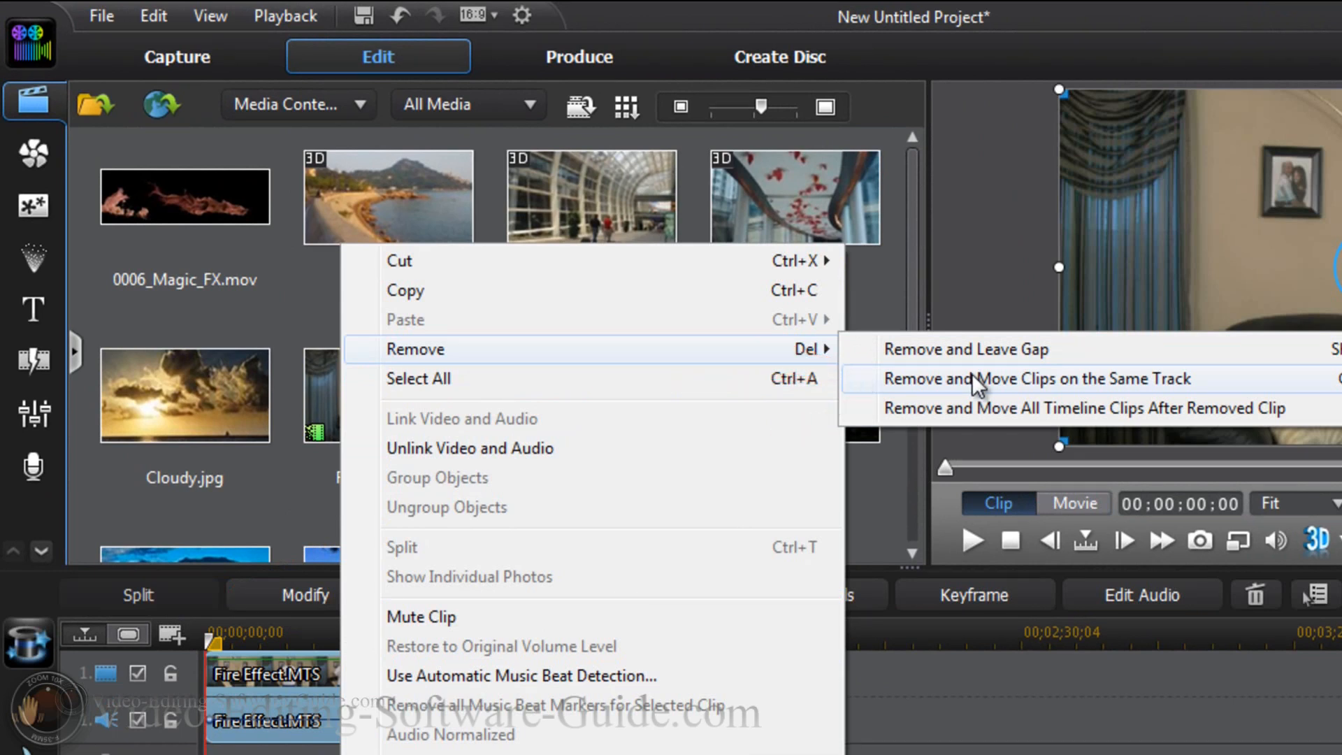
{"action": "left_click", "coordinate": [1033, 378]}
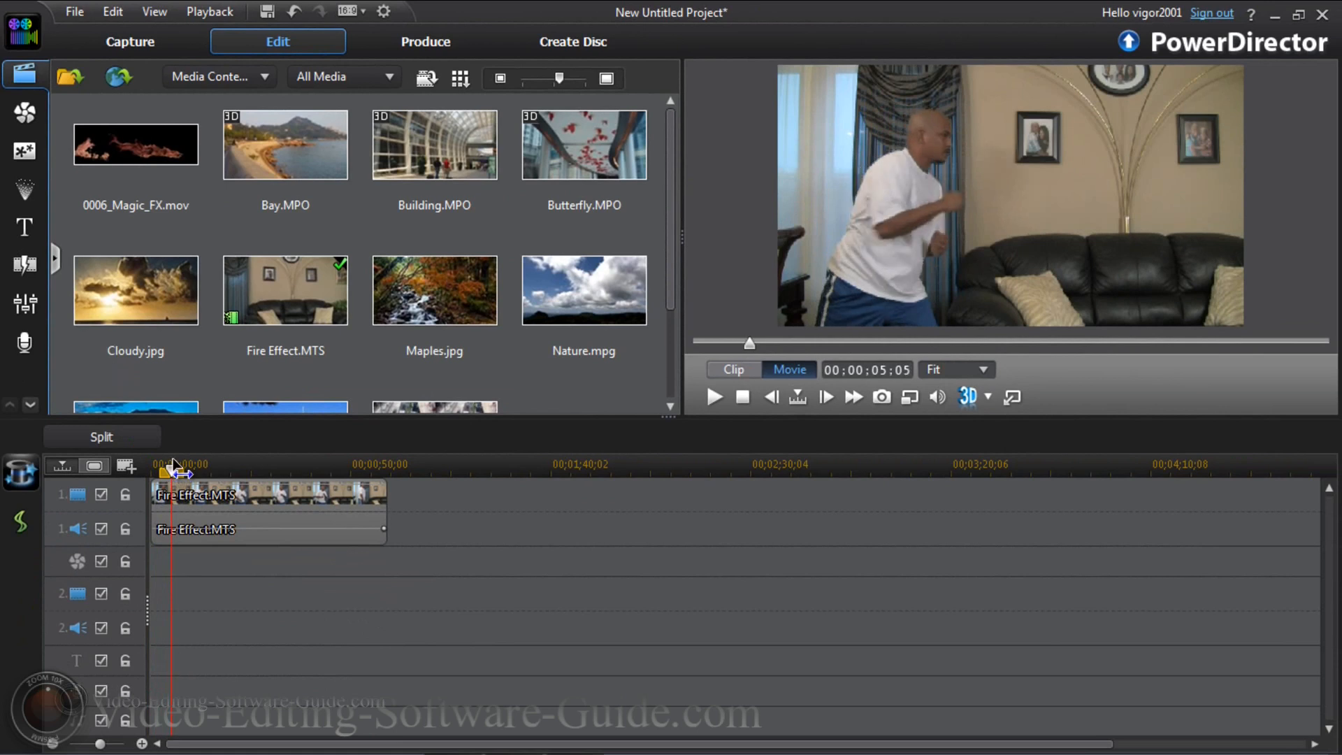
Move near the punch and step frame by frame to 00;00;04;18
{"action": "left_click_drag", "start_coordinate": [179, 464], "coordinate": [172, 455]}
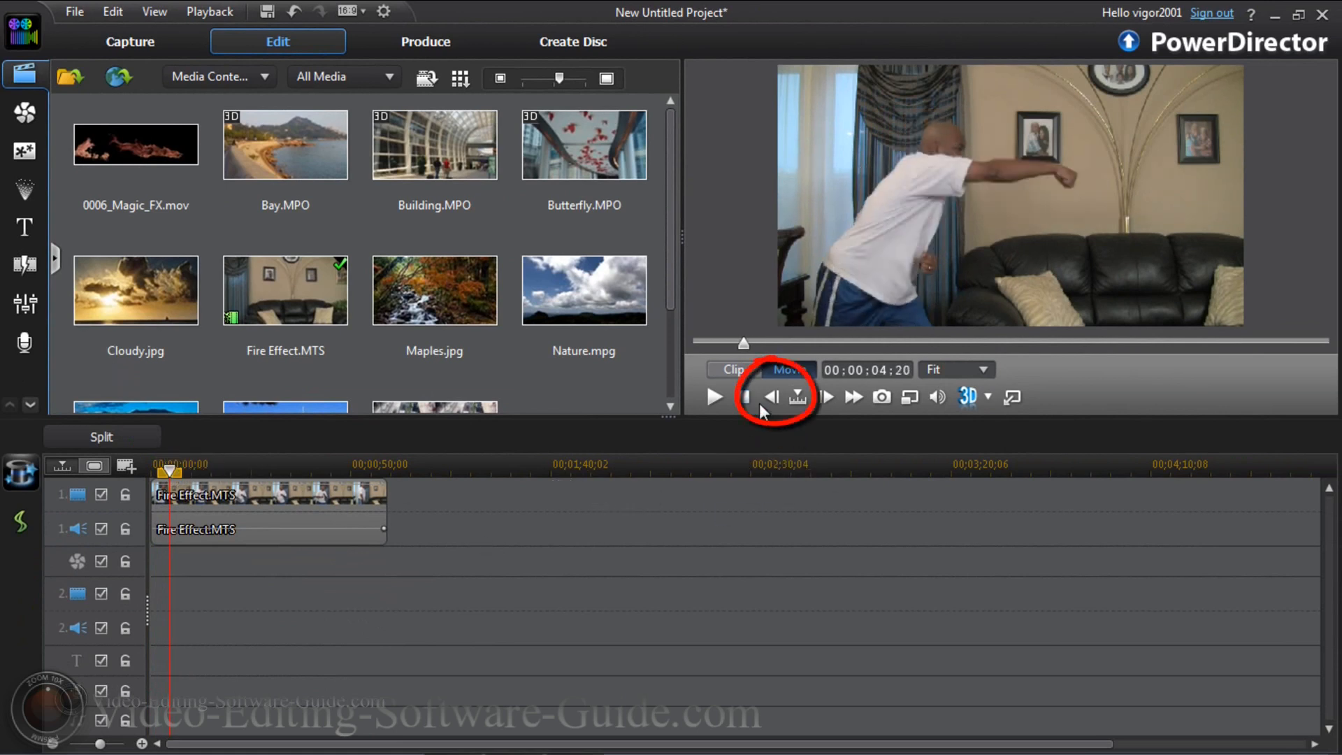
{"action": "mouse_move", "coordinate": [769, 396]}
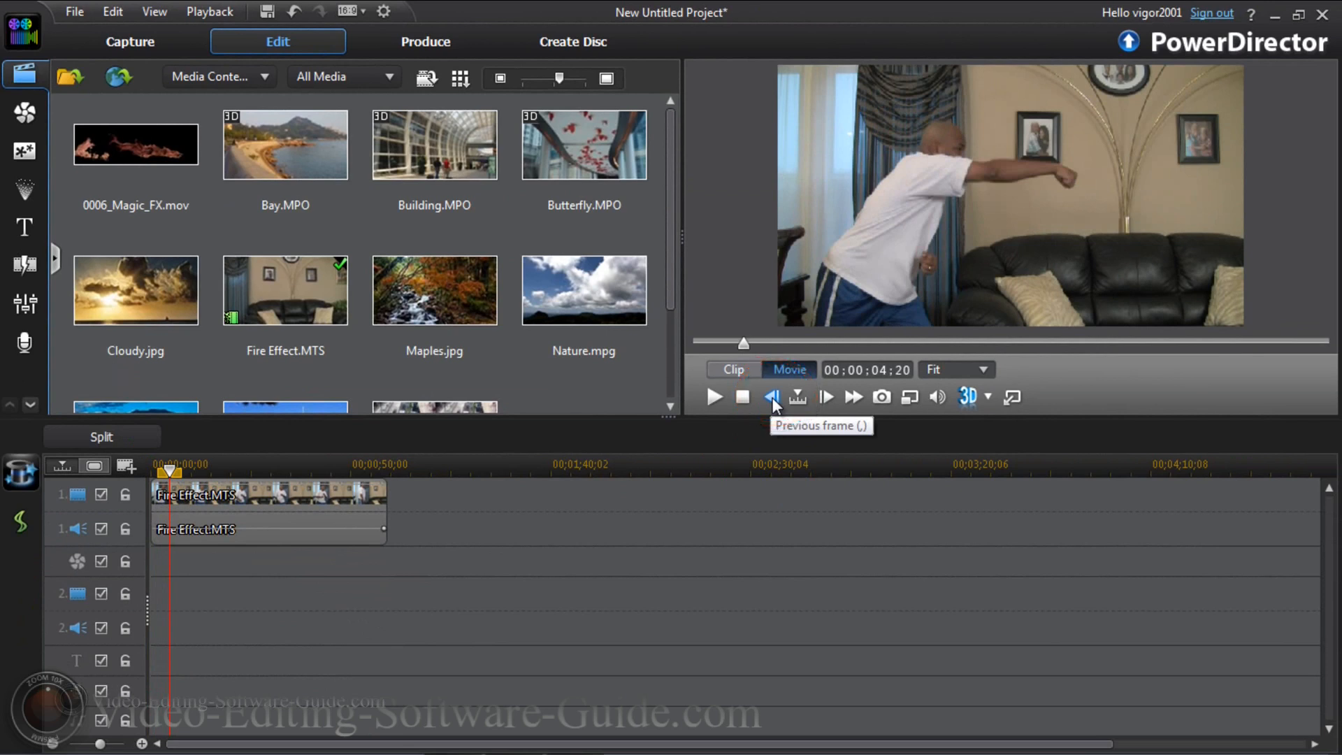
{"action": "left_click", "coordinate": [770, 397]}
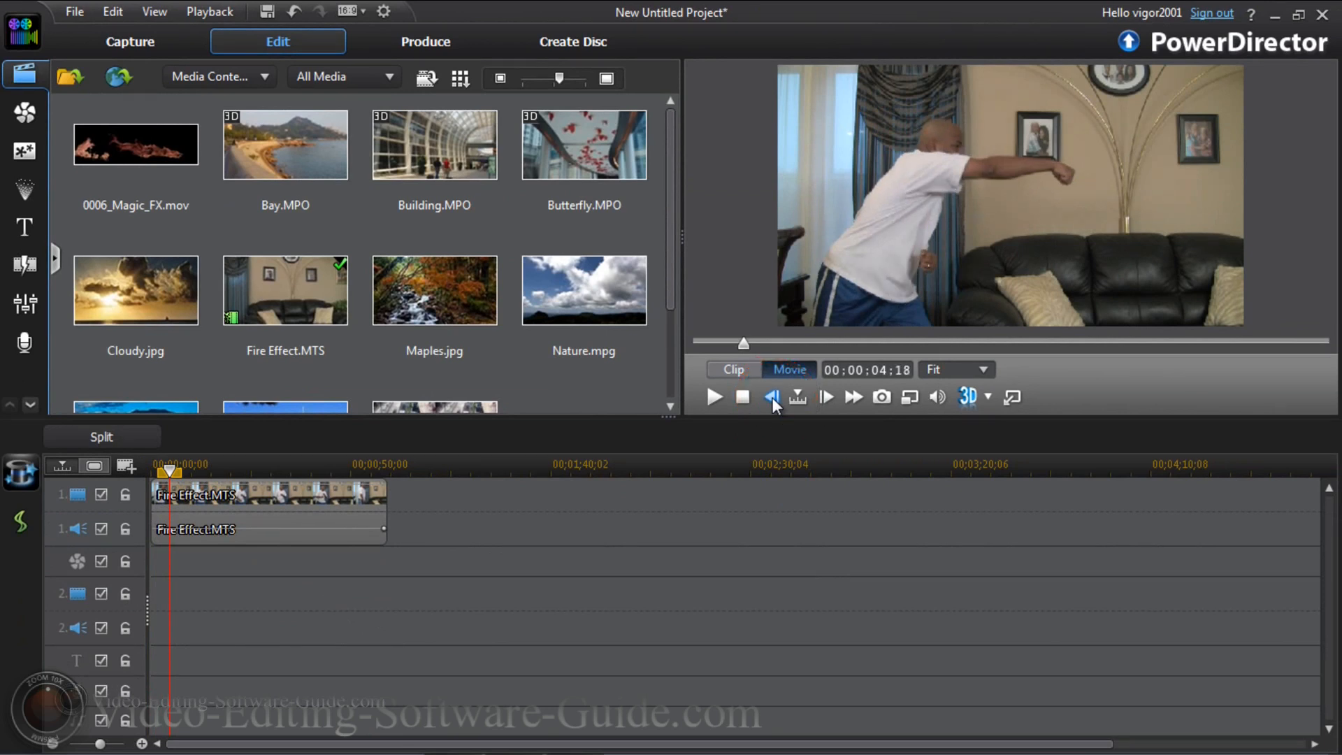
{"action": "left_click", "coordinate": [770, 397]}
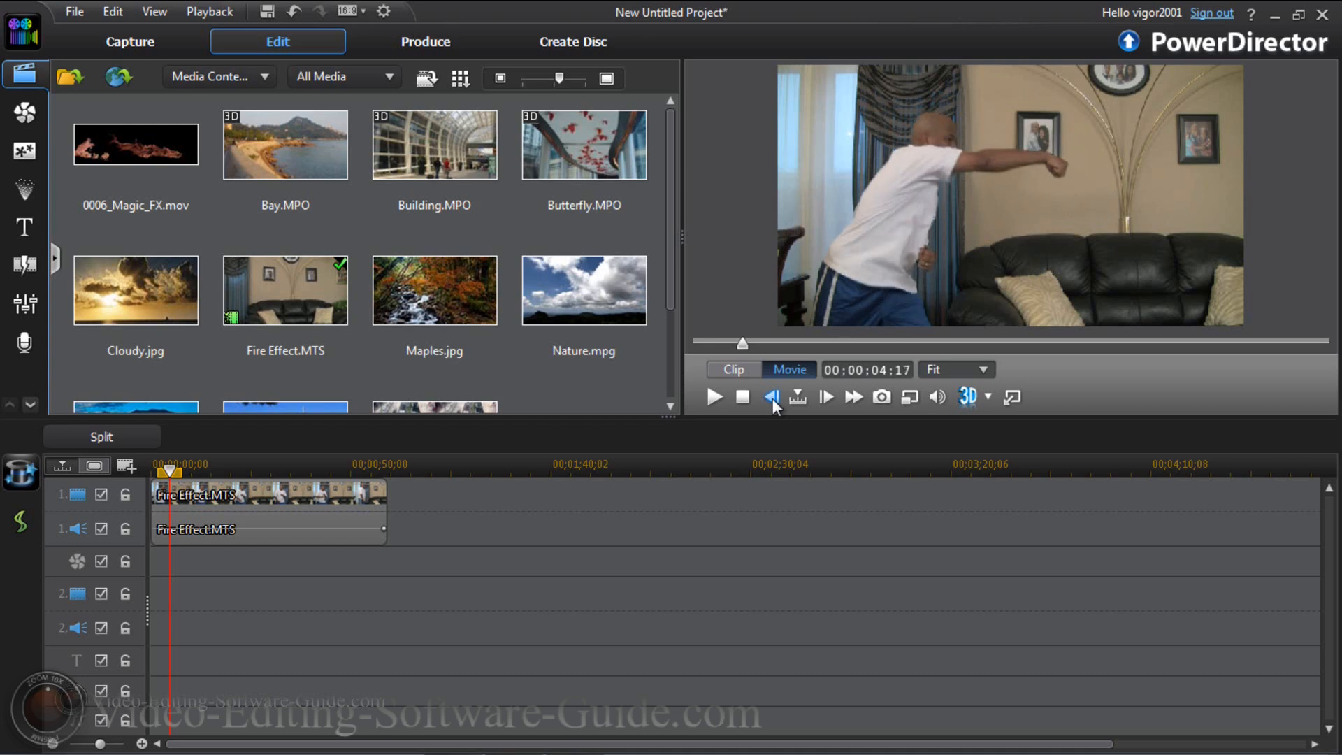
{"action": "left_click", "coordinate": [770, 396]}
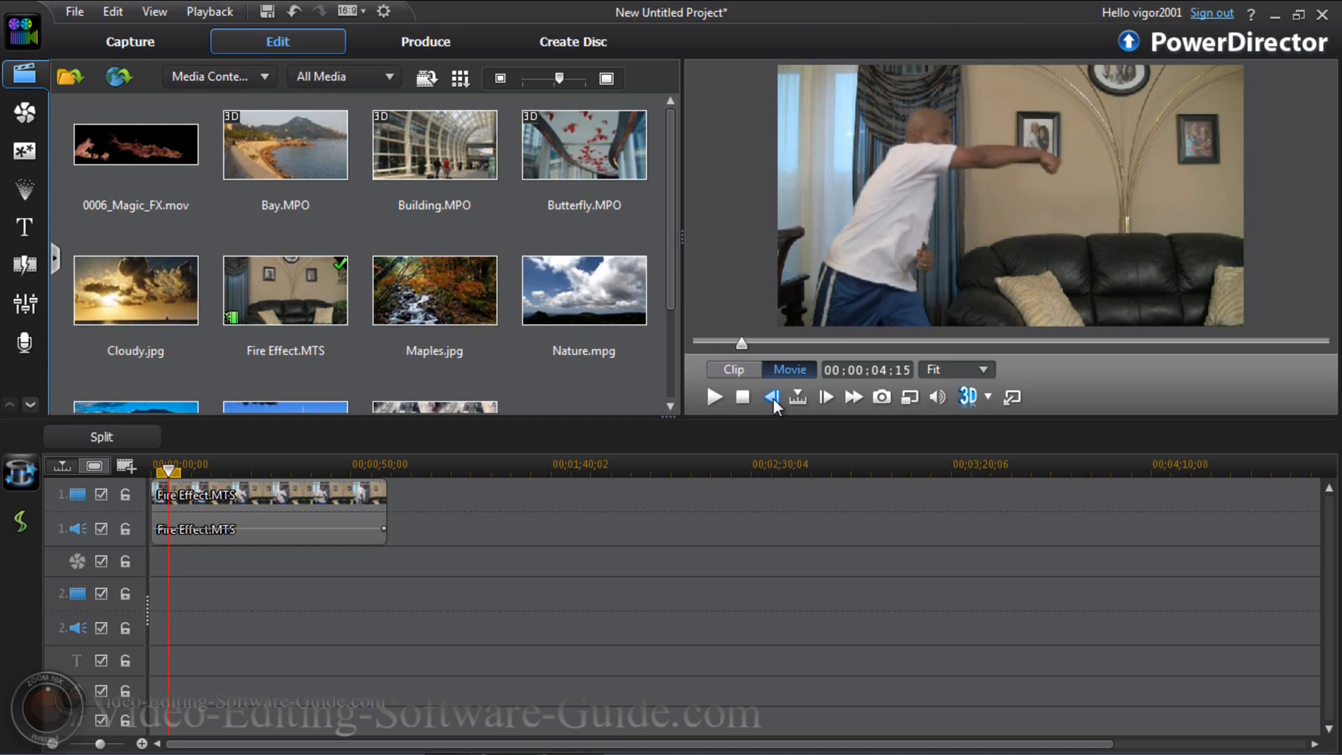
{"action": "left_click", "coordinate": [825, 396]}
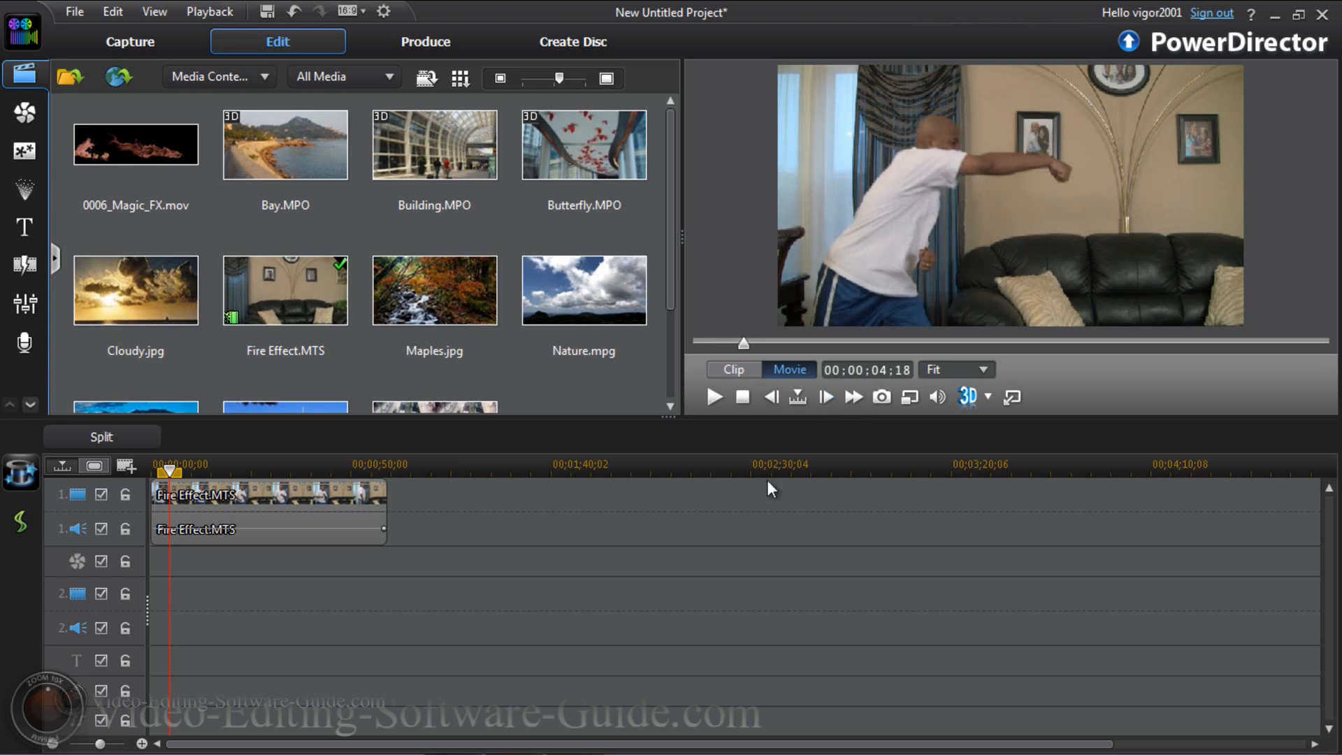
{"action": "left_click", "coordinate": [135, 144]}
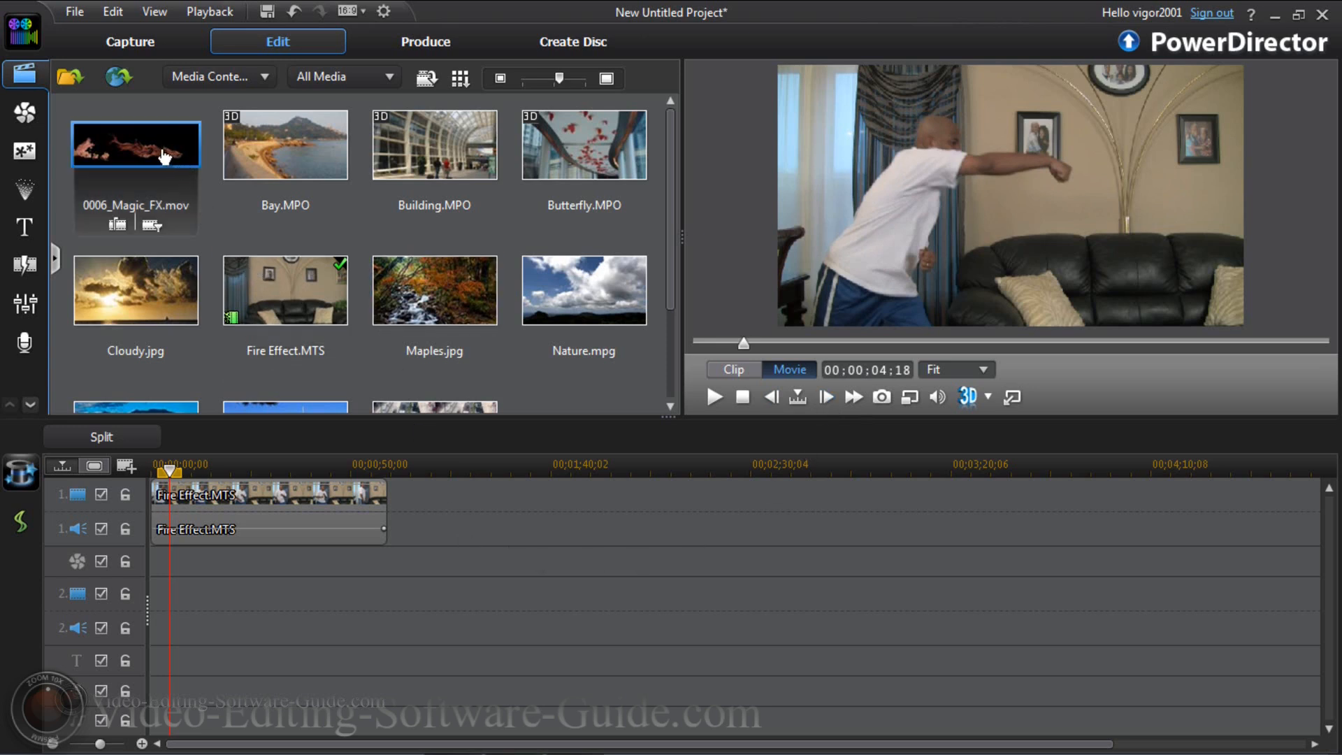
{"action": "mouse_move", "coordinate": [146, 158]}
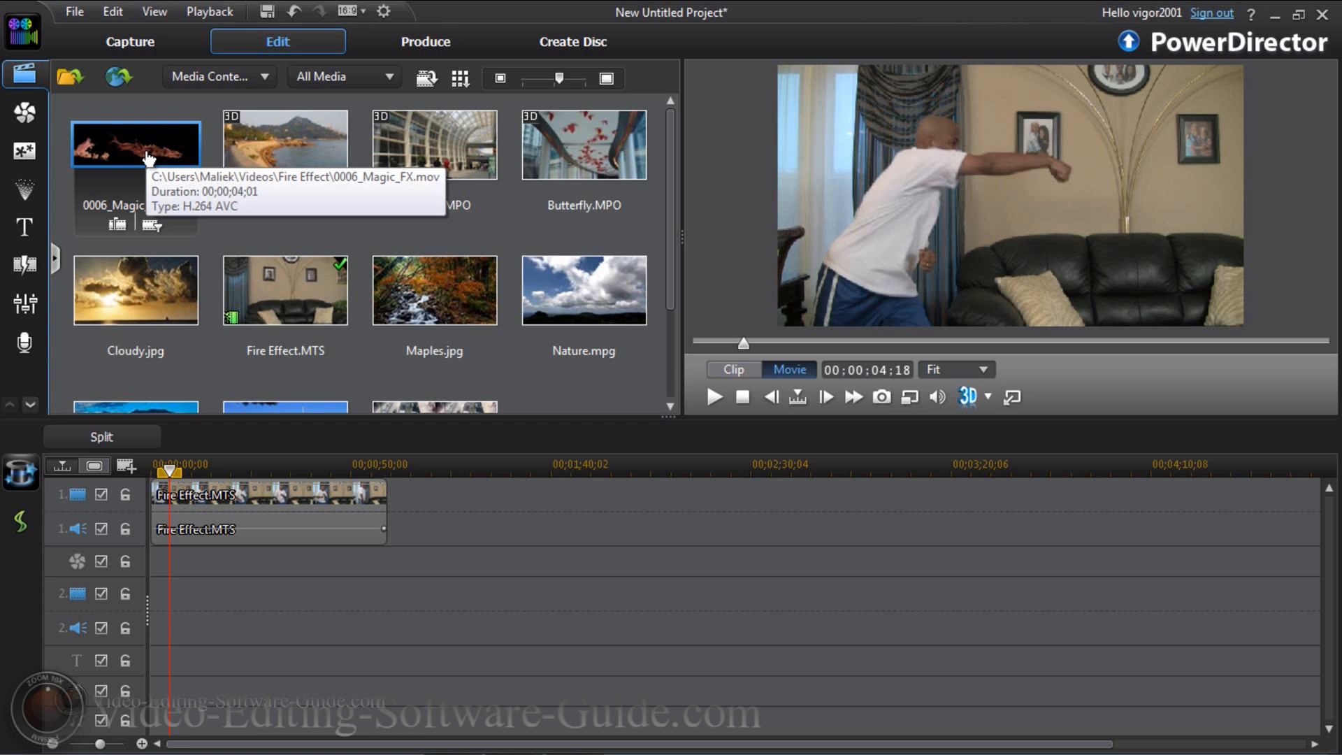
Insert 0006_Magic_FX.mov on video track 2 and drag it to the punch moment
{"action": "right_click", "coordinate": [134, 144]}
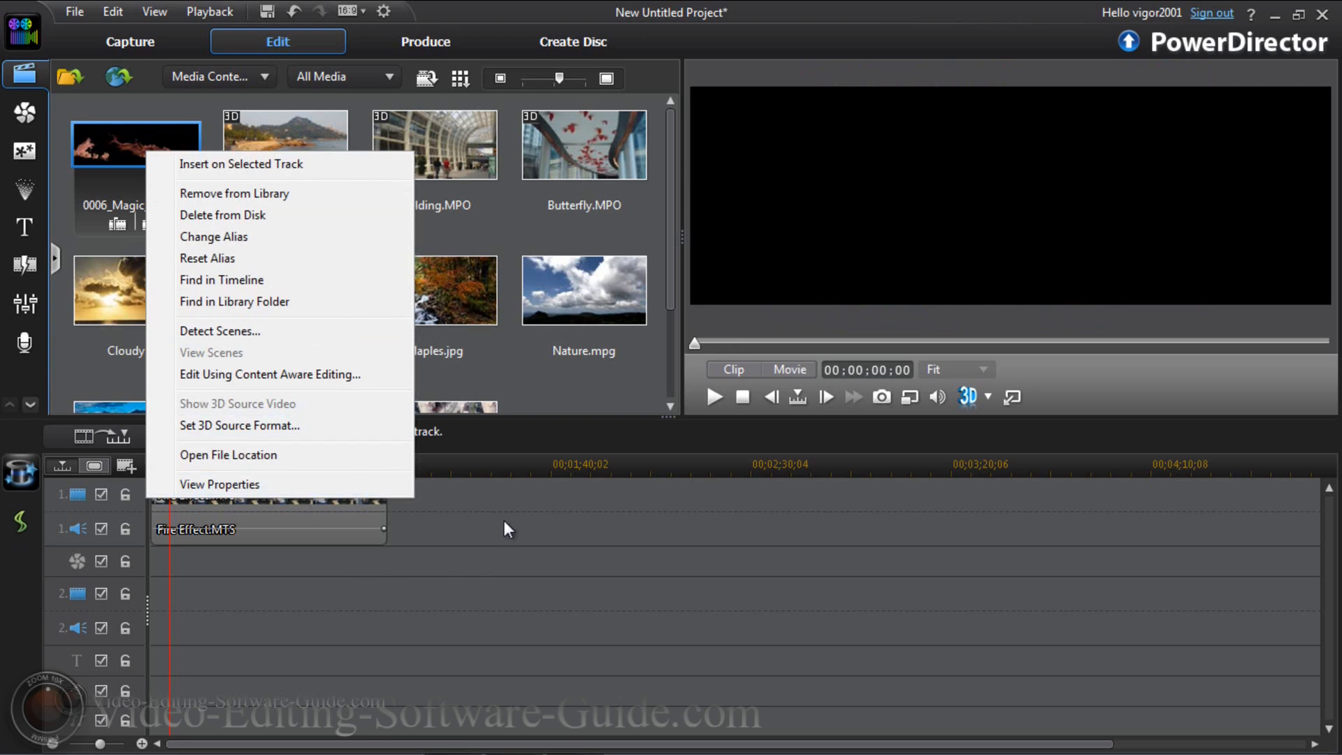
{"action": "left_click", "coordinate": [241, 163]}
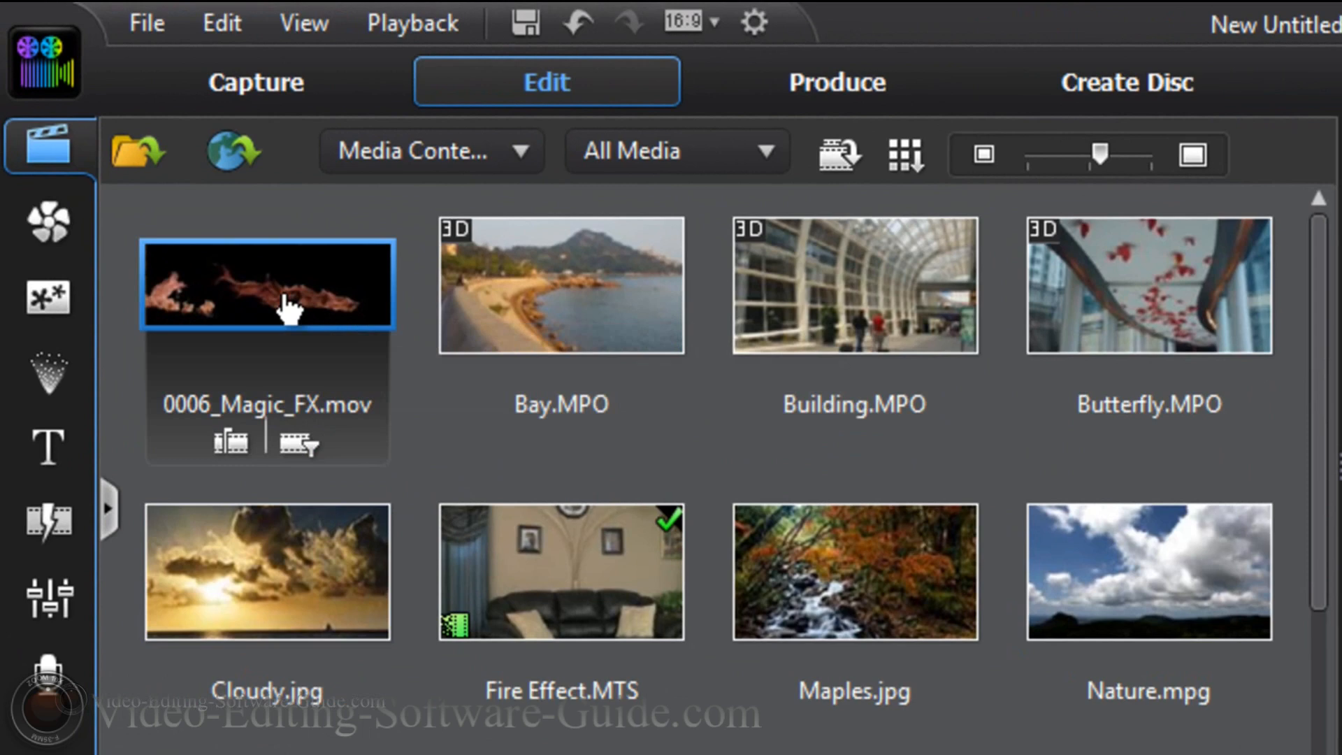
{"action": "right_click", "coordinate": [265, 286]}
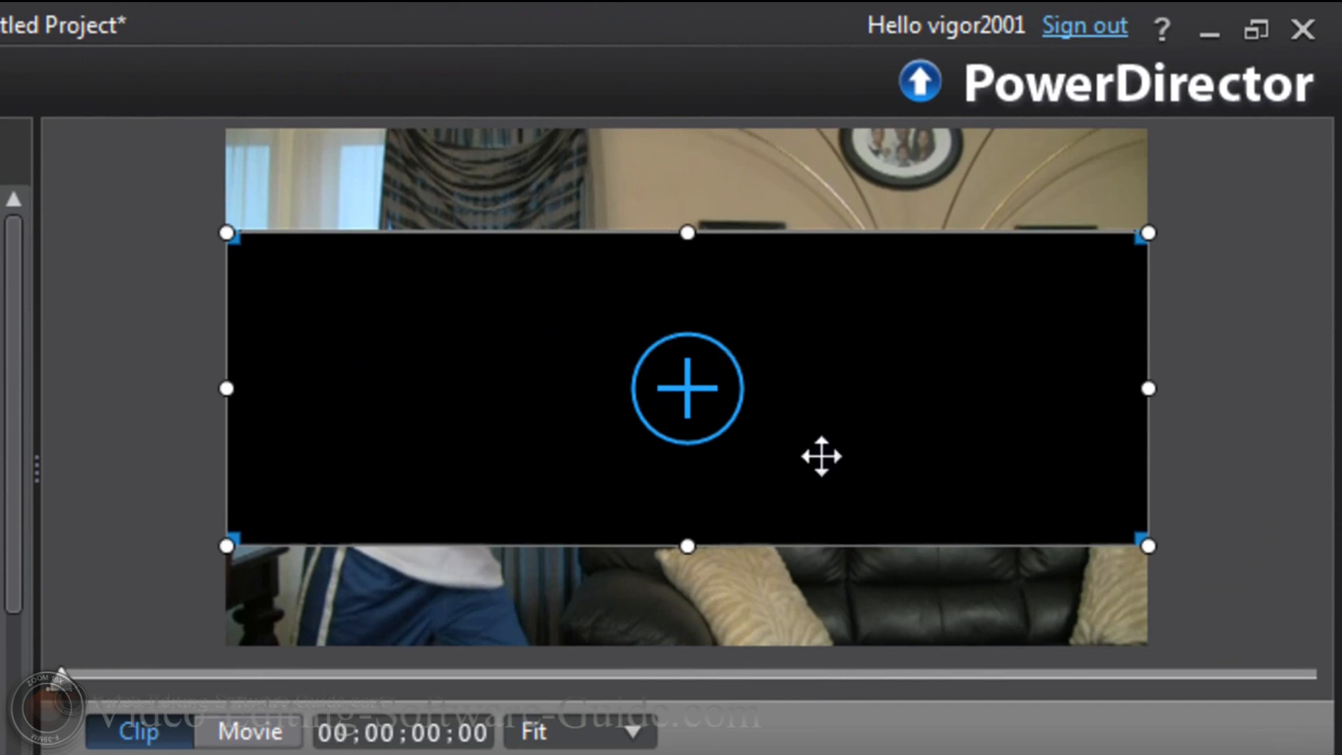
{"action": "mouse_move", "coordinate": [822, 329]}
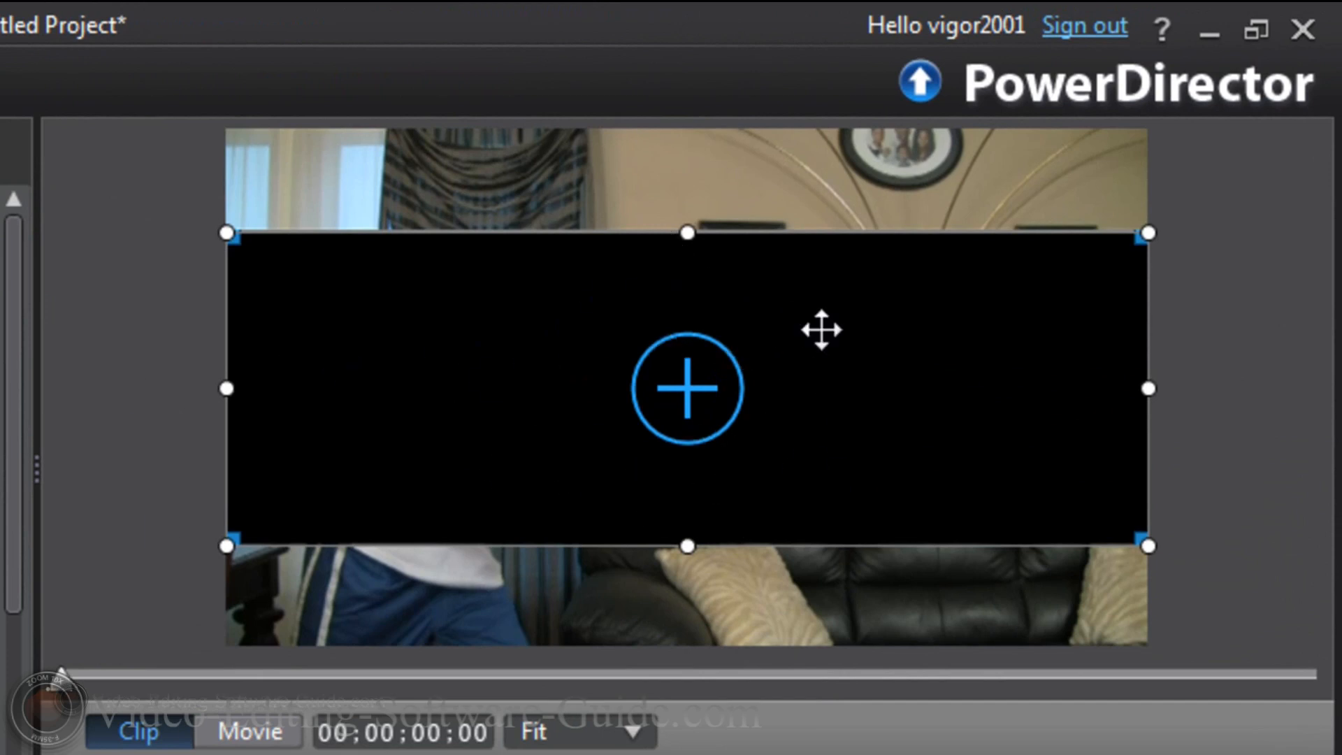
{"action": "mouse_move", "coordinate": [638, 295]}
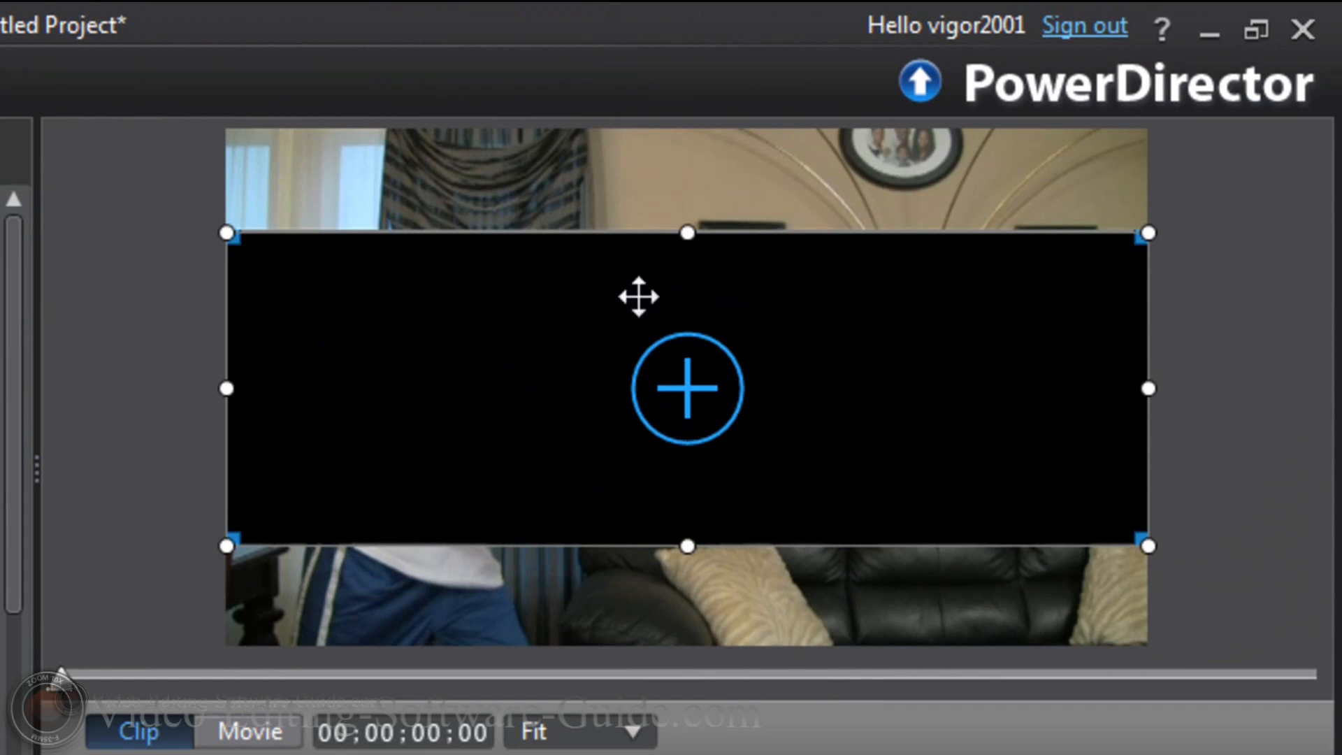
{"action": "mouse_move", "coordinate": [839, 374]}
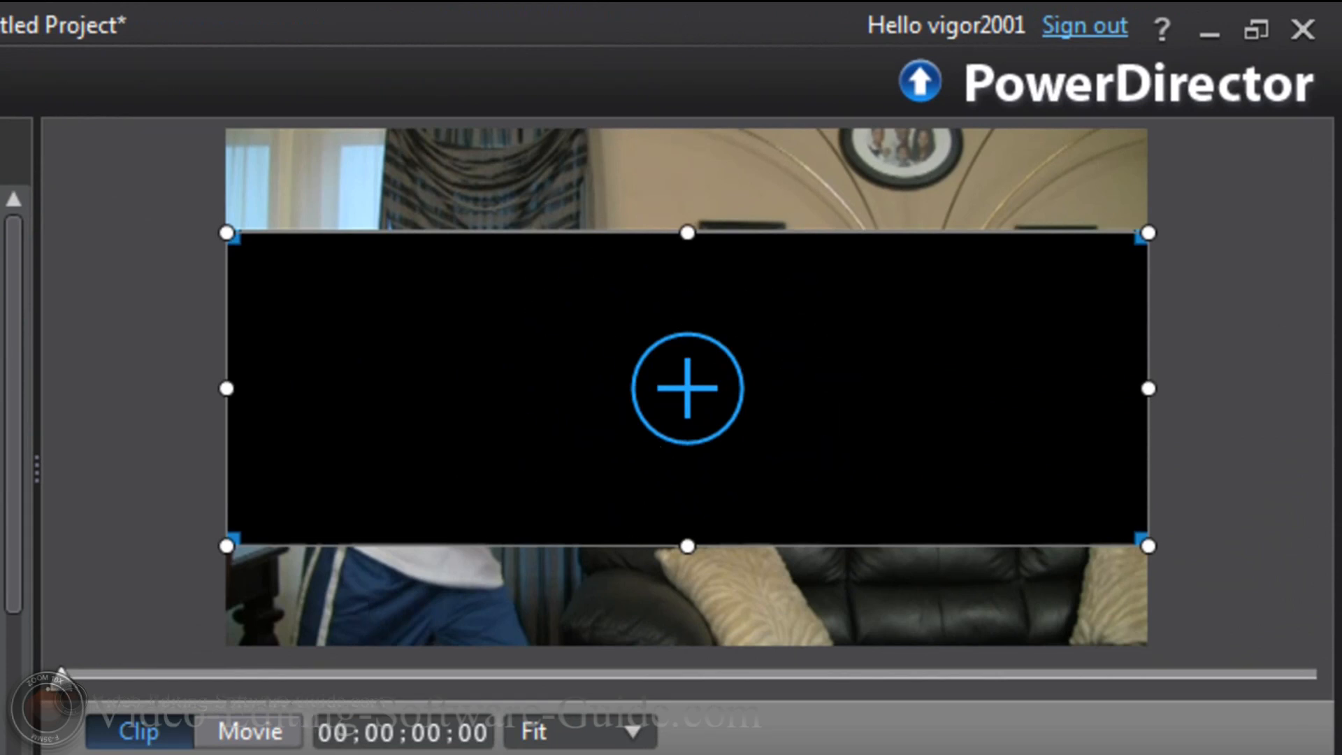
{"action": "left_click", "coordinate": [249, 732]}
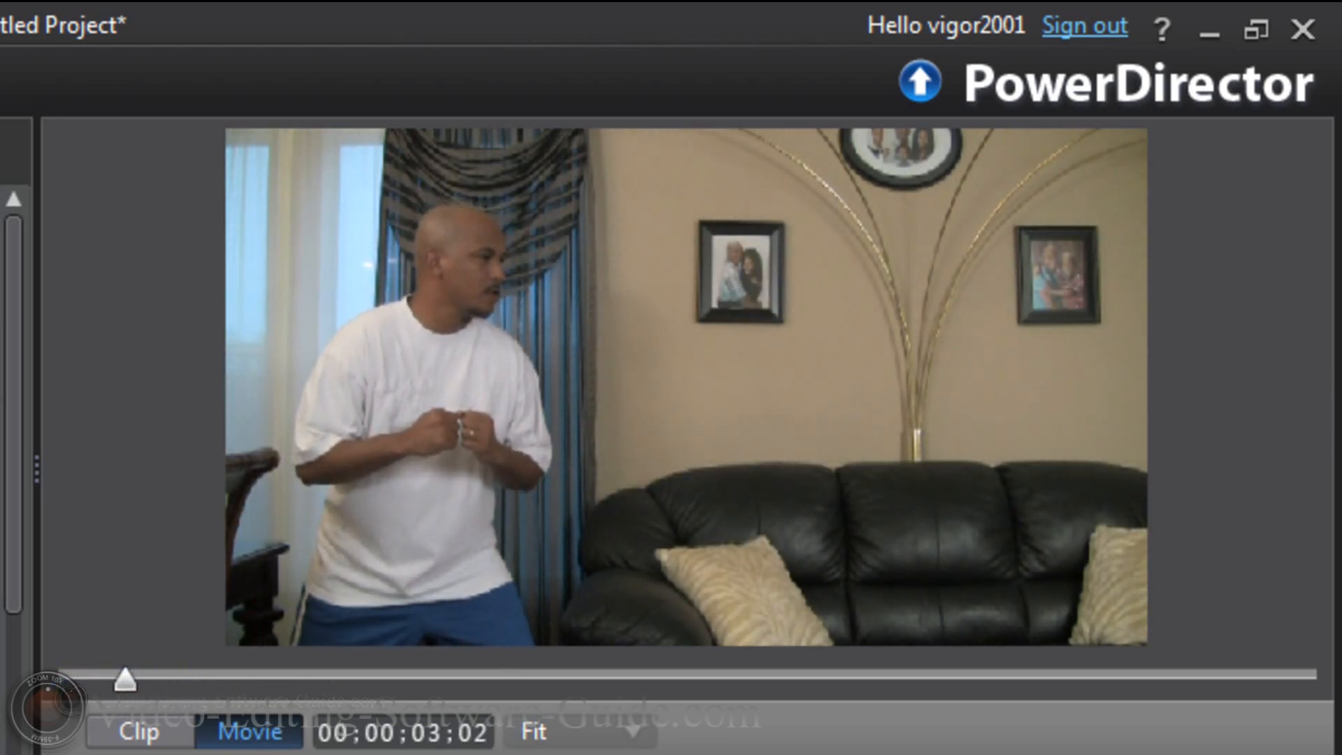
{"action": "left_click_drag", "start_coordinate": [126, 678], "coordinate": [168, 679]}
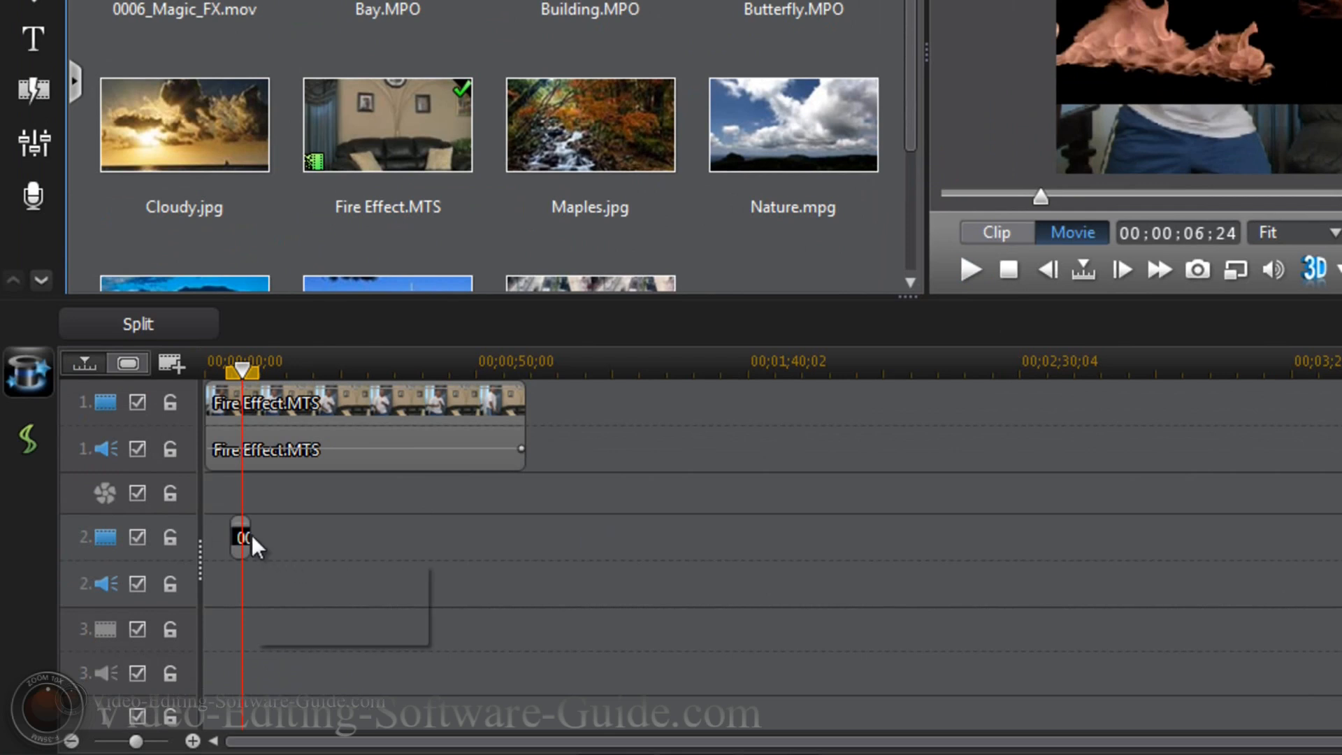
Set the fire clip's Video Speed to 6.00x, shrinking it to about 20 frames
{"action": "left_click", "coordinate": [240, 537]}
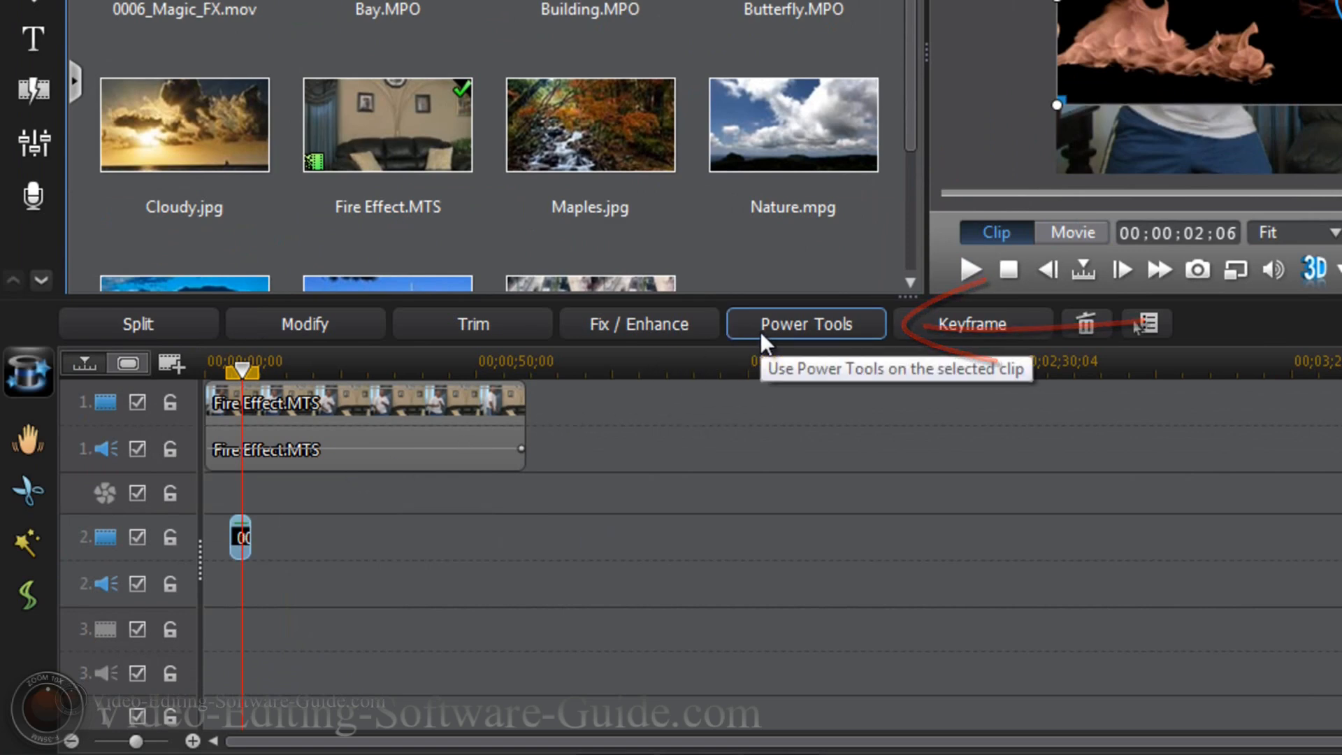
{"action": "left_click", "coordinate": [804, 324]}
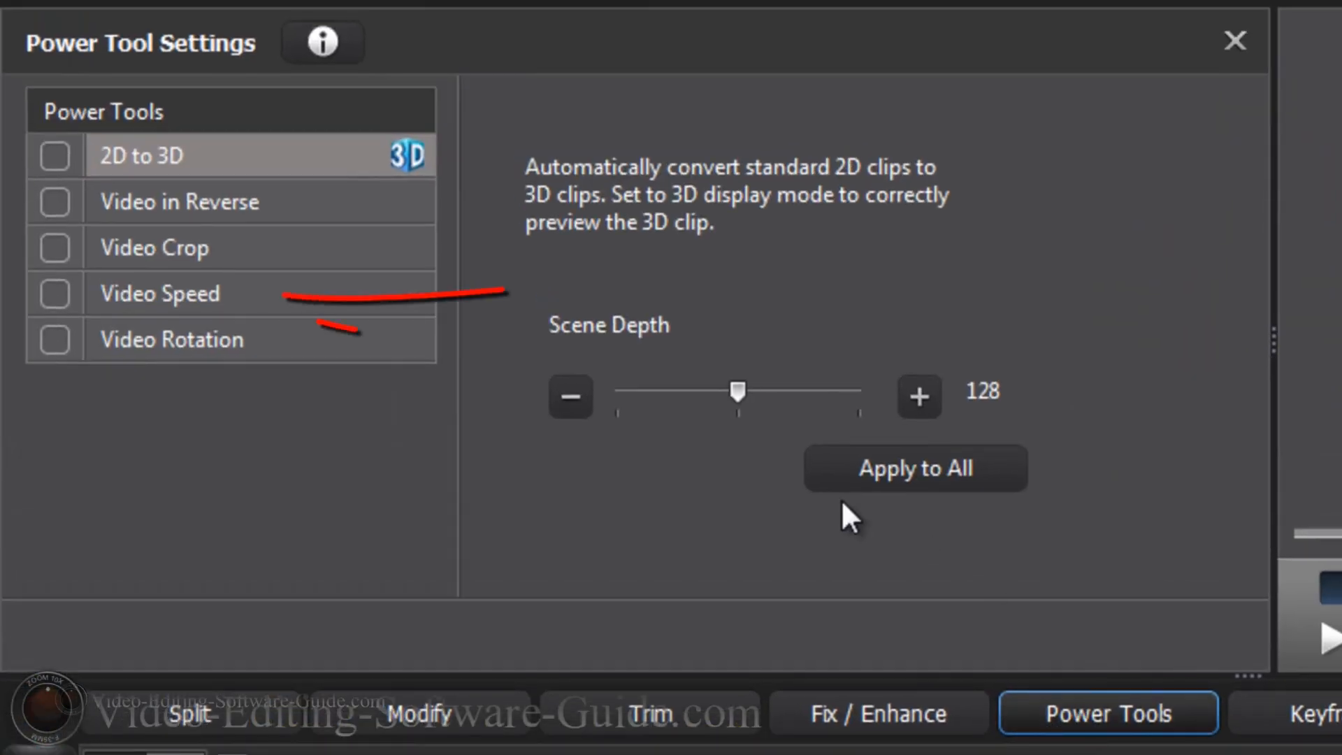
{"action": "left_click", "coordinate": [55, 293]}
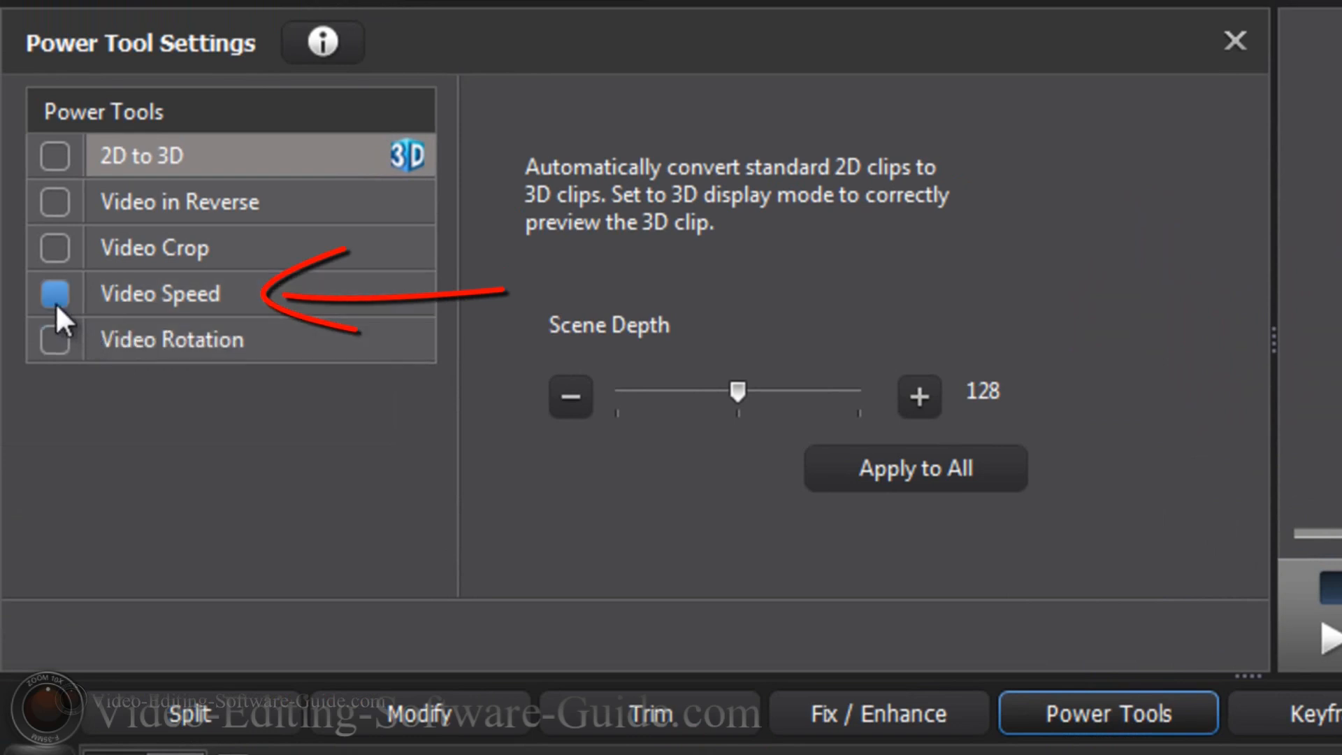
{"action": "left_click", "coordinate": [56, 293]}
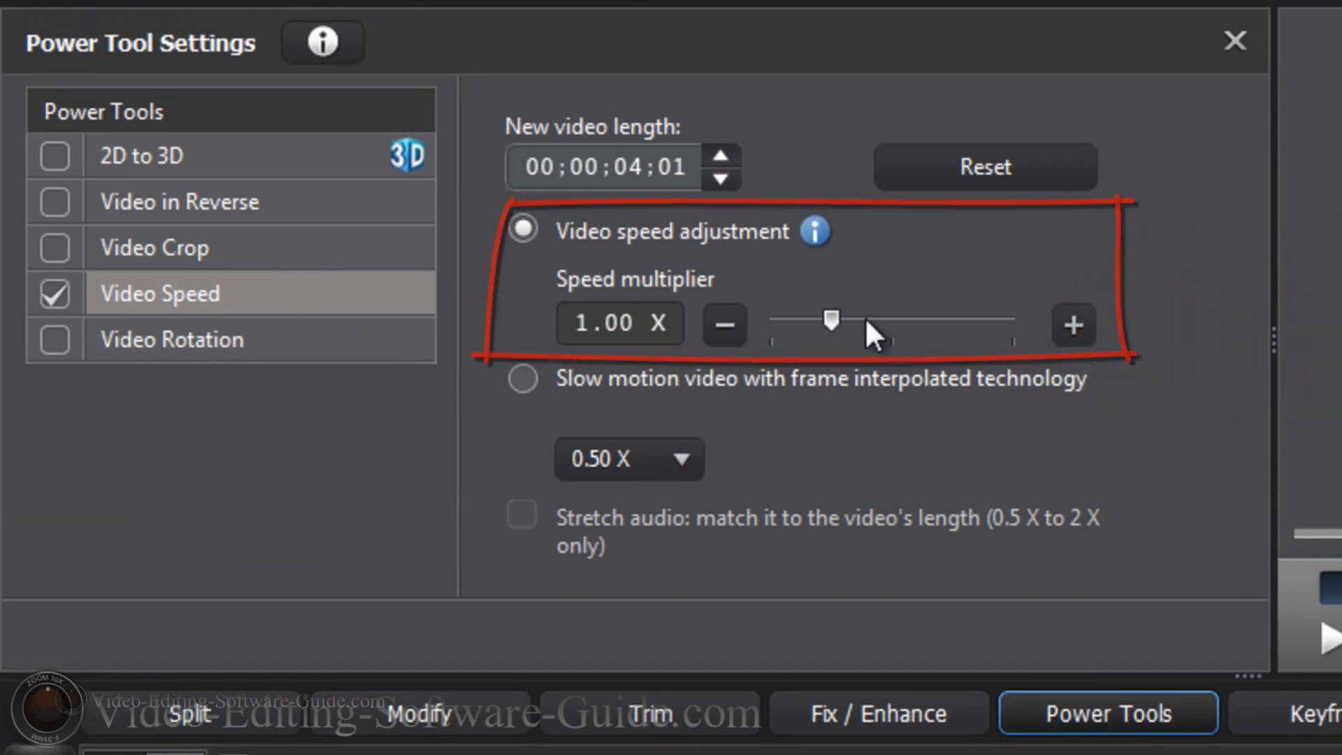
{"action": "left_click_drag", "start_coordinate": [831, 320], "coordinate": [862, 320]}
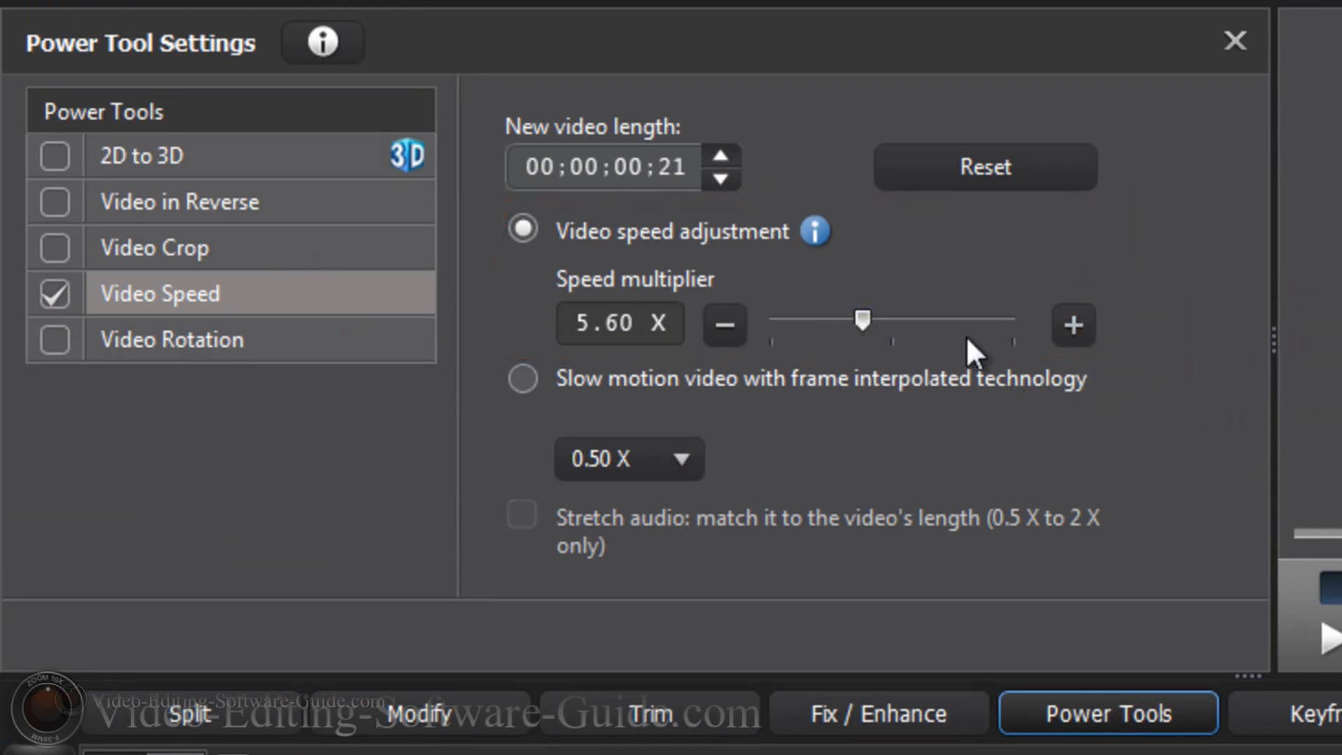
{"action": "left_click", "coordinate": [1072, 325]}
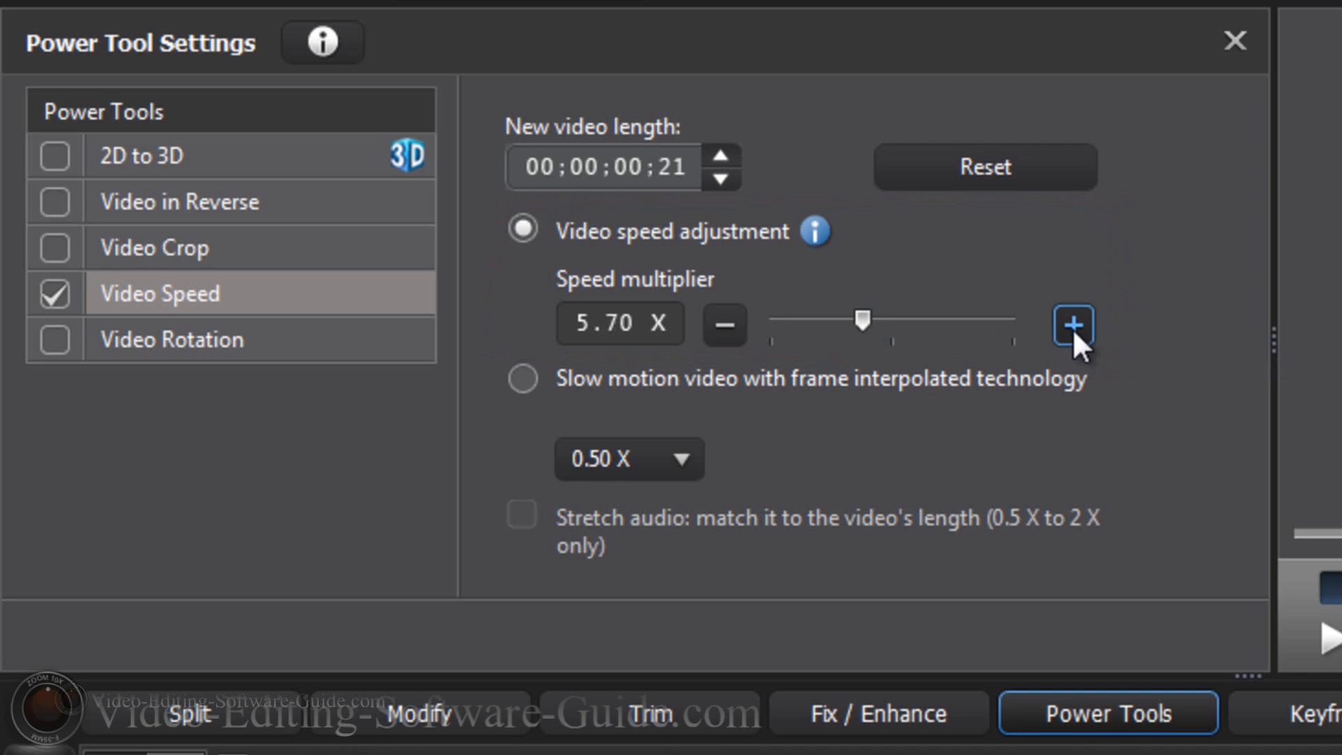
{"action": "left_click", "coordinate": [1073, 325]}
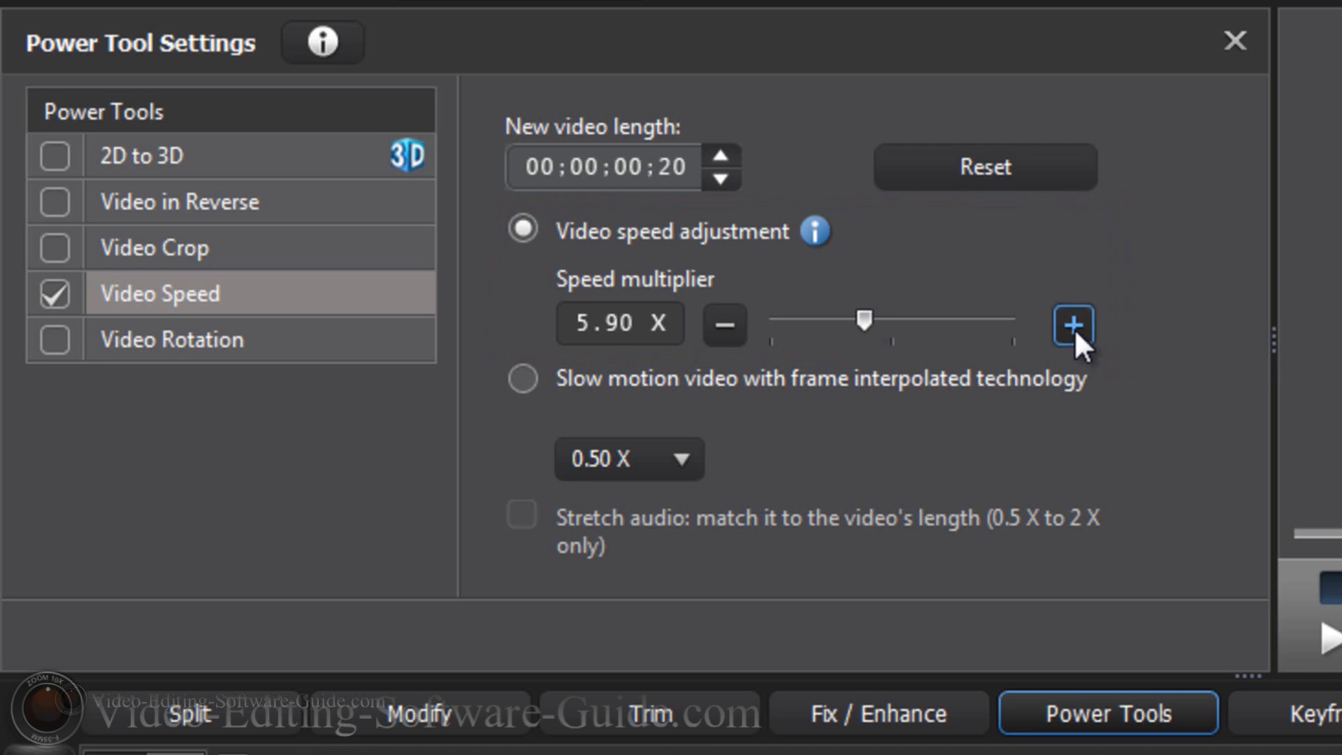
{"action": "left_click", "coordinate": [1072, 326]}
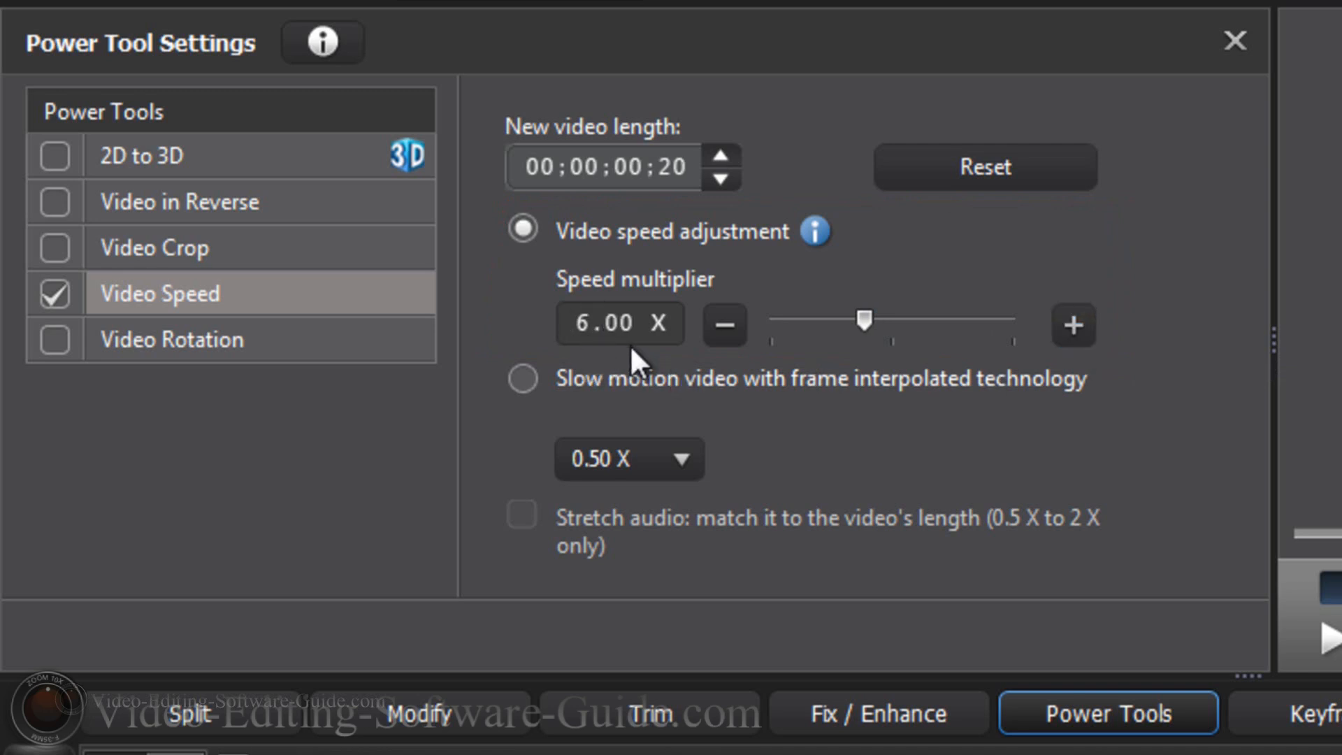
{"action": "mouse_move", "coordinate": [1073, 287]}
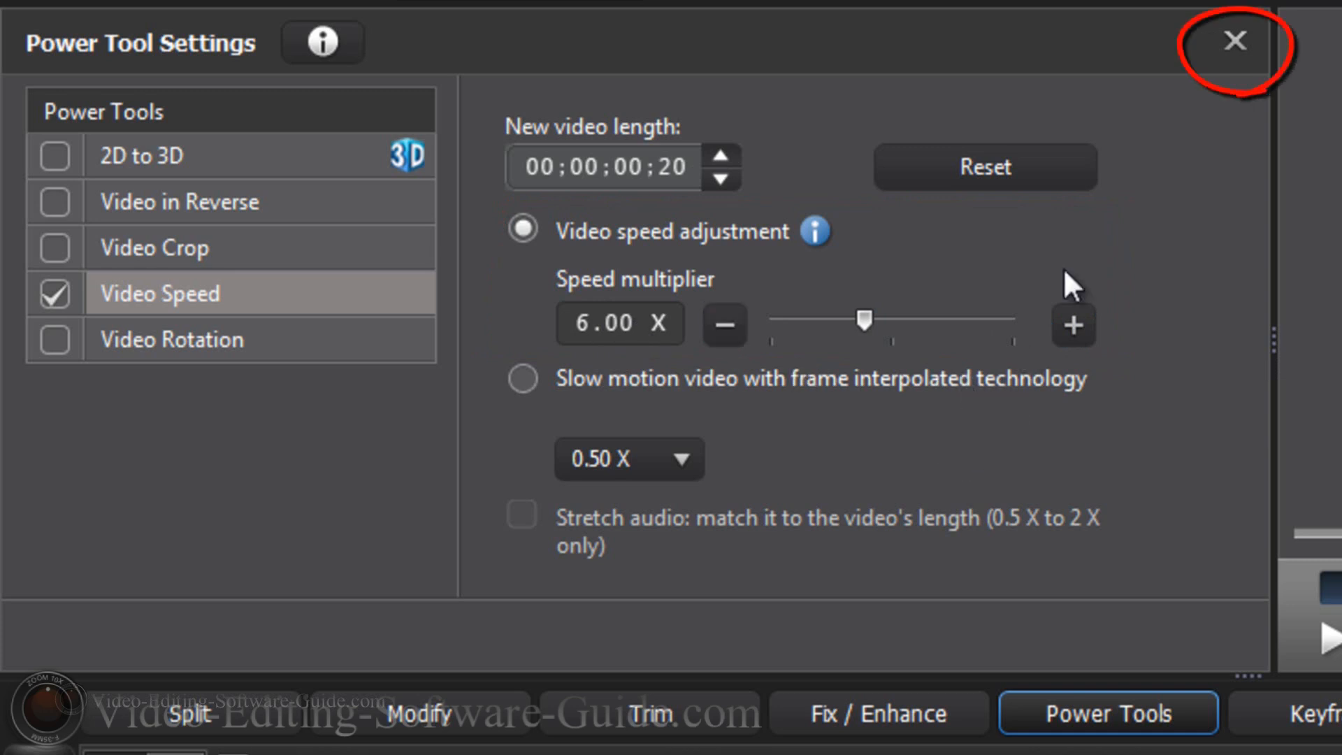
{"action": "mouse_move", "coordinate": [1235, 56]}
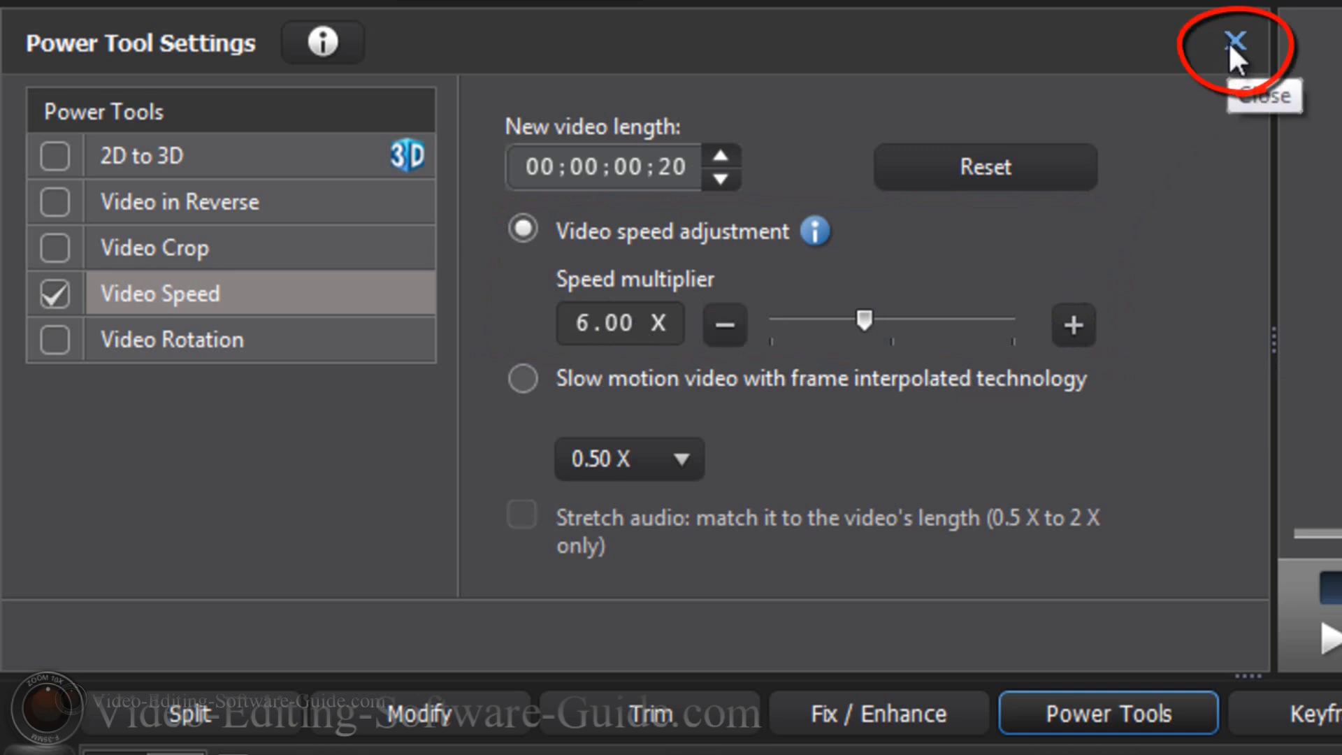
{"action": "left_click", "coordinate": [1235, 42]}
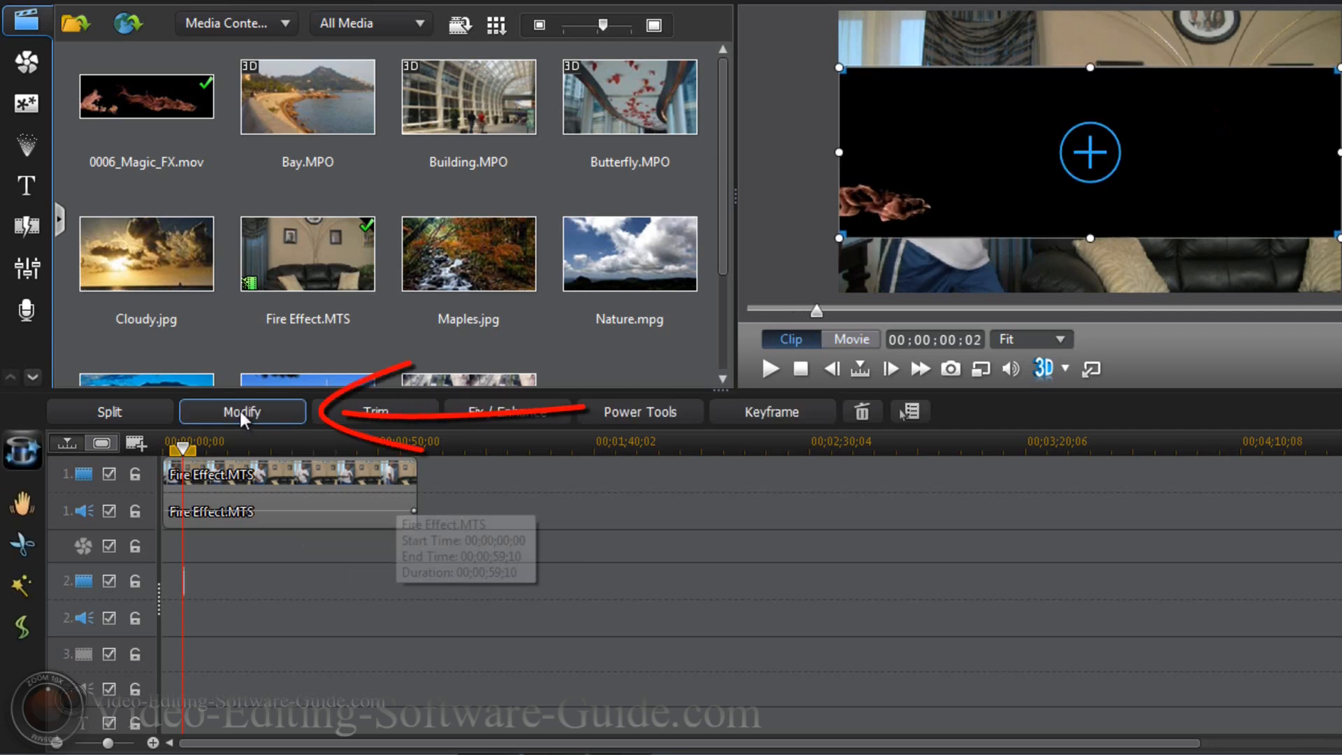
{"action": "mouse_move", "coordinate": [242, 412]}
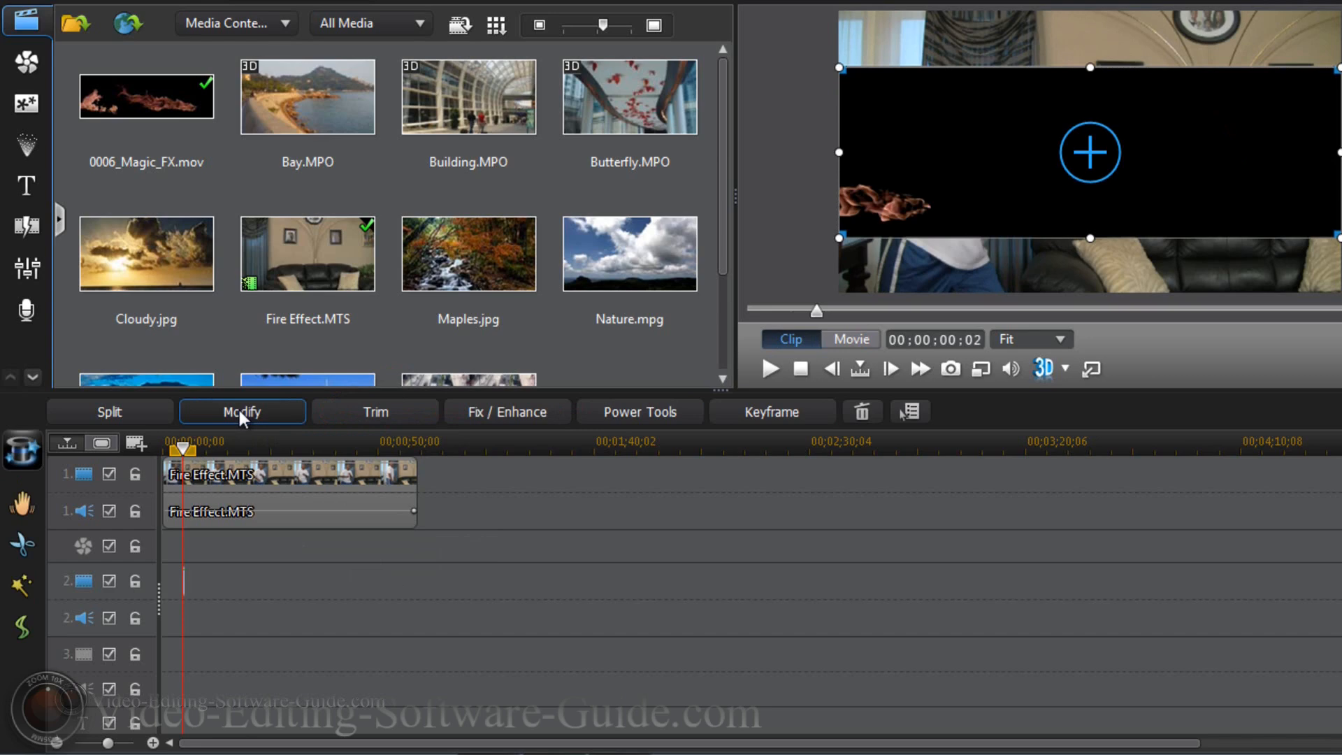
In PiP Designer, enable chroma key and sample black as the key colour
{"action": "left_click", "coordinate": [242, 412]}
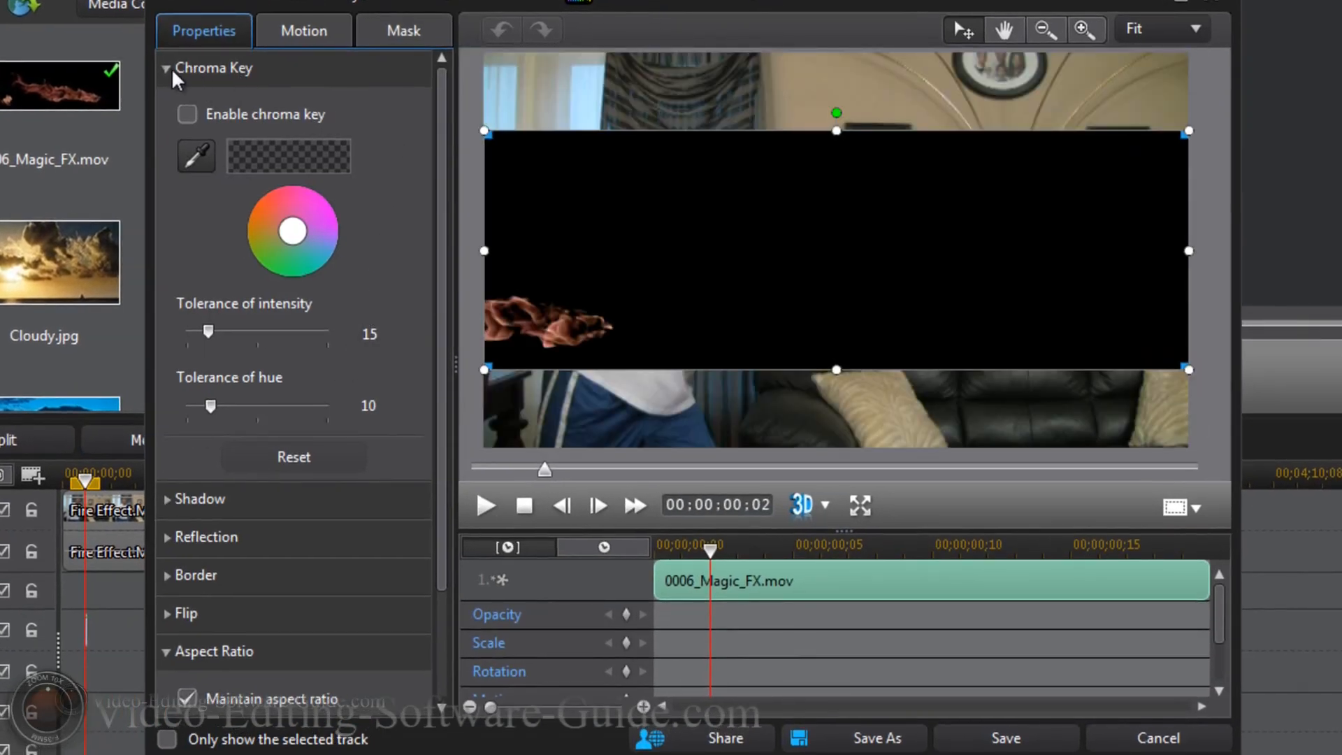
{"action": "left_click", "coordinate": [167, 68]}
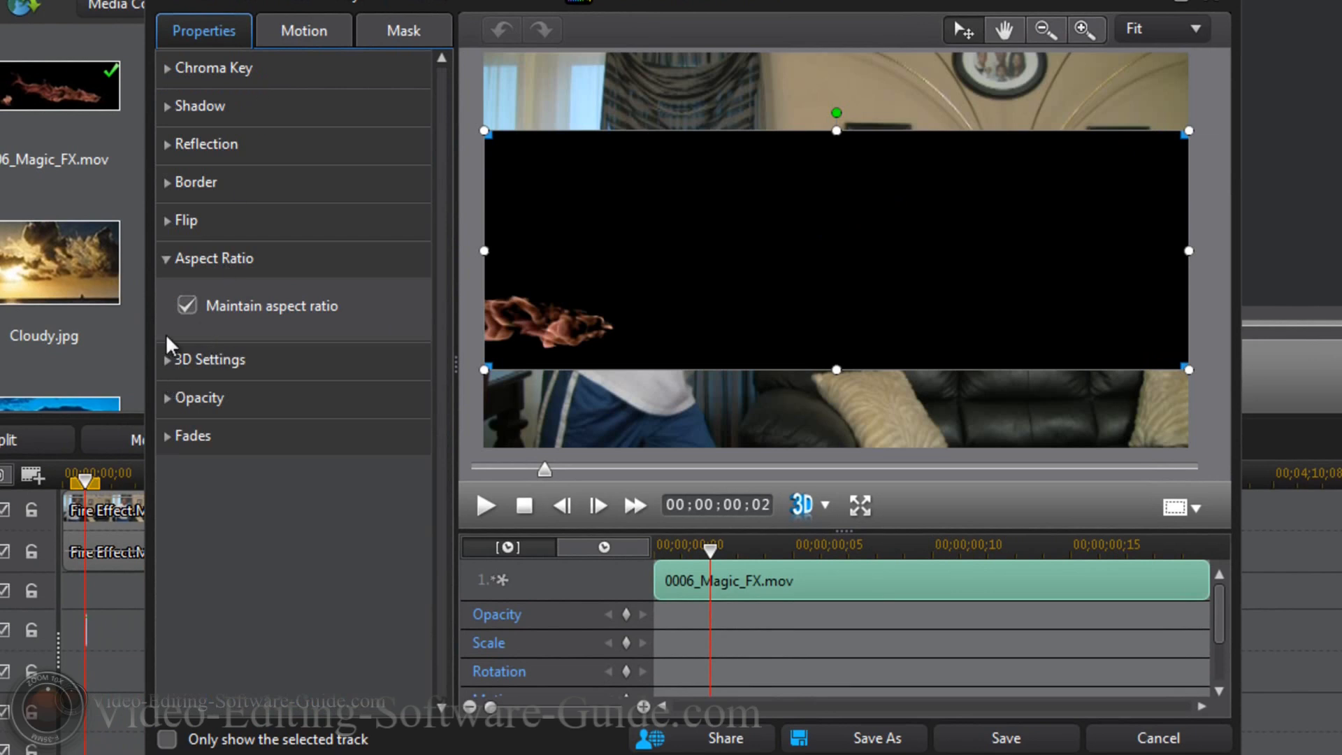
{"action": "left_click", "coordinate": [214, 258]}
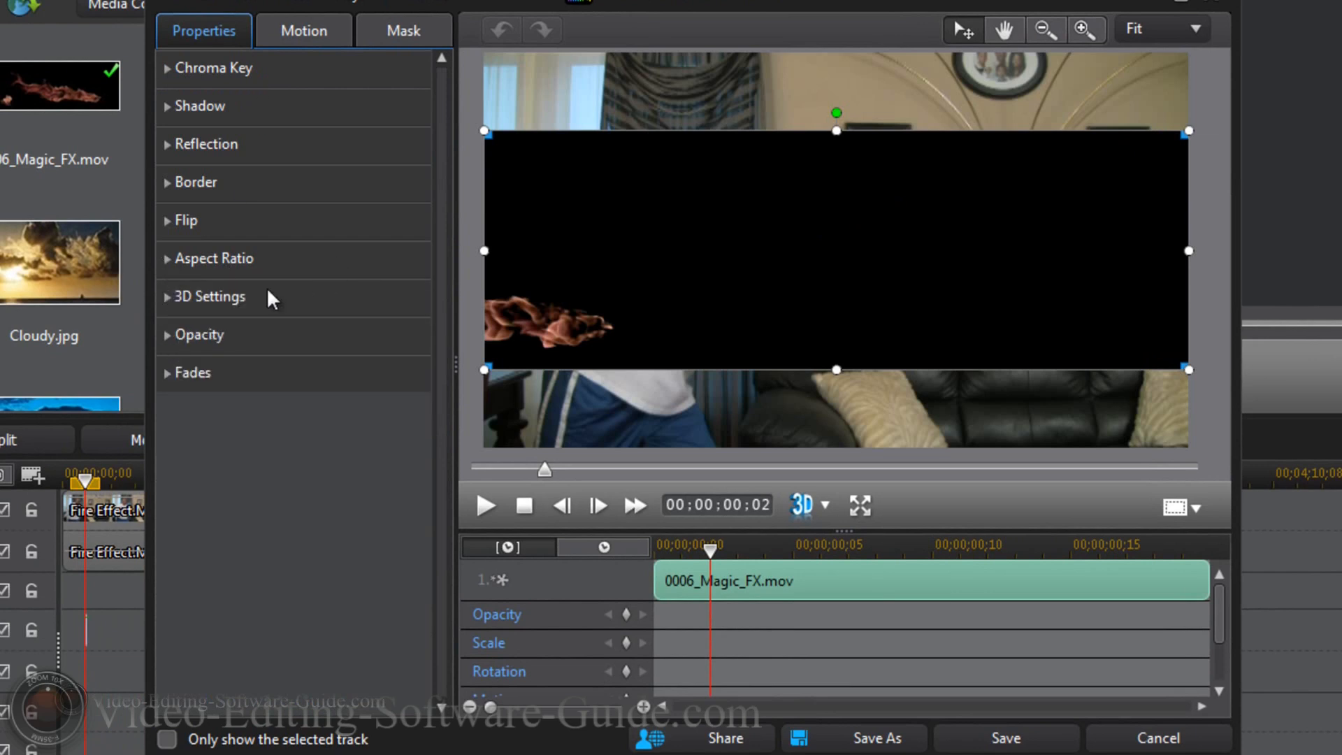
{"action": "mouse_move", "coordinate": [225, 104]}
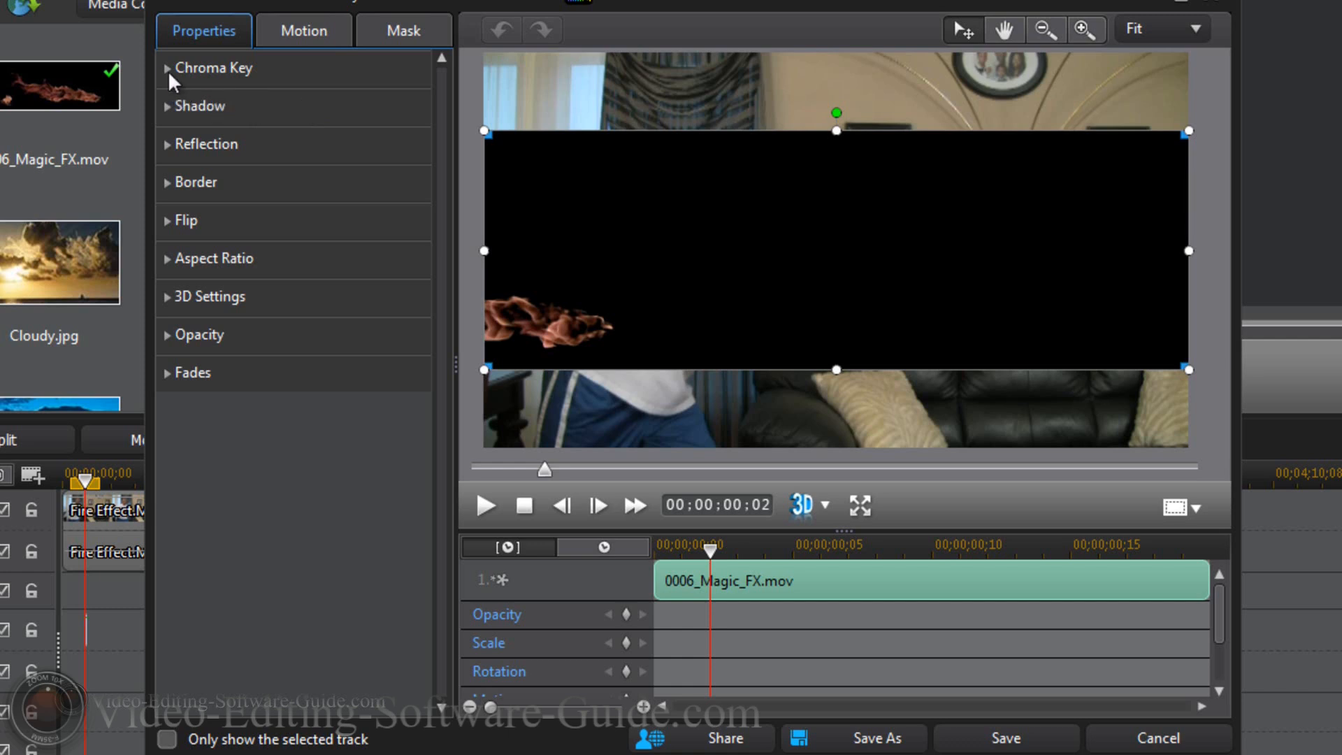
{"action": "left_click", "coordinate": [214, 67]}
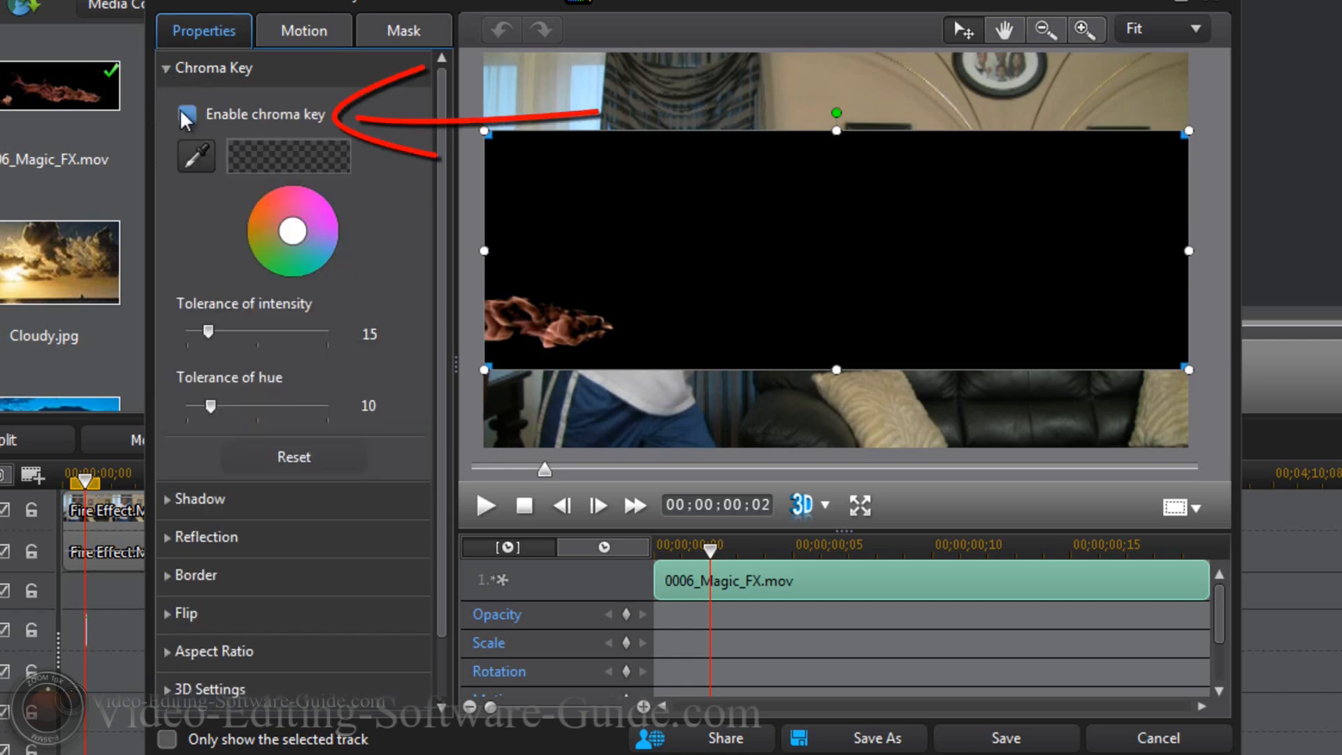
{"action": "left_click", "coordinate": [185, 115]}
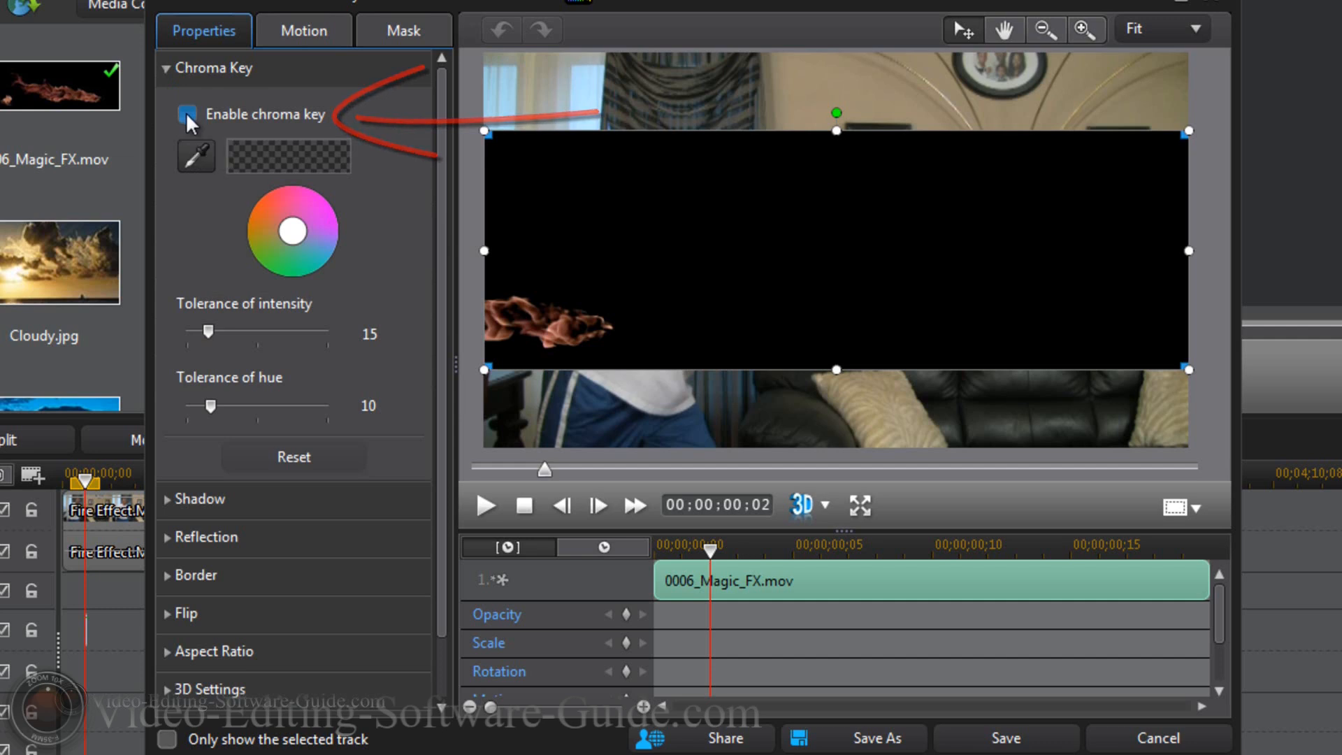
{"action": "left_click", "coordinate": [186, 114]}
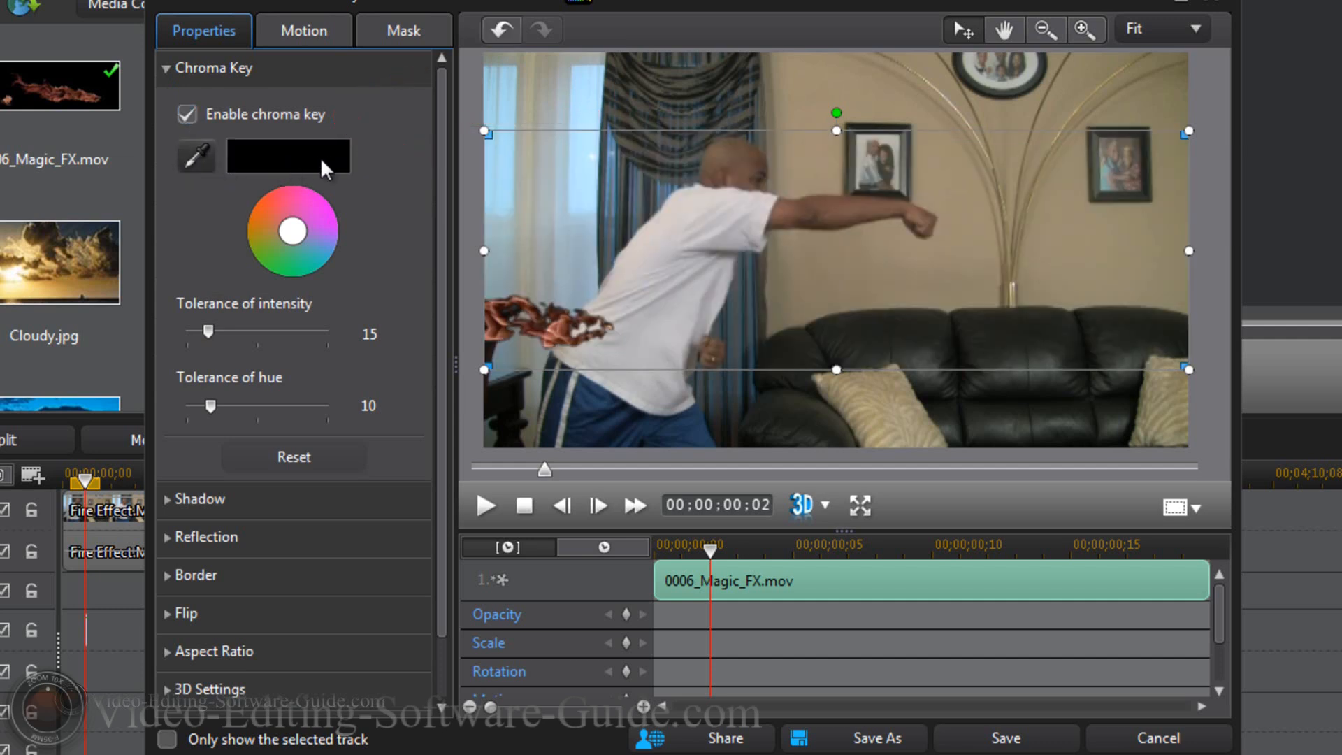
{"action": "mouse_move", "coordinate": [391, 278]}
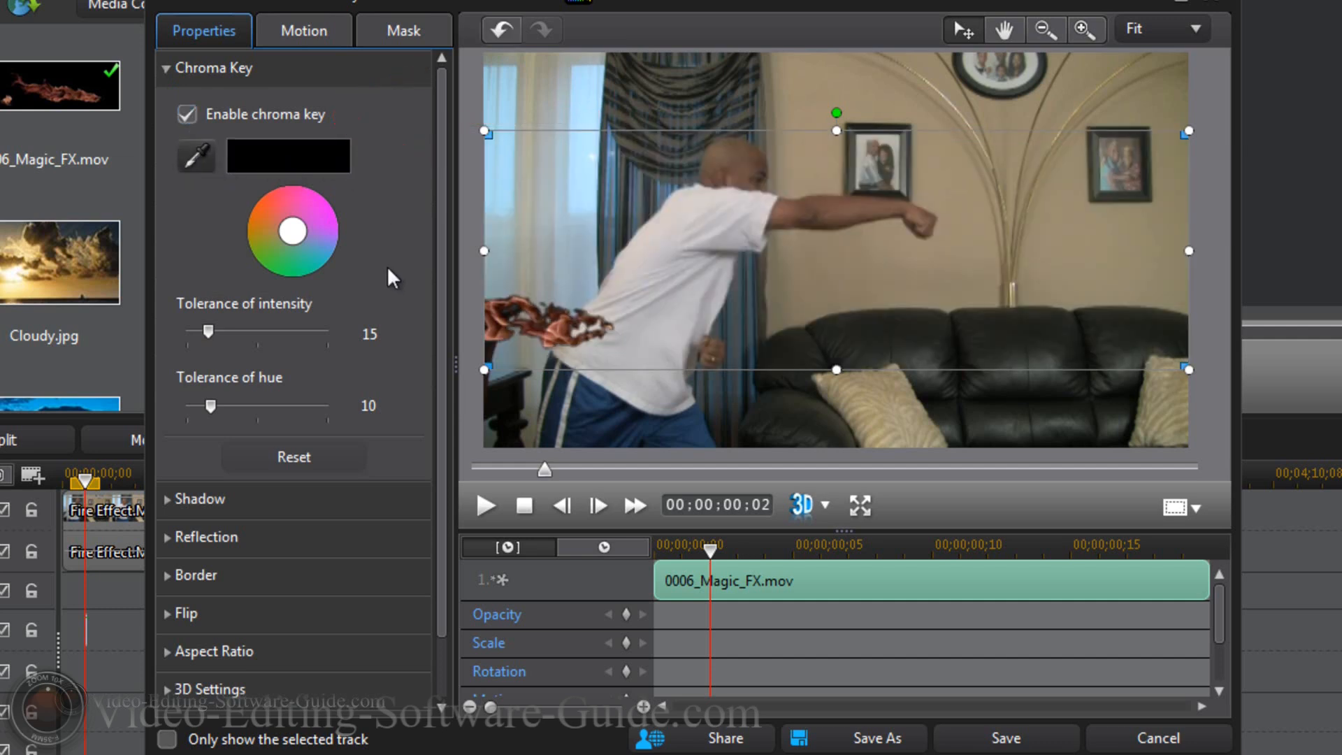
{"action": "mouse_move", "coordinate": [737, 471]}
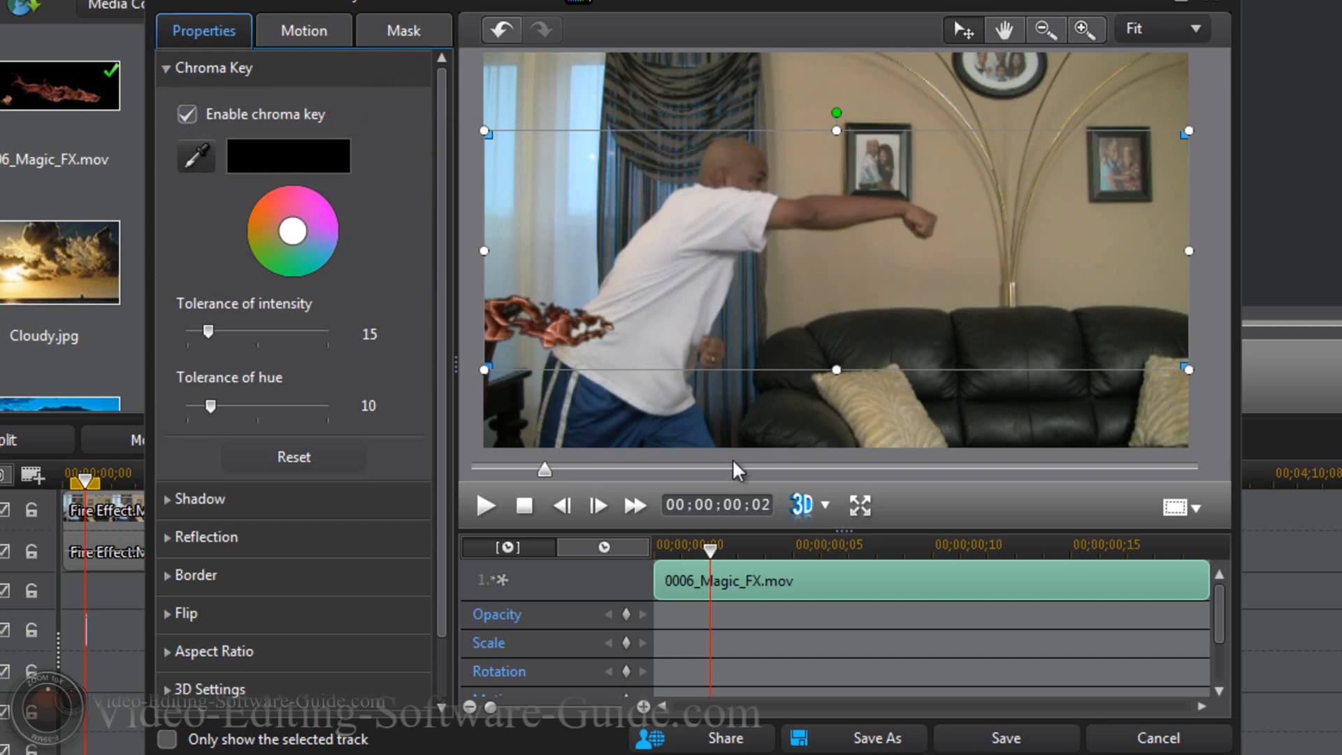
Play and stop the preview of the keyed flames over the punch
{"action": "left_click", "coordinate": [486, 504]}
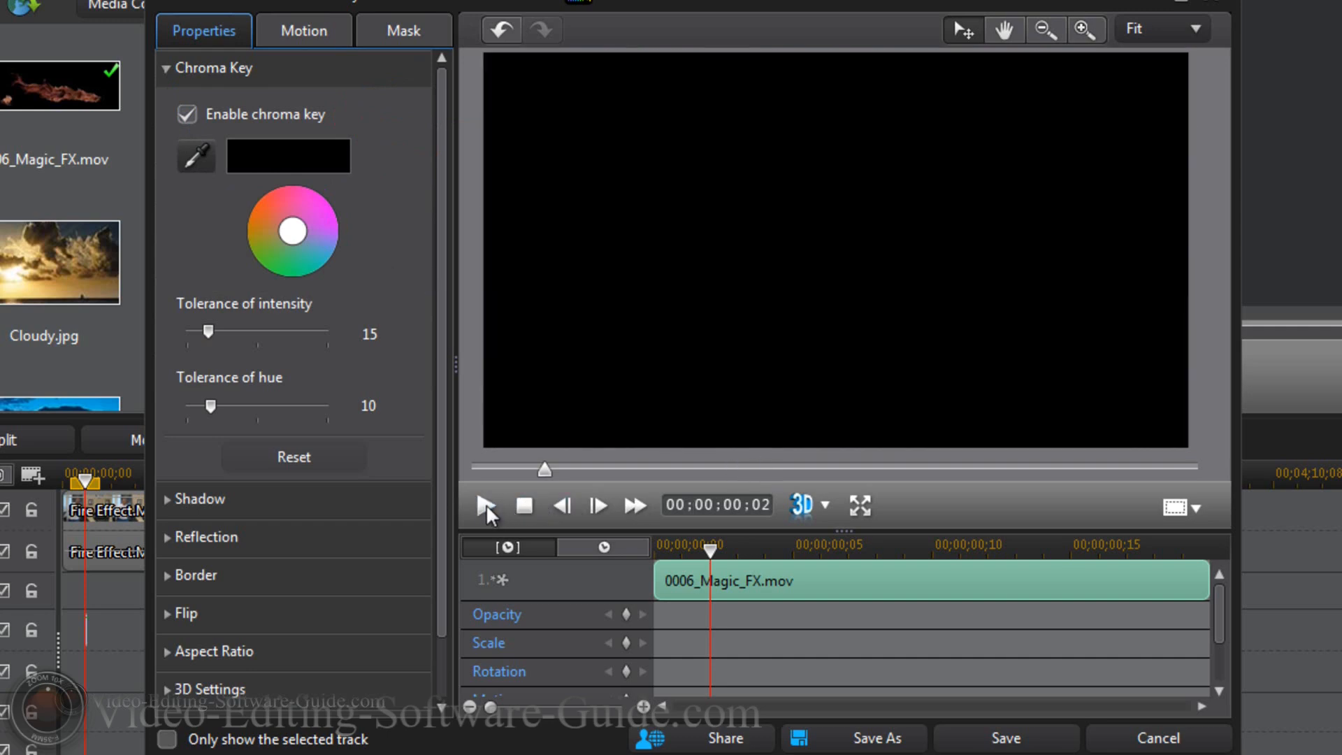
{"action": "left_click", "coordinate": [487, 505]}
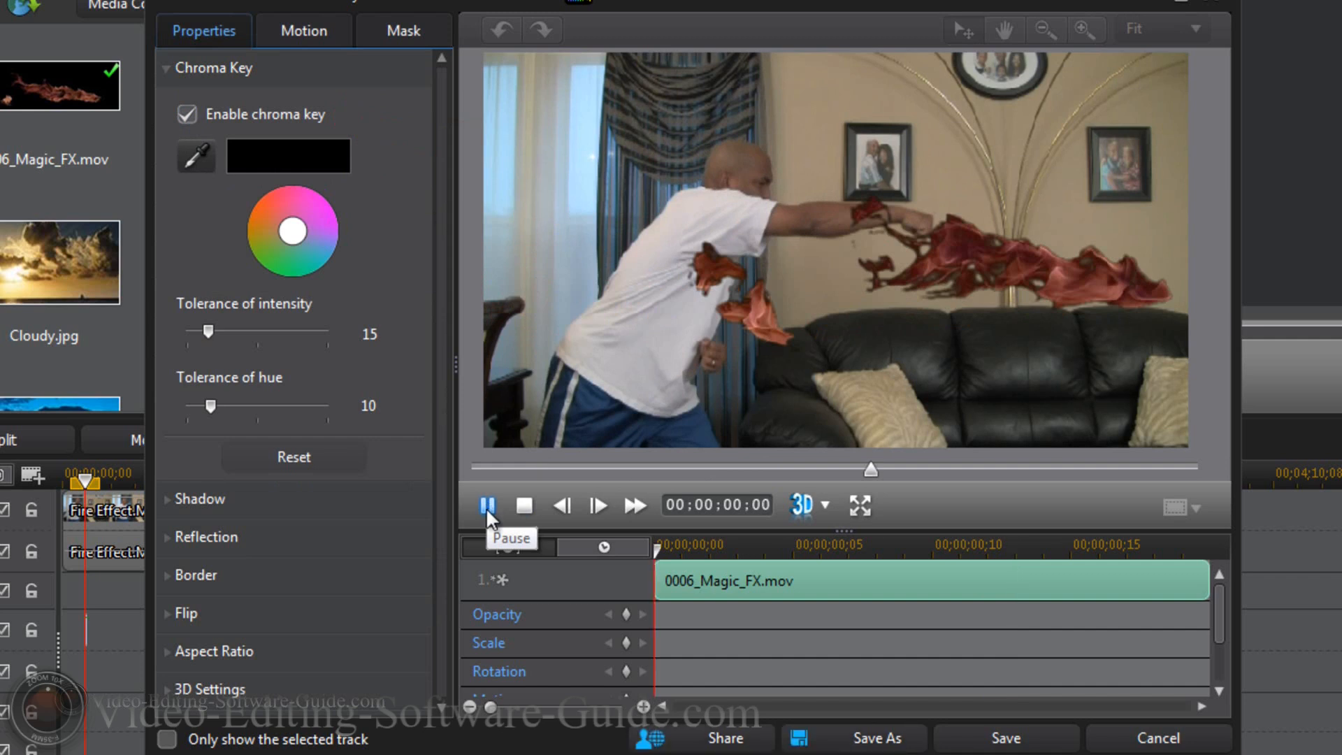
{"action": "left_click", "coordinate": [487, 504]}
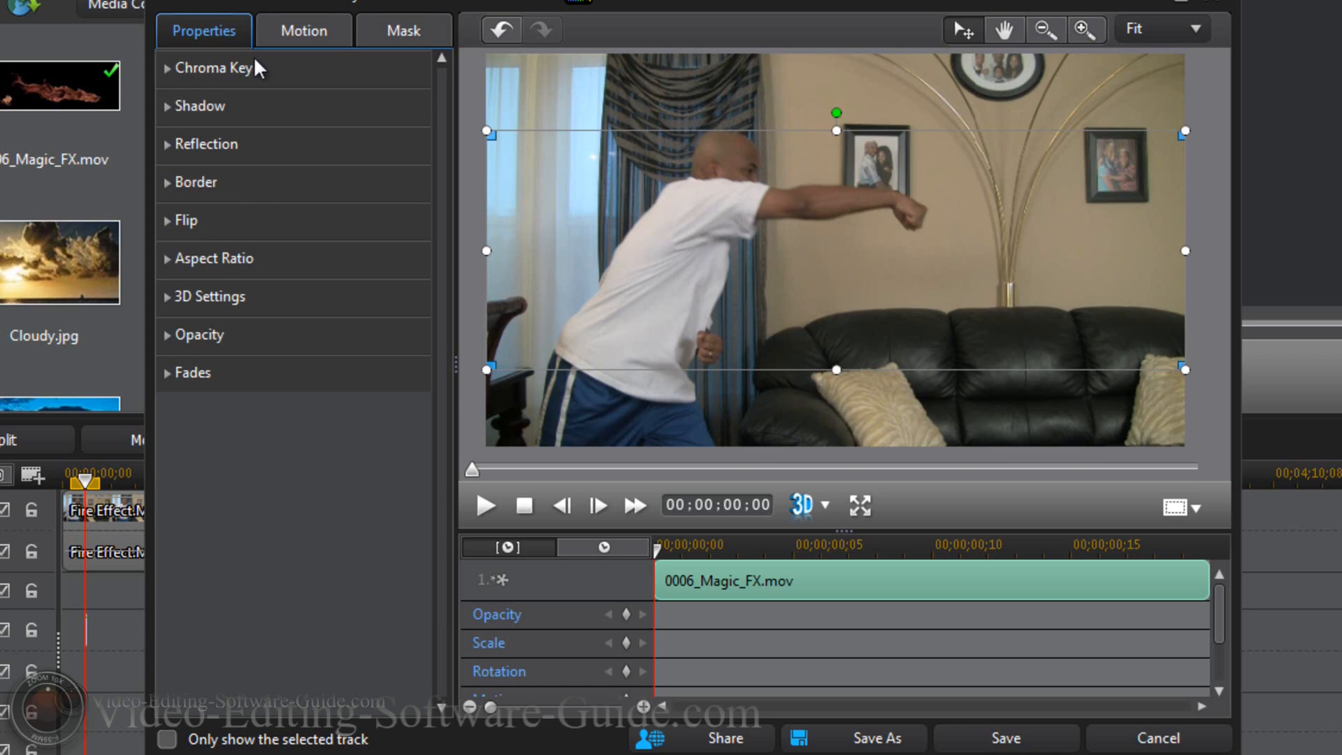
Shrink the fire overlay and move it toward the fist at the upper right
{"action": "left_click", "coordinate": [302, 30]}
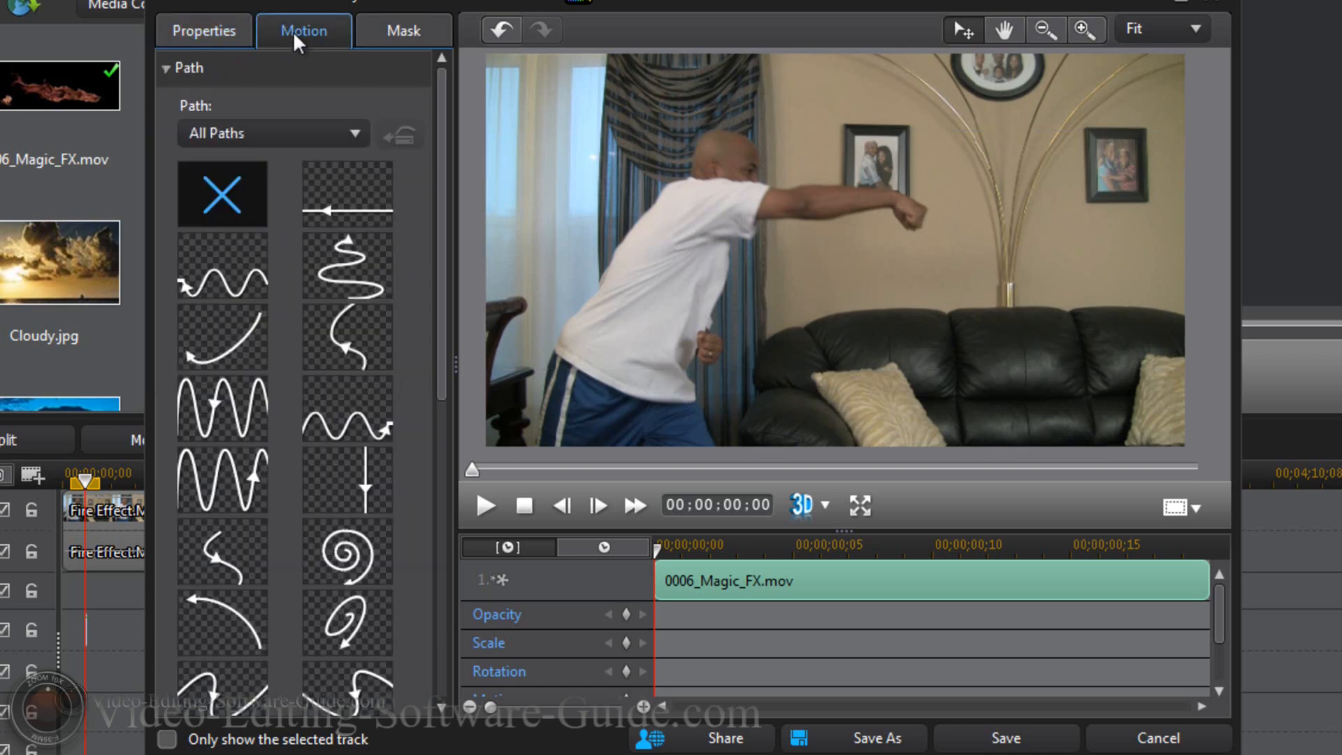
{"action": "left_click", "coordinate": [203, 31]}
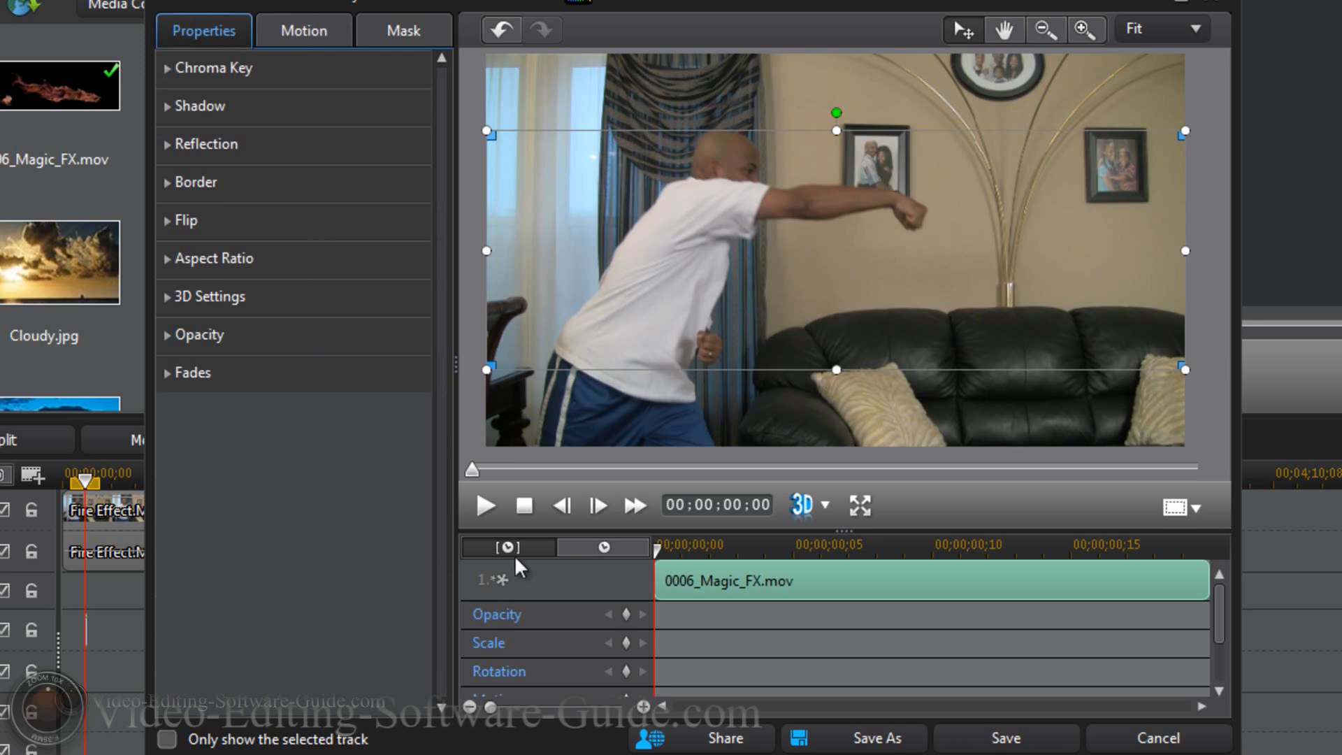
{"action": "mouse_move", "coordinate": [770, 267]}
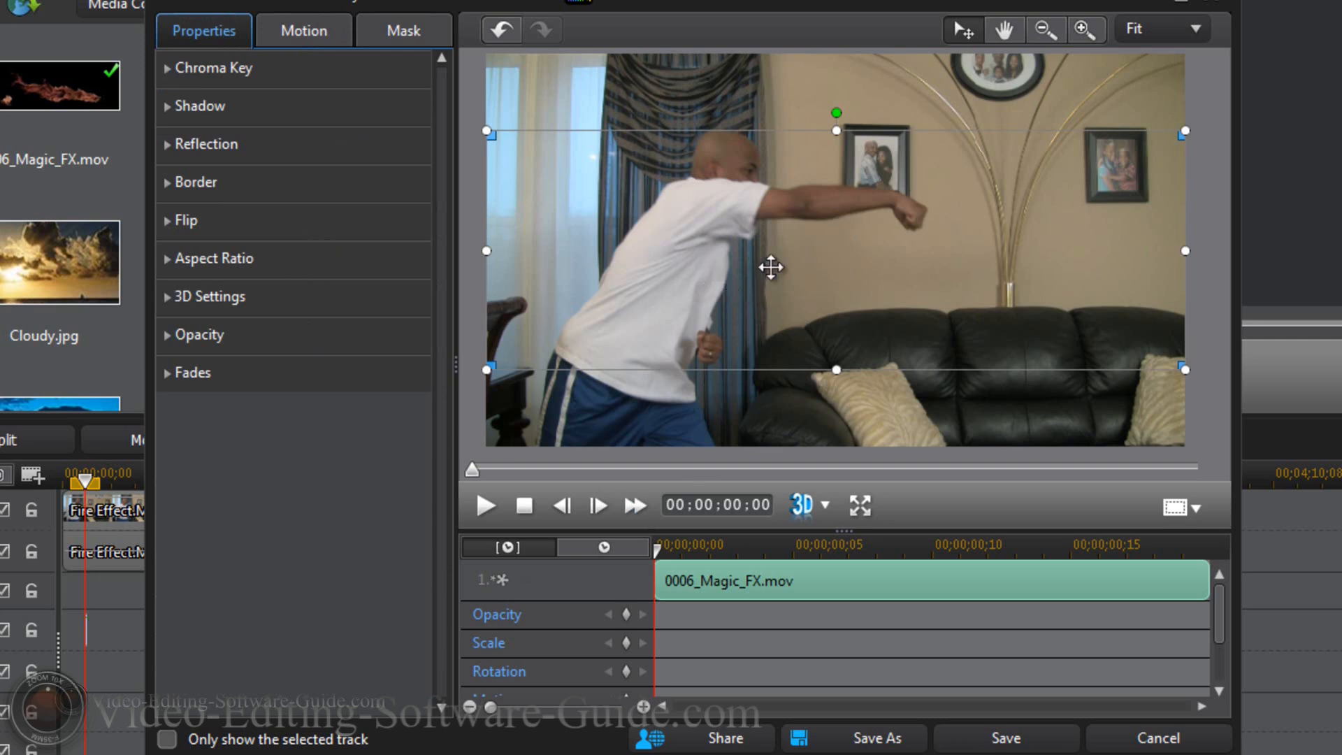
{"action": "mouse_move", "coordinate": [933, 235]}
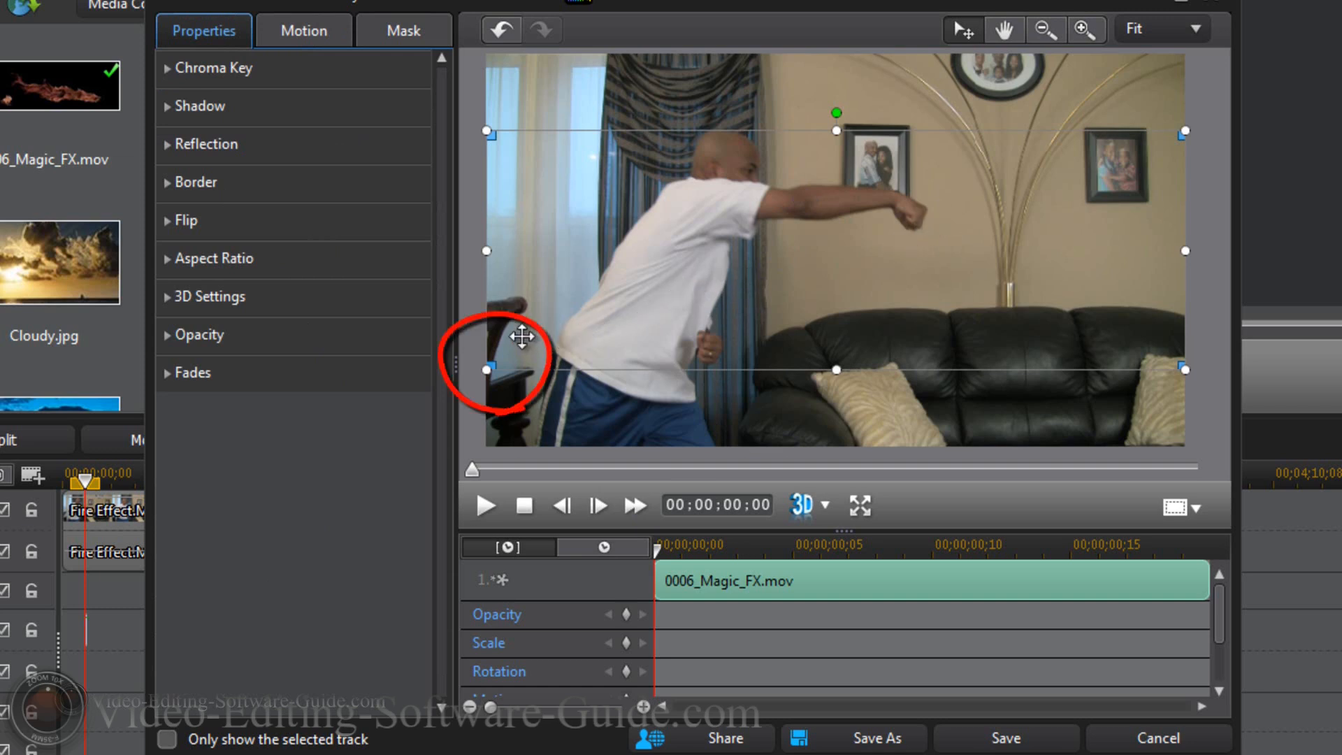
{"action": "mouse_move", "coordinate": [487, 370]}
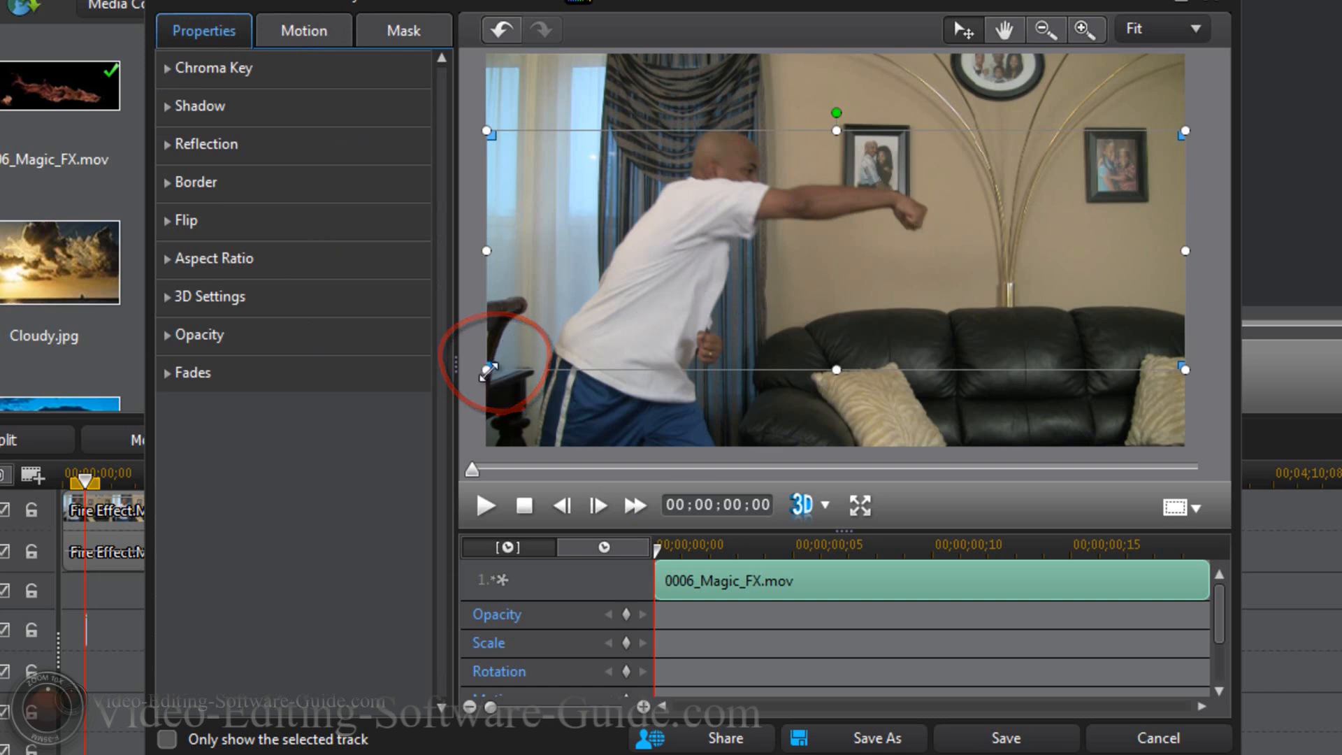
{"action": "left_click_drag", "start_coordinate": [486, 373], "coordinate": [519, 359]}
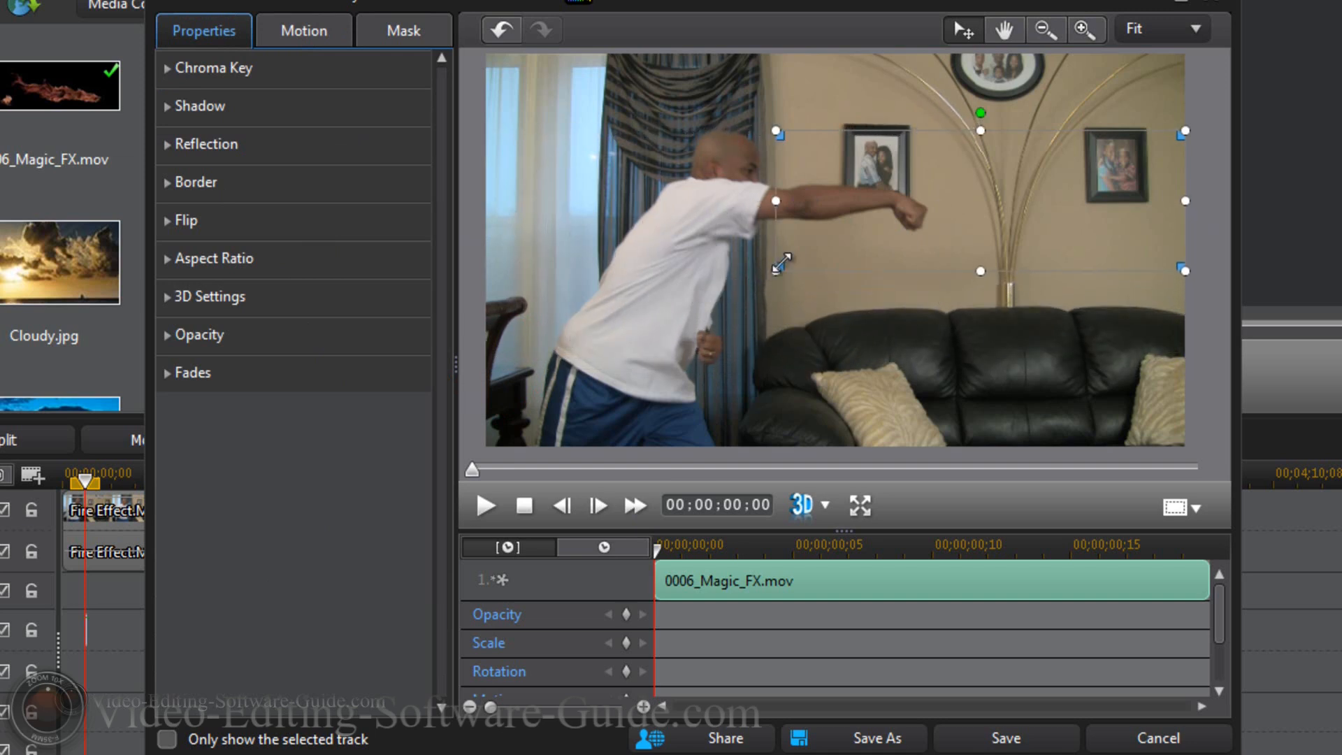
{"action": "left_click_drag", "start_coordinate": [774, 261], "coordinate": [963, 197]}
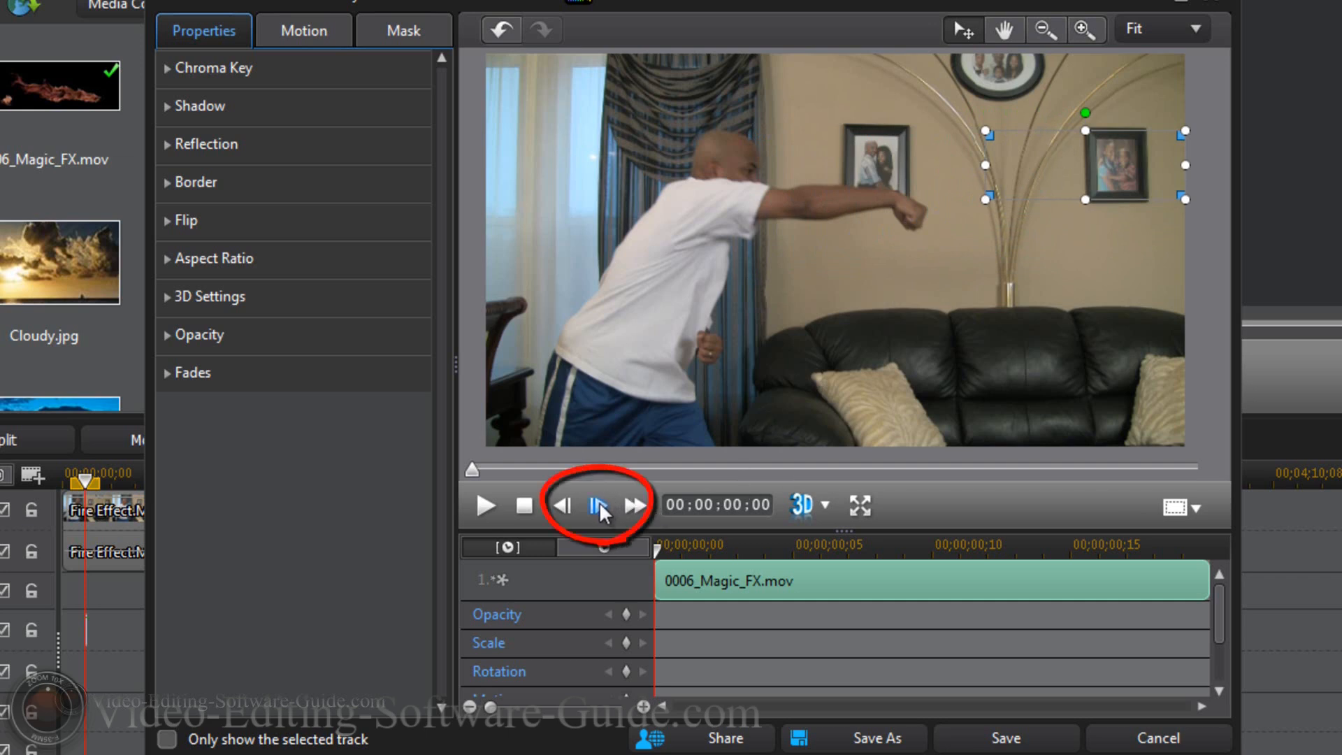
Advance one frame, reposition the overlay on the fist, then step back a frame
{"action": "left_click", "coordinate": [598, 505]}
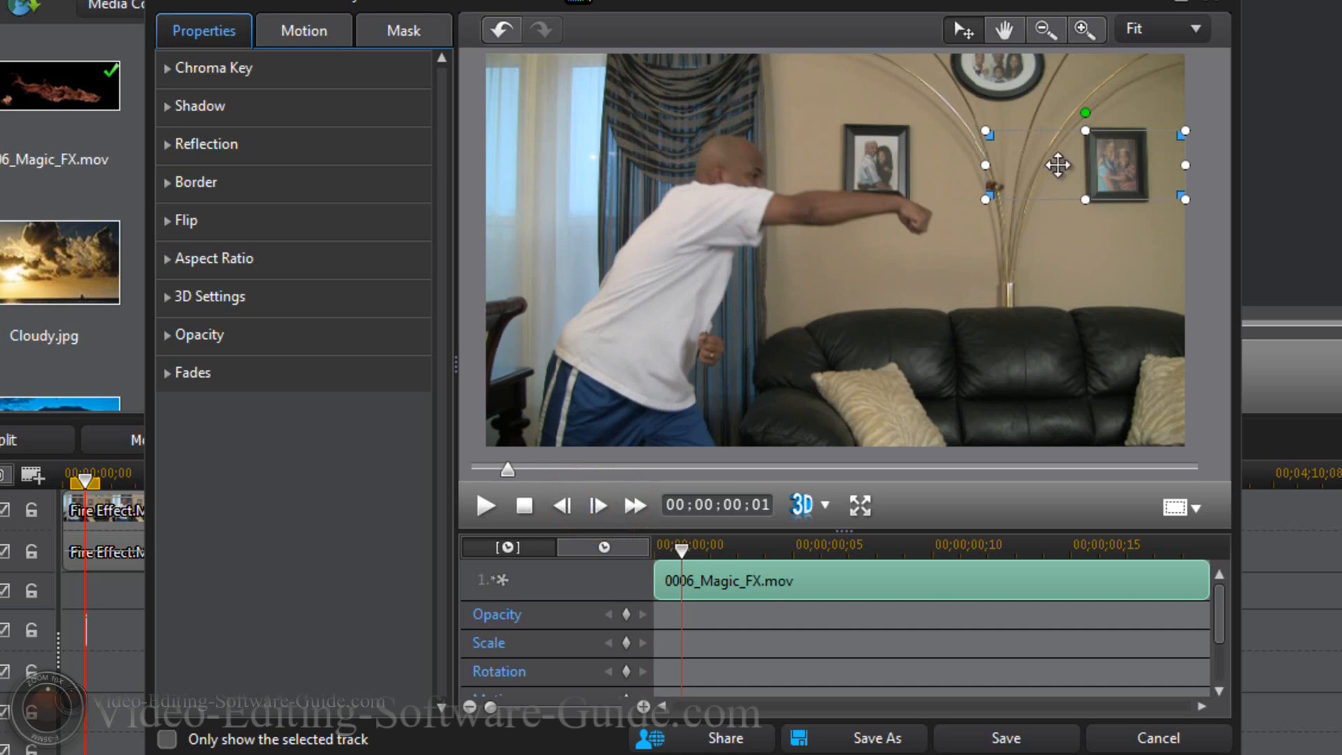
{"action": "mouse_move", "coordinate": [1075, 164]}
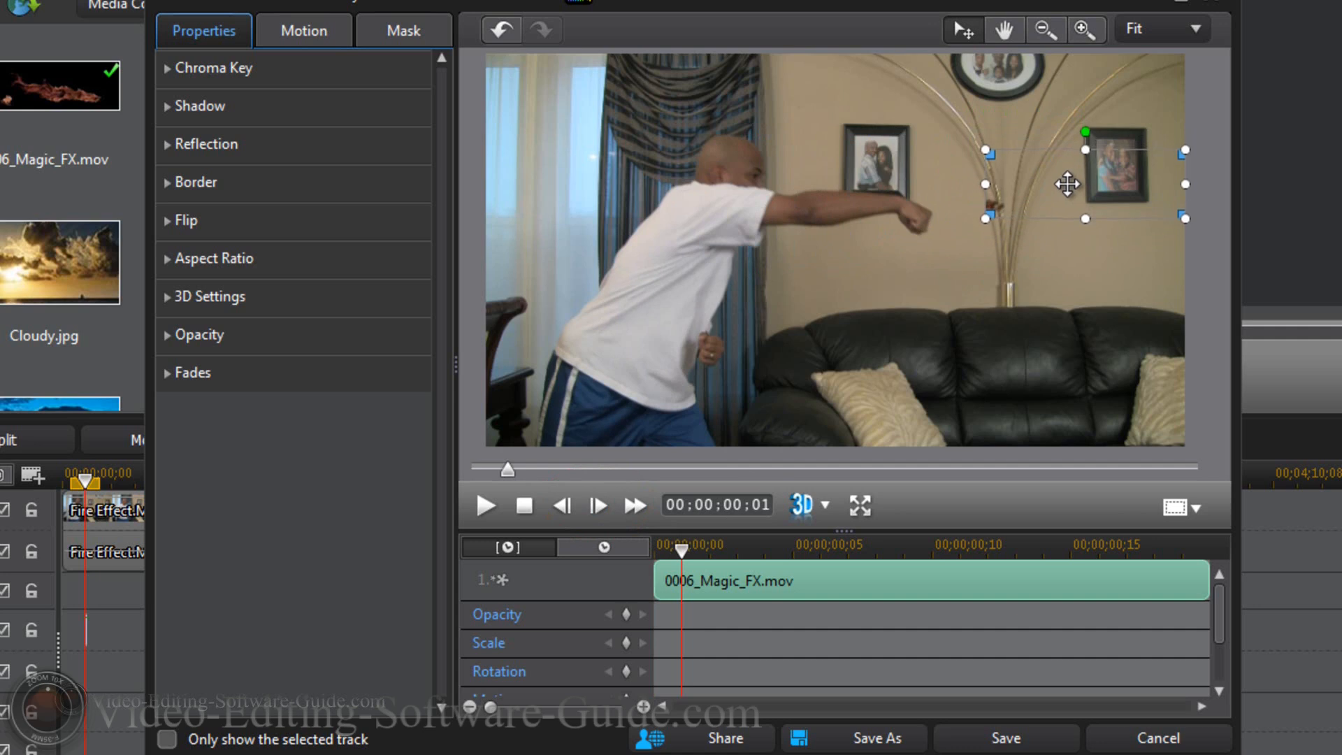
{"action": "left_click_drag", "start_coordinate": [1067, 184], "coordinate": [1025, 204]}
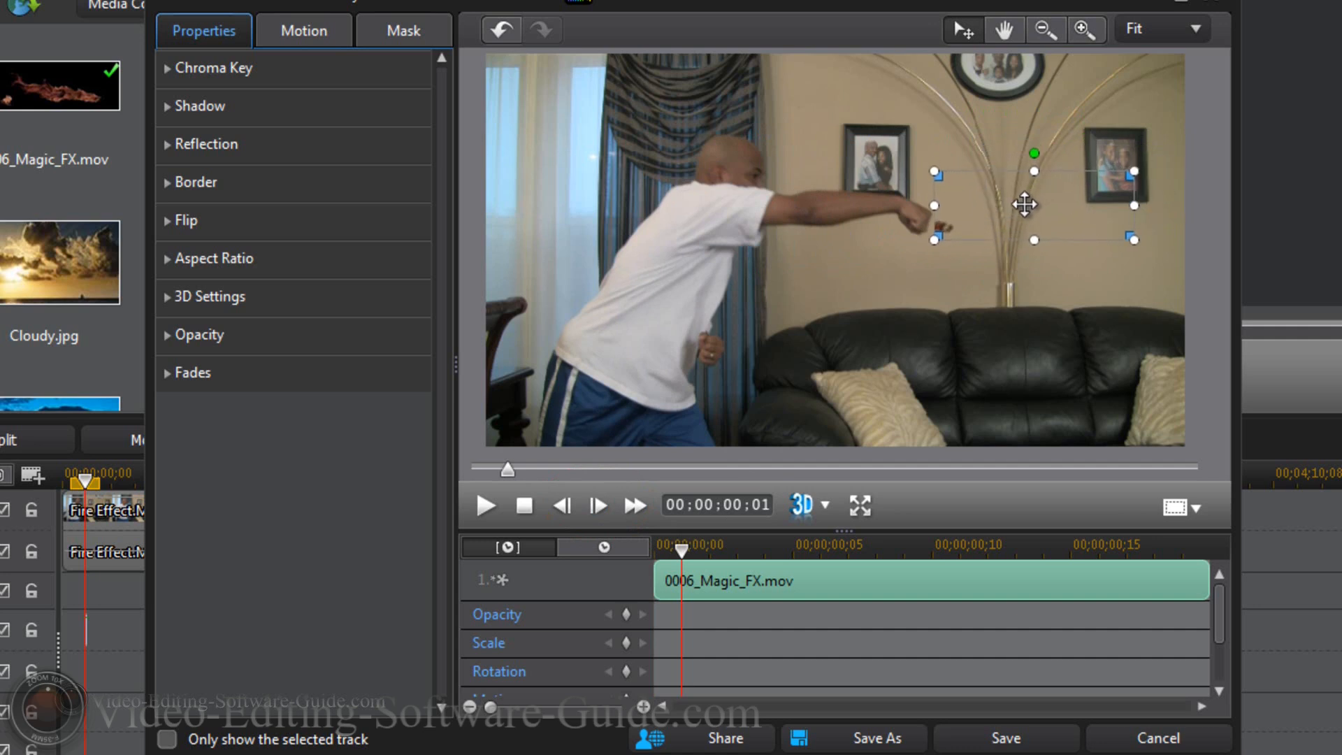
{"action": "left_click_drag", "start_coordinate": [1025, 205], "coordinate": [1025, 200]}
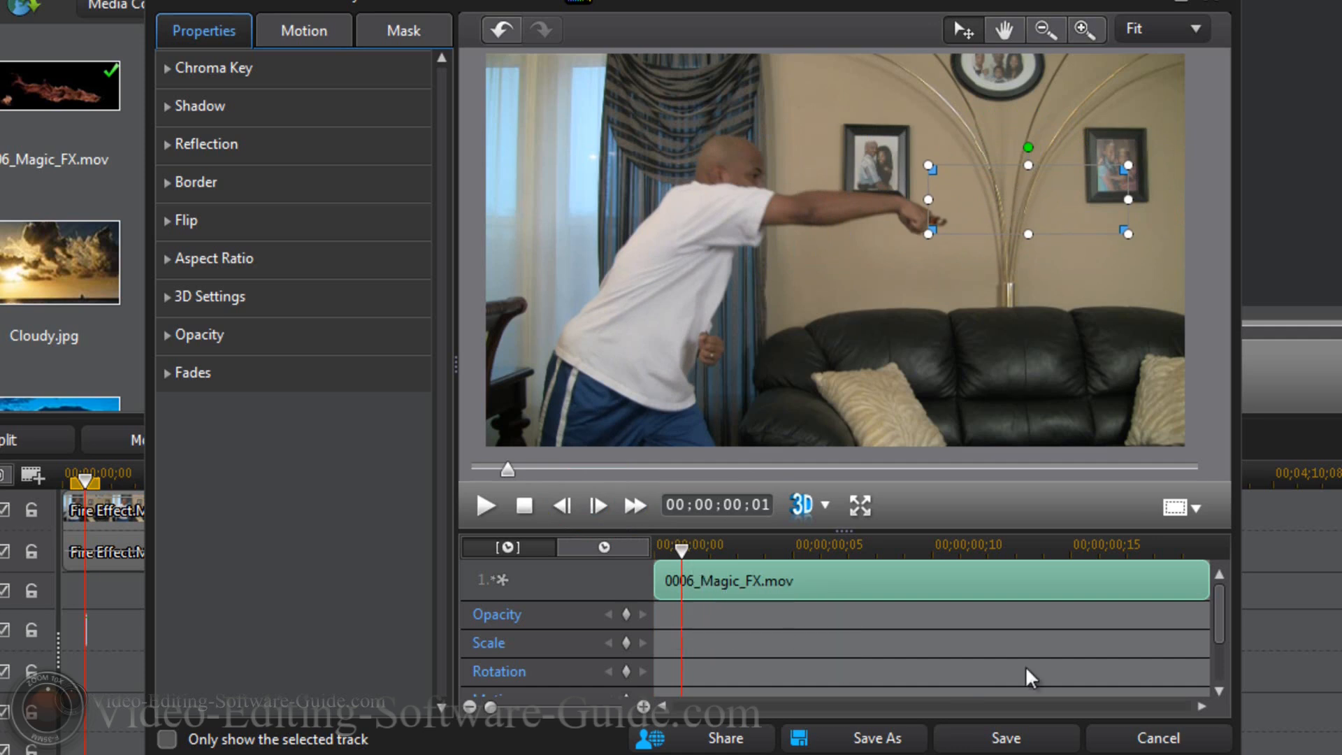
{"action": "mouse_move", "coordinate": [562, 505]}
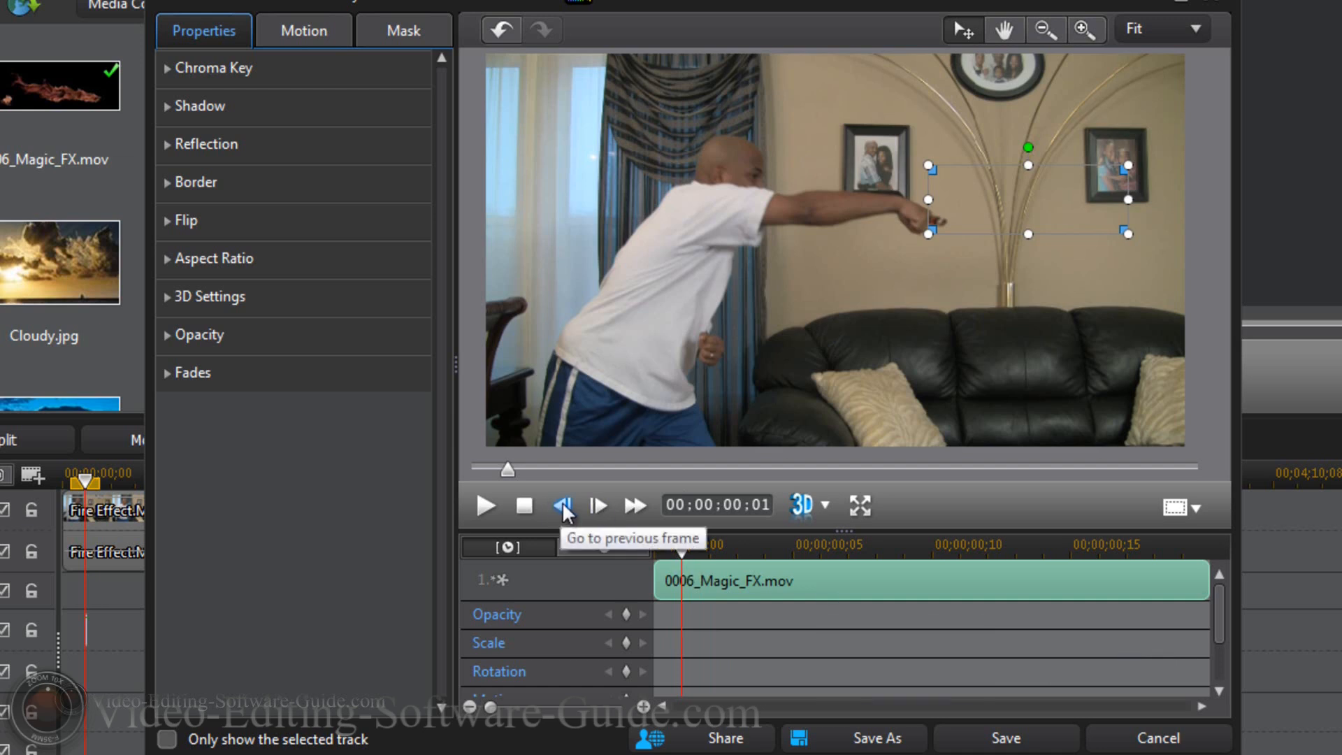
{"action": "left_click", "coordinate": [562, 504]}
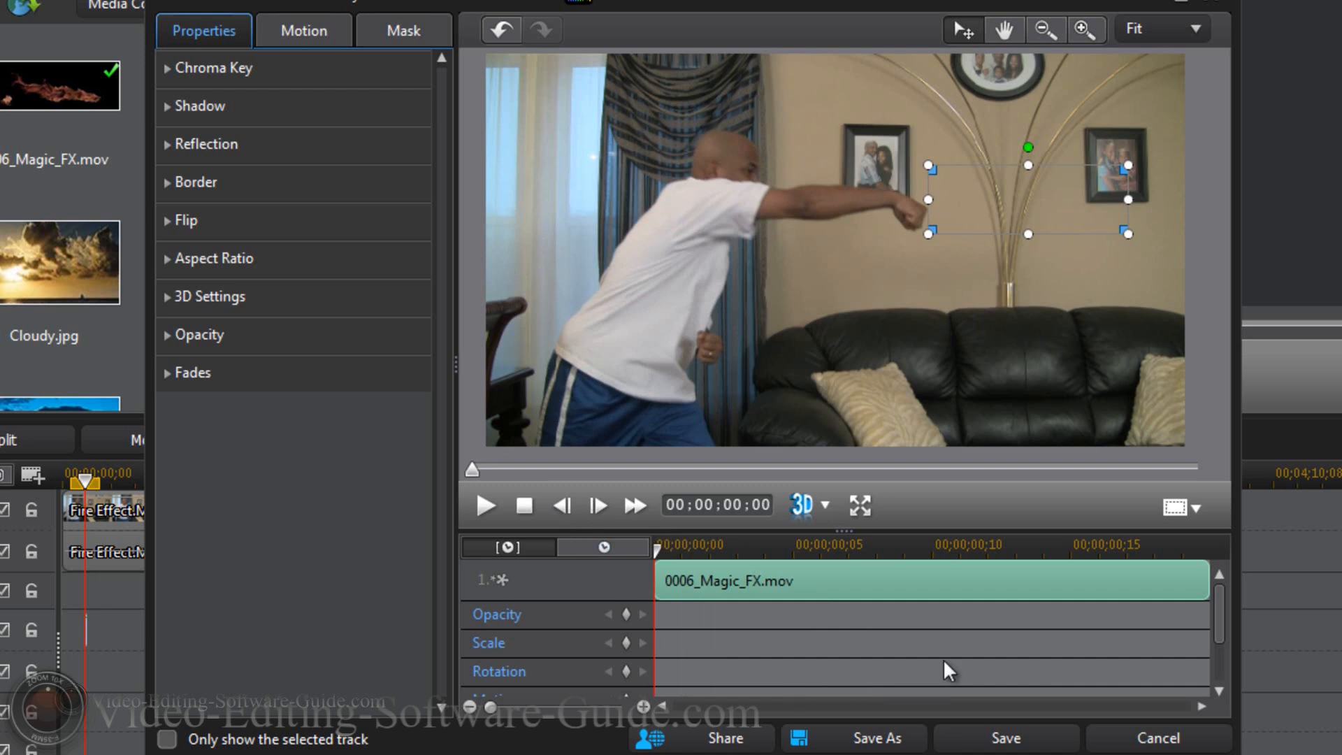
{"action": "mouse_move", "coordinate": [1221, 621]}
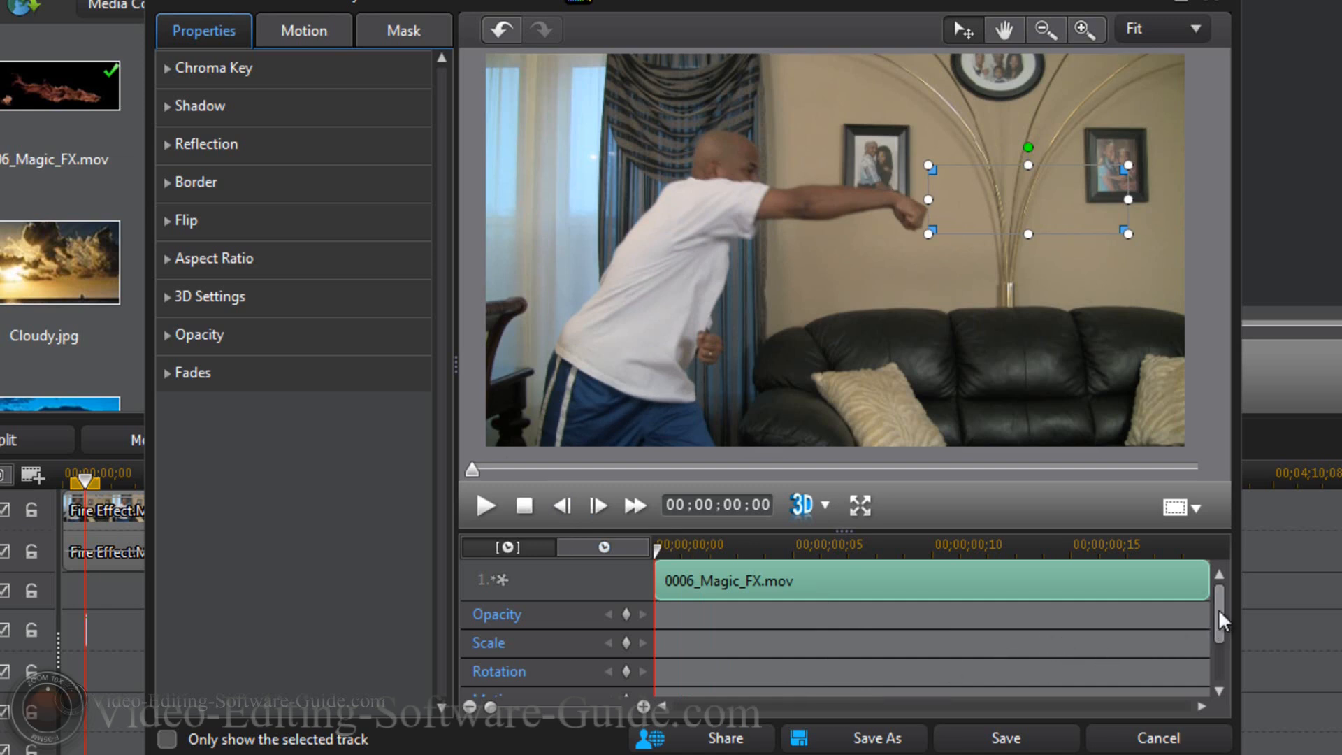
{"action": "mouse_move", "coordinate": [1003, 263]}
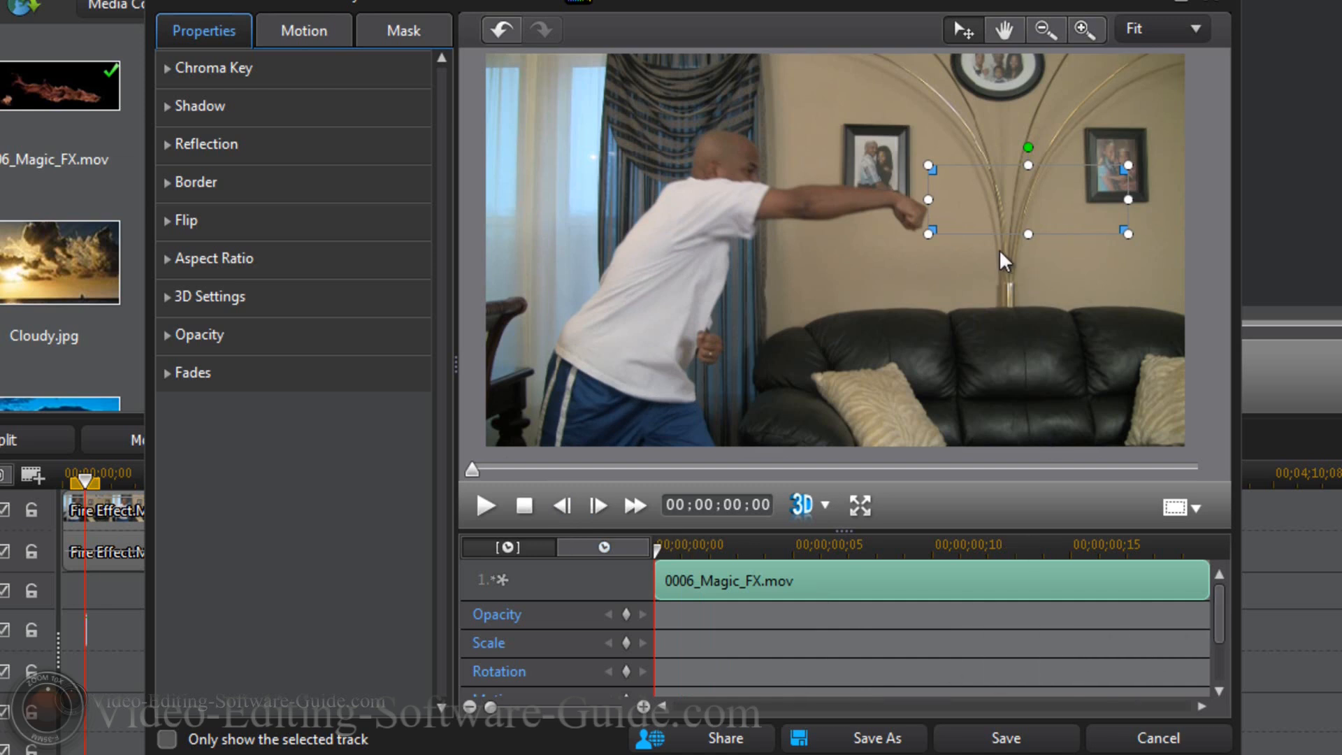
{"action": "mouse_move", "coordinate": [950, 259]}
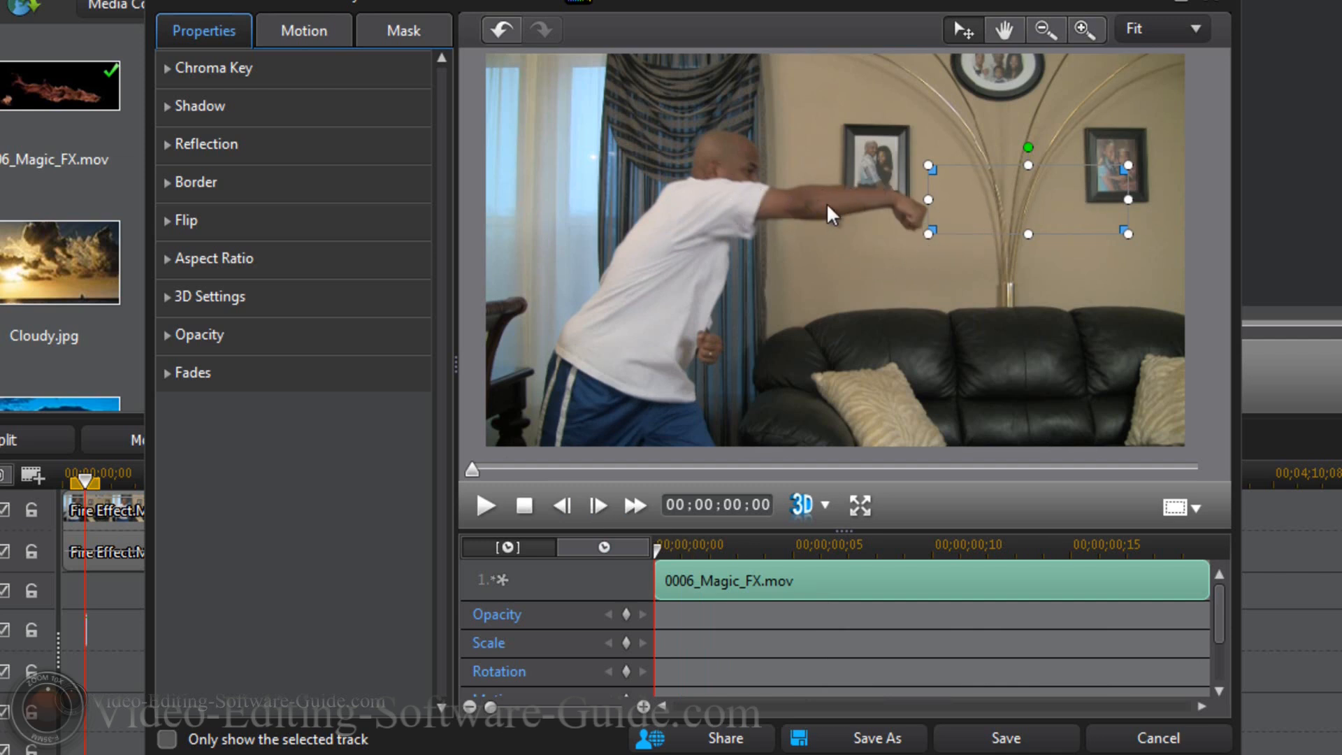
{"action": "mouse_move", "coordinate": [869, 224]}
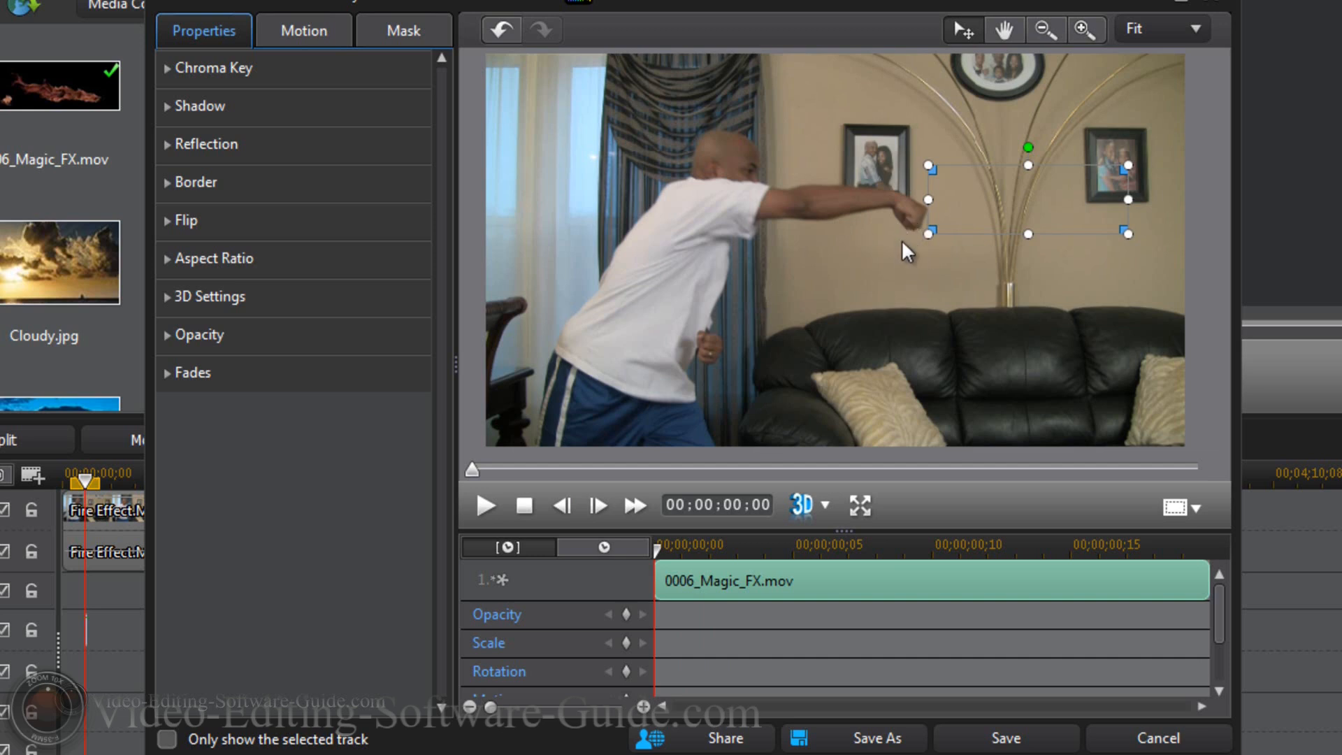
{"action": "mouse_move", "coordinate": [974, 224]}
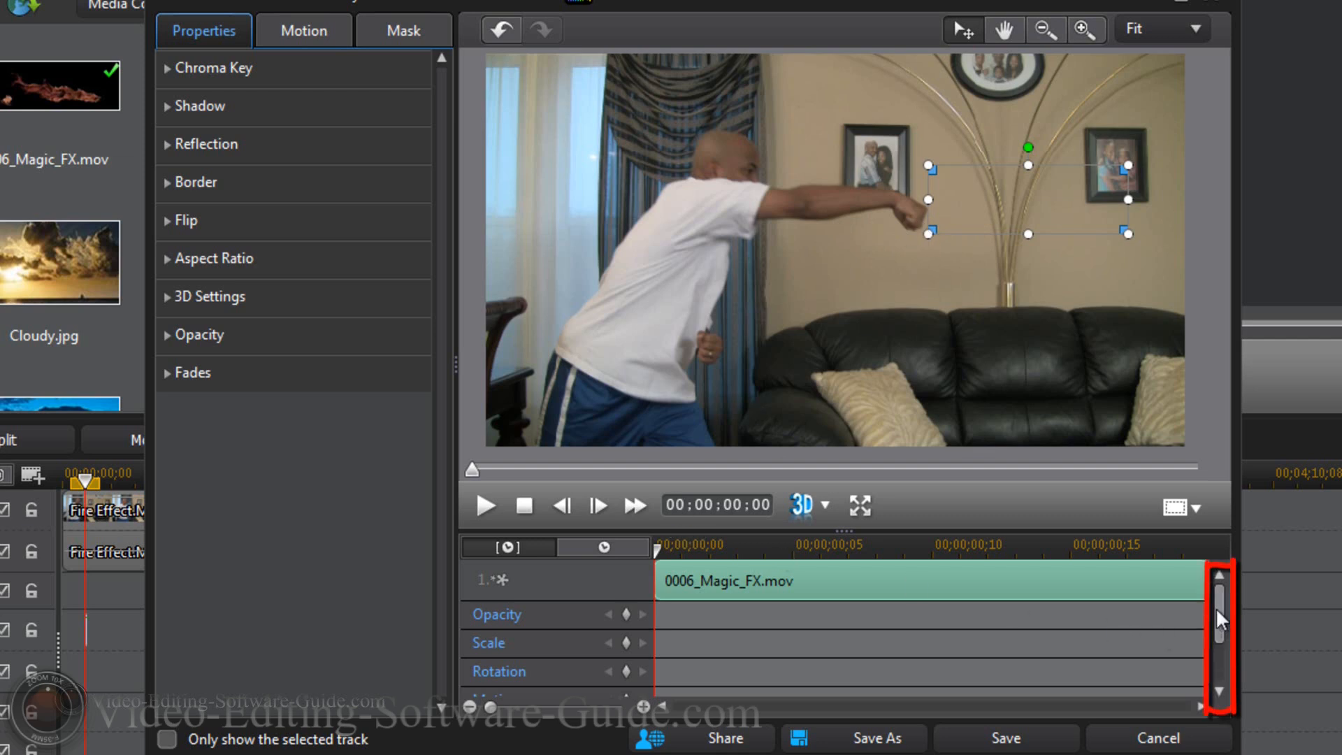
Scroll the keyframe attribute list down to reveal the Motion row
{"action": "scroll", "scroll_direction": "down", "scroll_amount": 3}
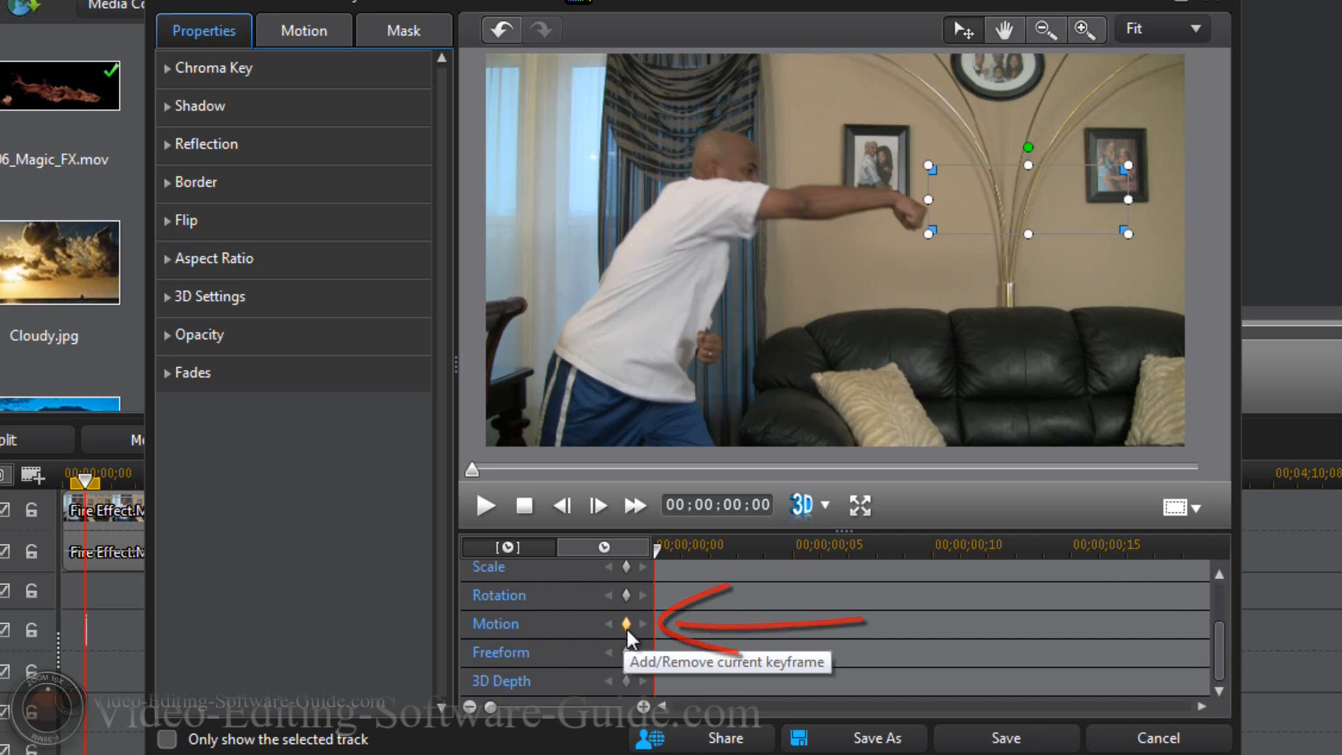
Add a Motion keyframe at clip start, then drag the fire onto the fist a few frames in
{"action": "left_click", "coordinate": [626, 623]}
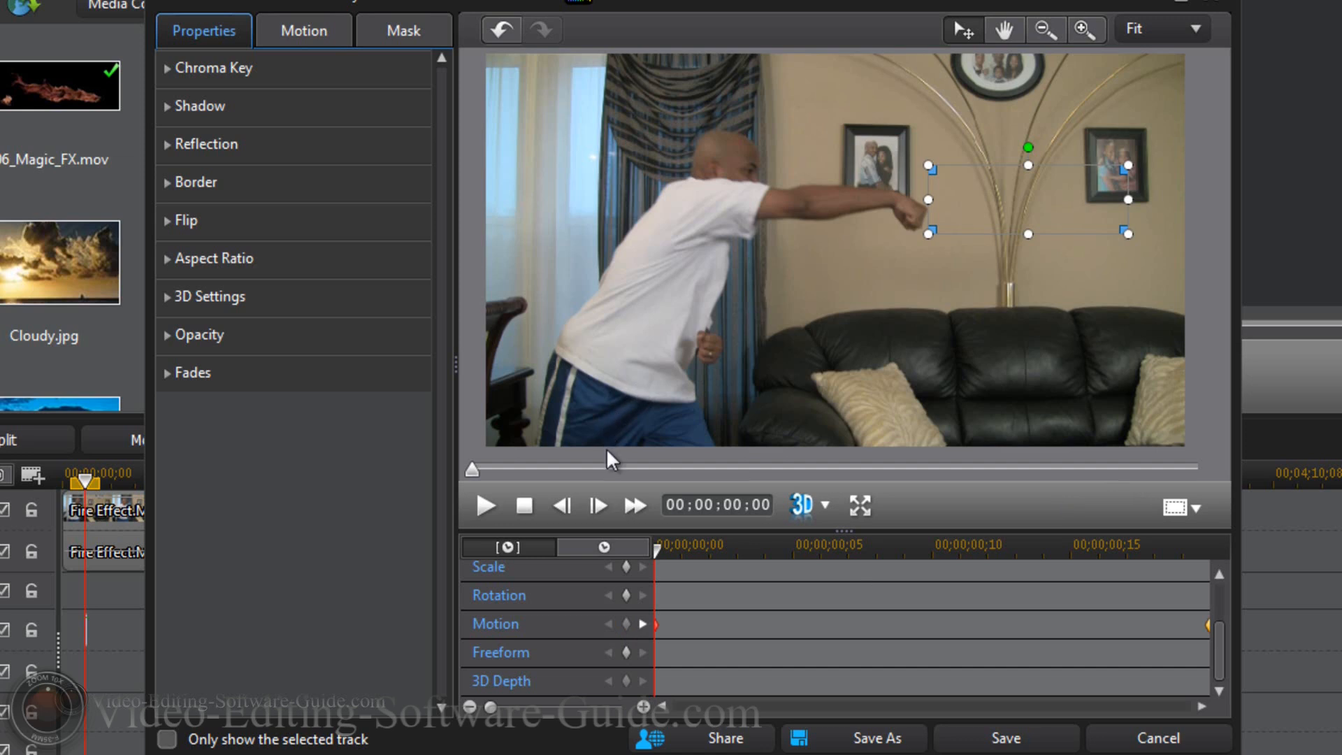
{"action": "mouse_move", "coordinate": [598, 505]}
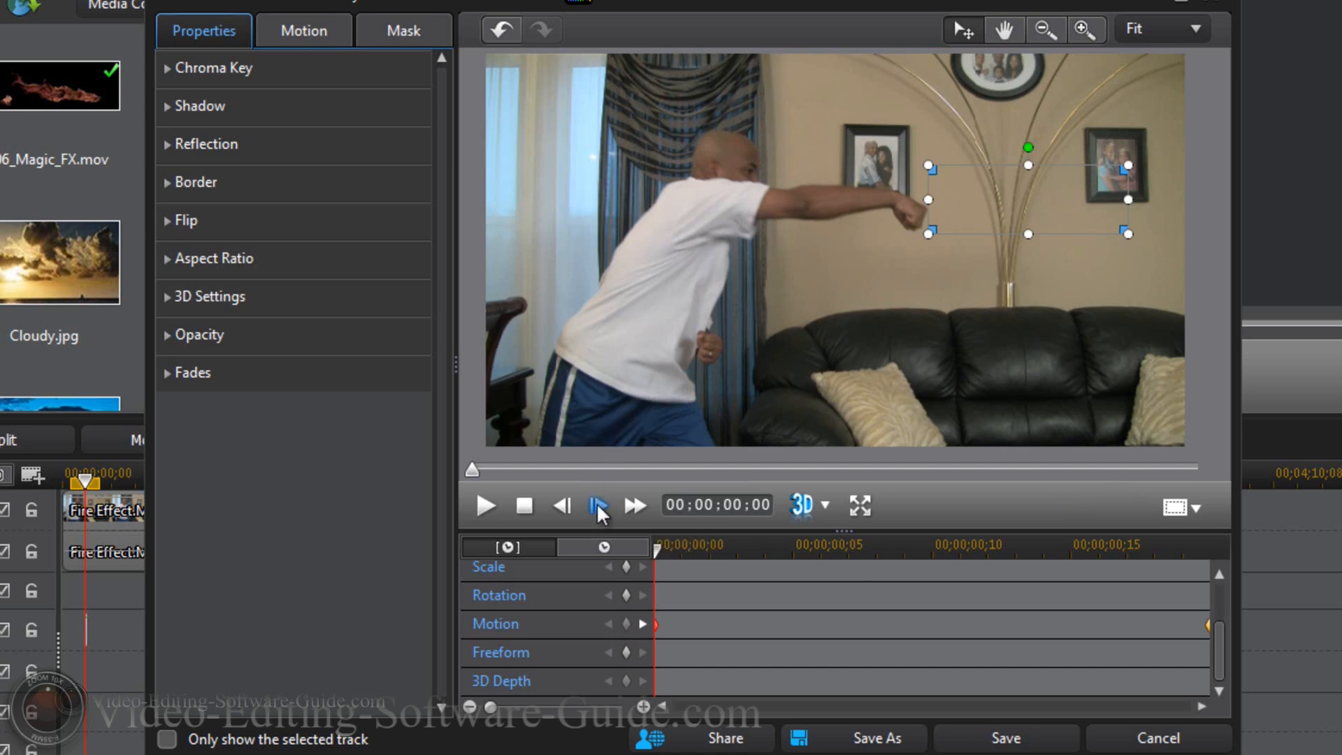
{"action": "left_click", "coordinate": [634, 504]}
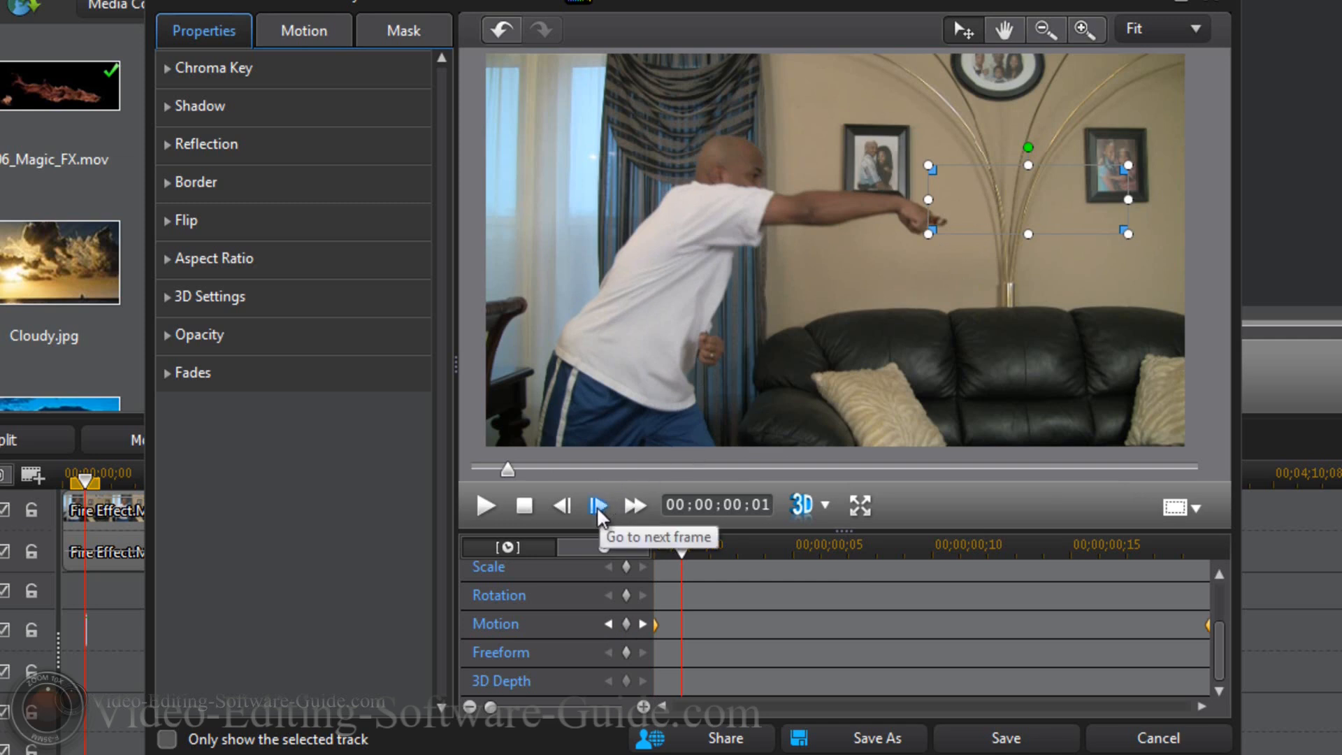
{"action": "left_click", "coordinate": [598, 505]}
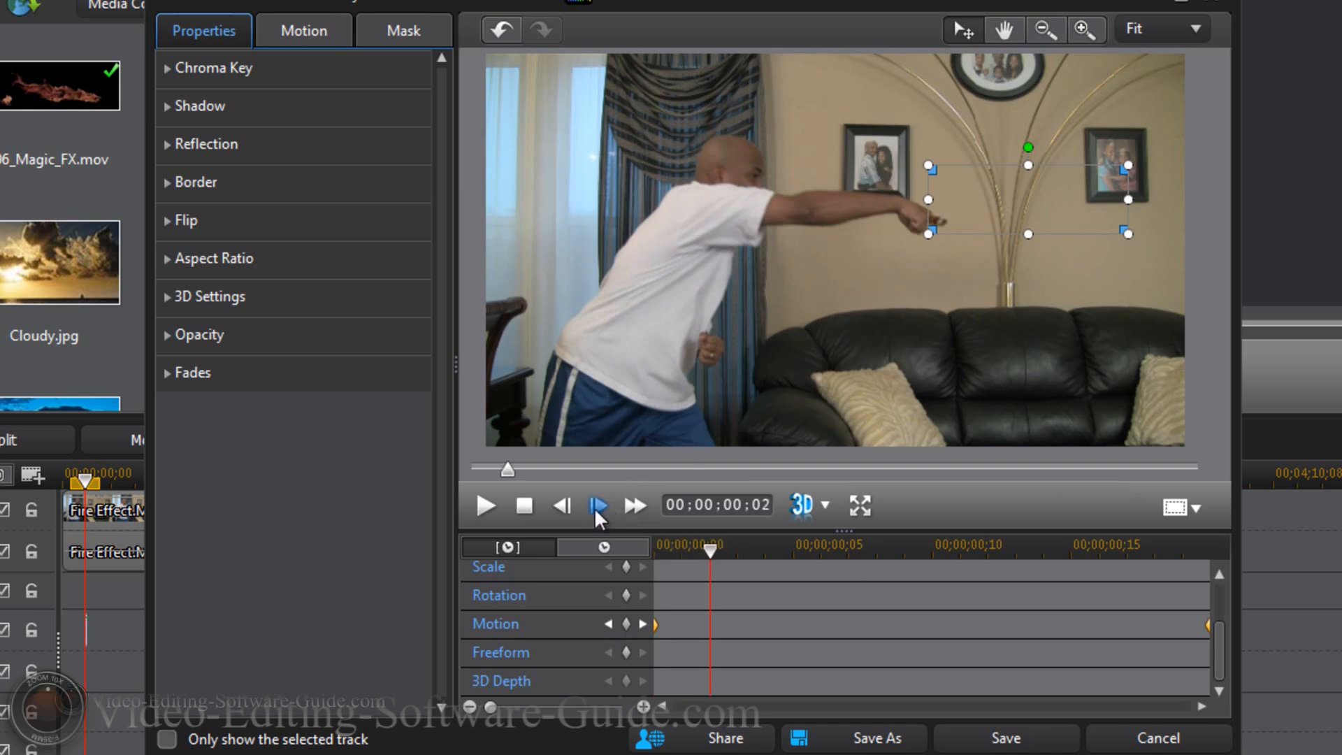
{"action": "left_click", "coordinate": [597, 504]}
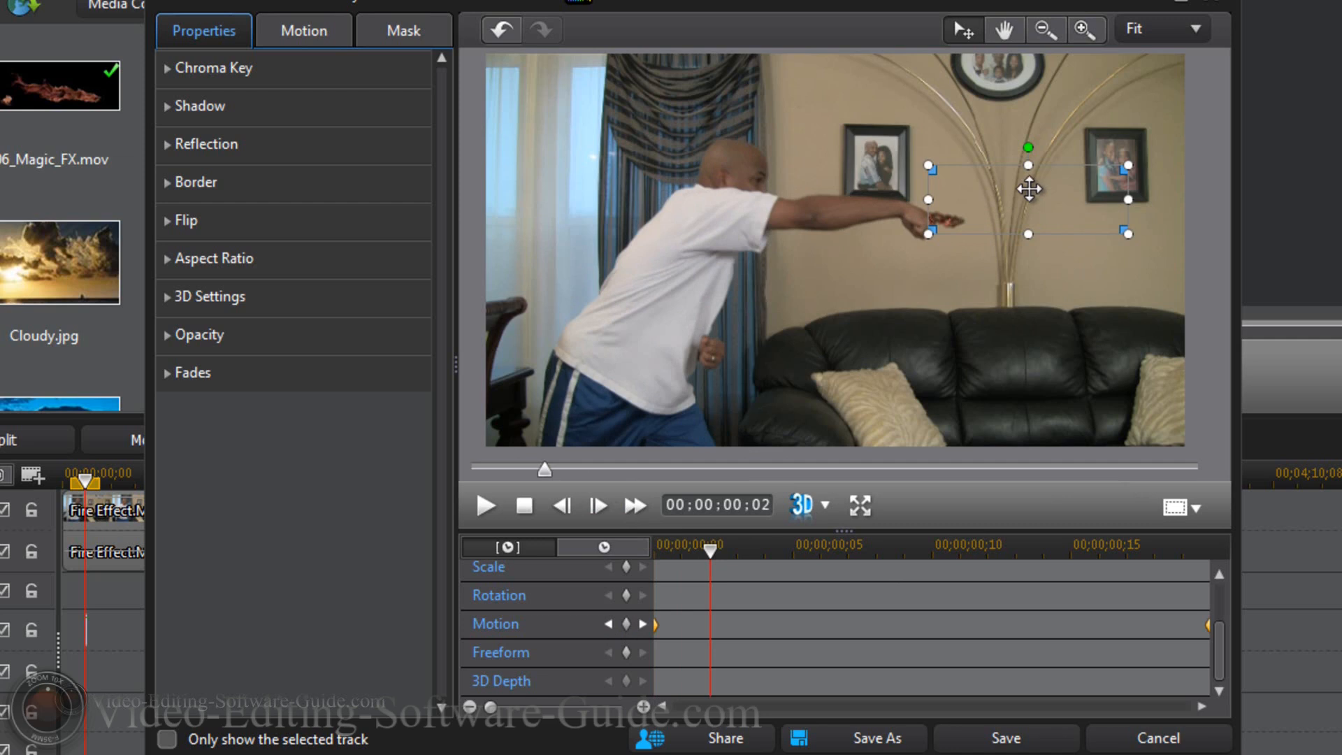
{"action": "left_click_drag", "start_coordinate": [1029, 190], "coordinate": [1032, 199]}
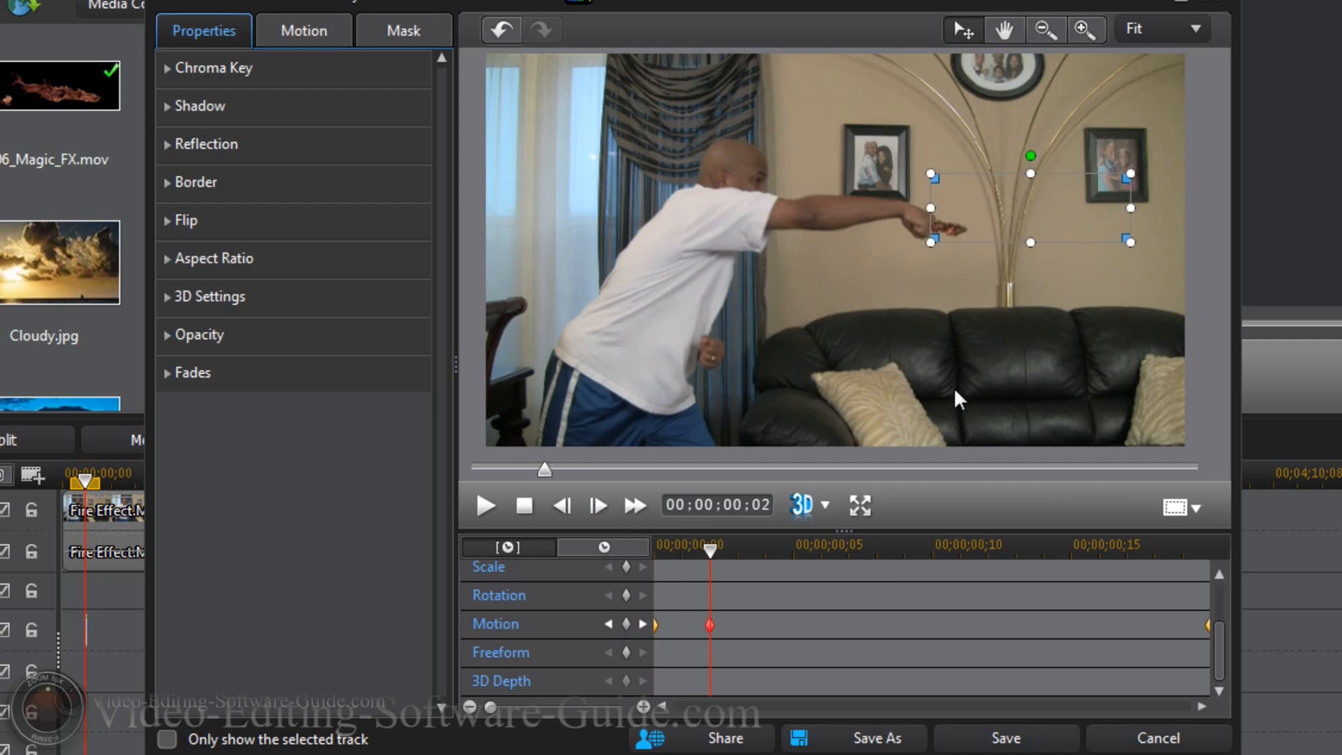
Keep stepping frame by frame, dragging the fire onto the fist, through frame 19
{"action": "left_click", "coordinate": [597, 505]}
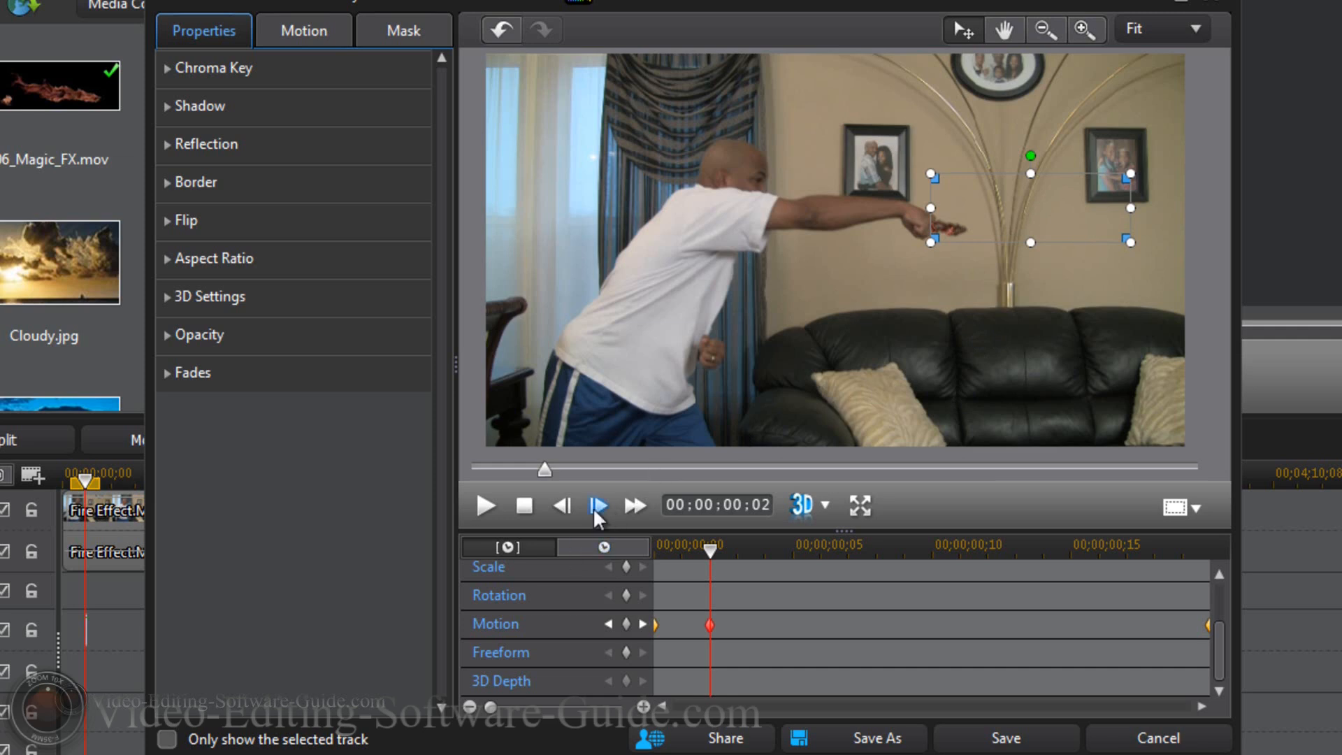
{"action": "mouse_move", "coordinate": [598, 504]}
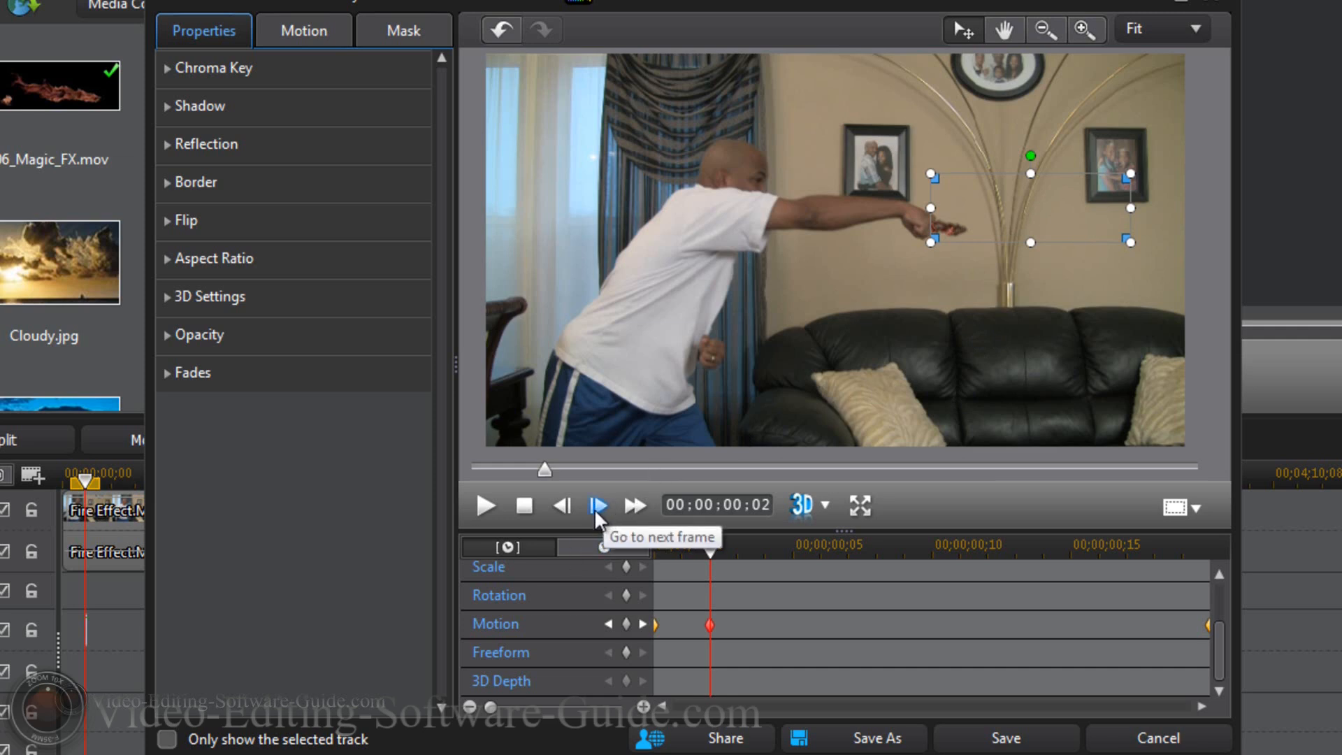
{"action": "left_click", "coordinate": [596, 505]}
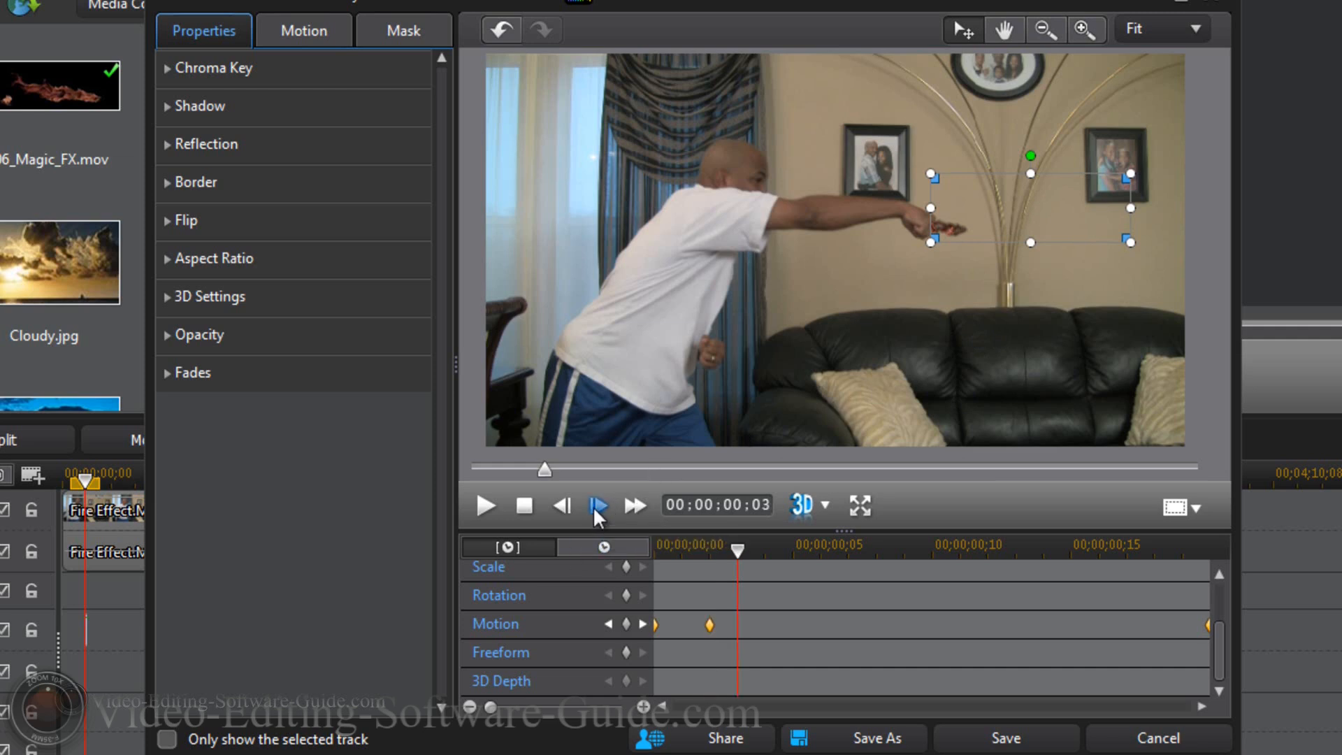
{"action": "left_click", "coordinate": [598, 504]}
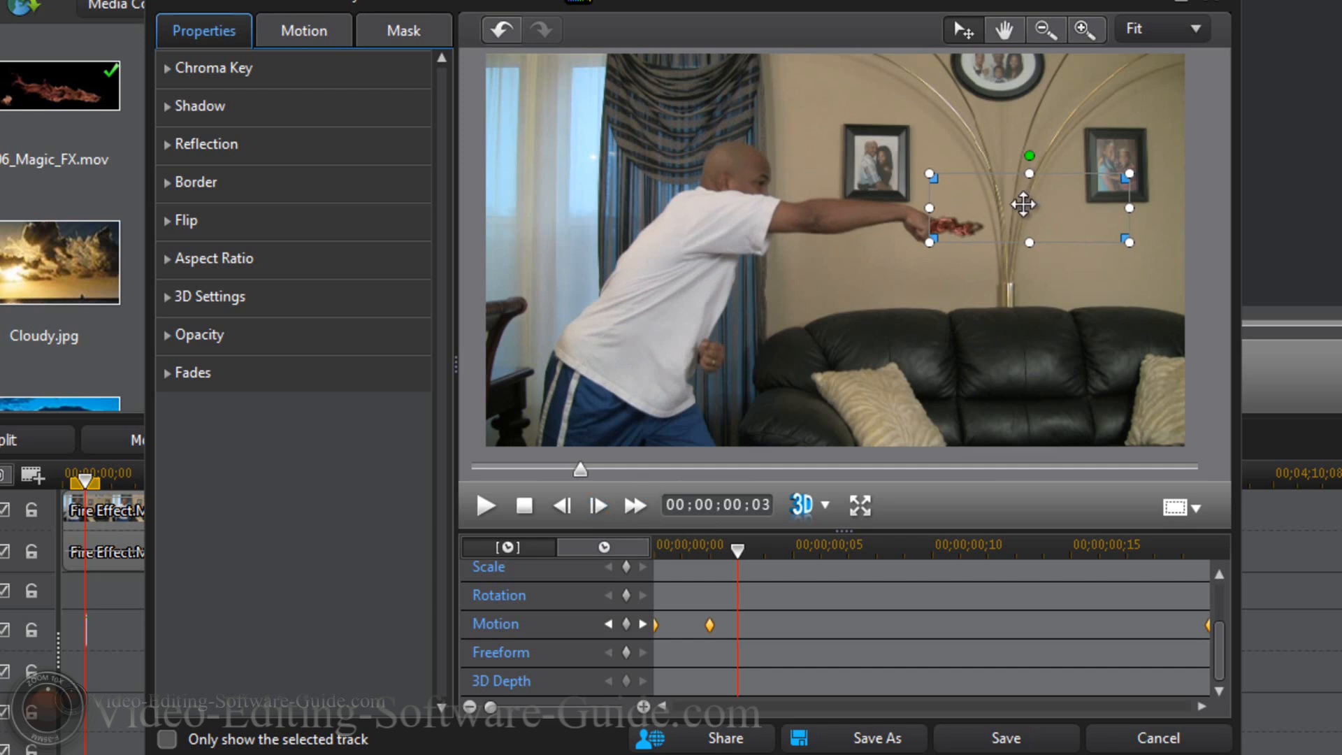
{"action": "left_click_drag", "start_coordinate": [1023, 204], "coordinate": [1027, 209]}
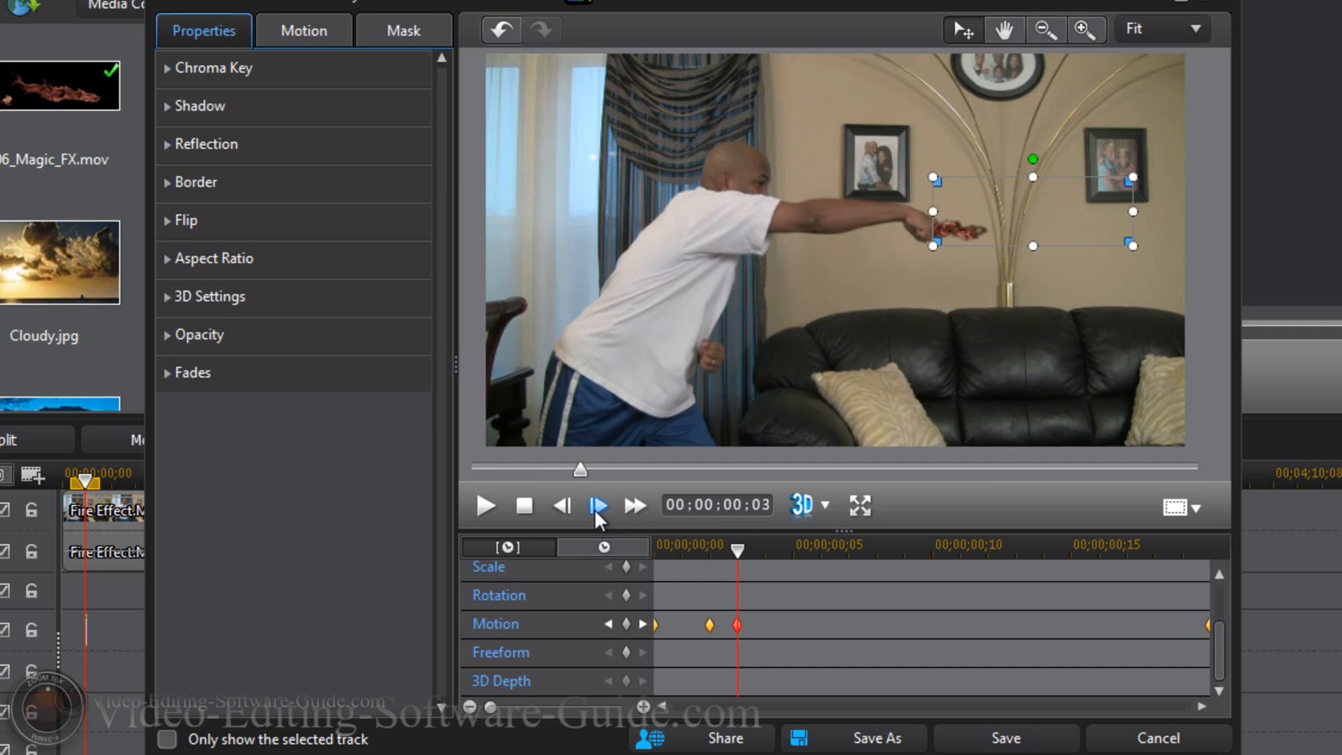
{"action": "left_click", "coordinate": [634, 506]}
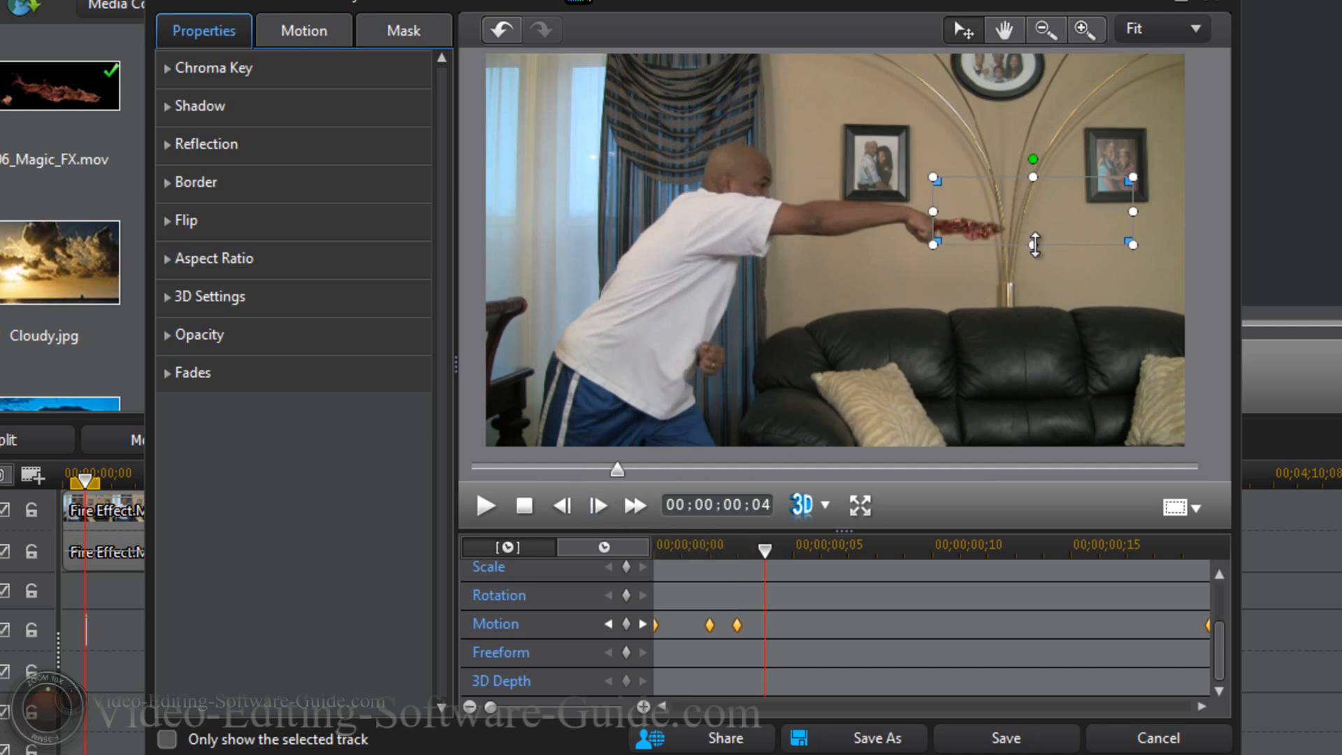
{"action": "left_click_drag", "start_coordinate": [1034, 243], "coordinate": [1018, 221]}
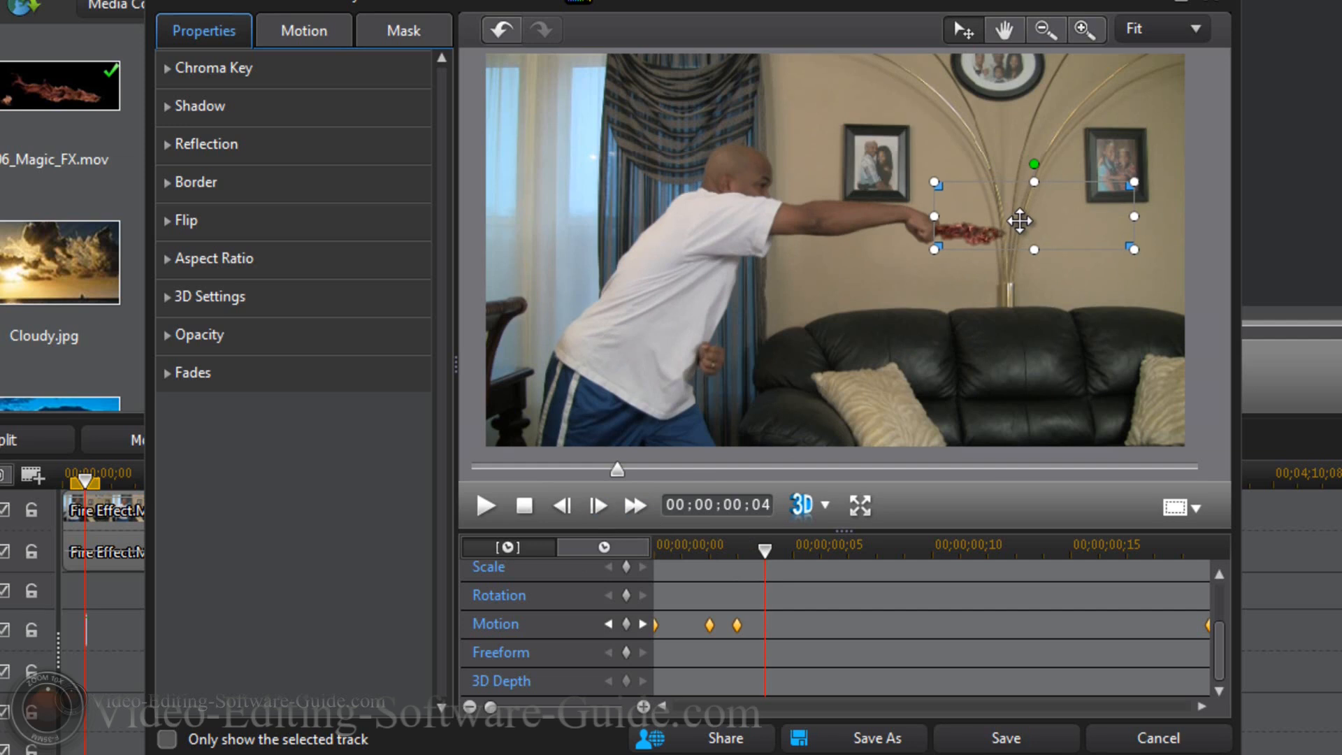
{"action": "left_click", "coordinate": [598, 505]}
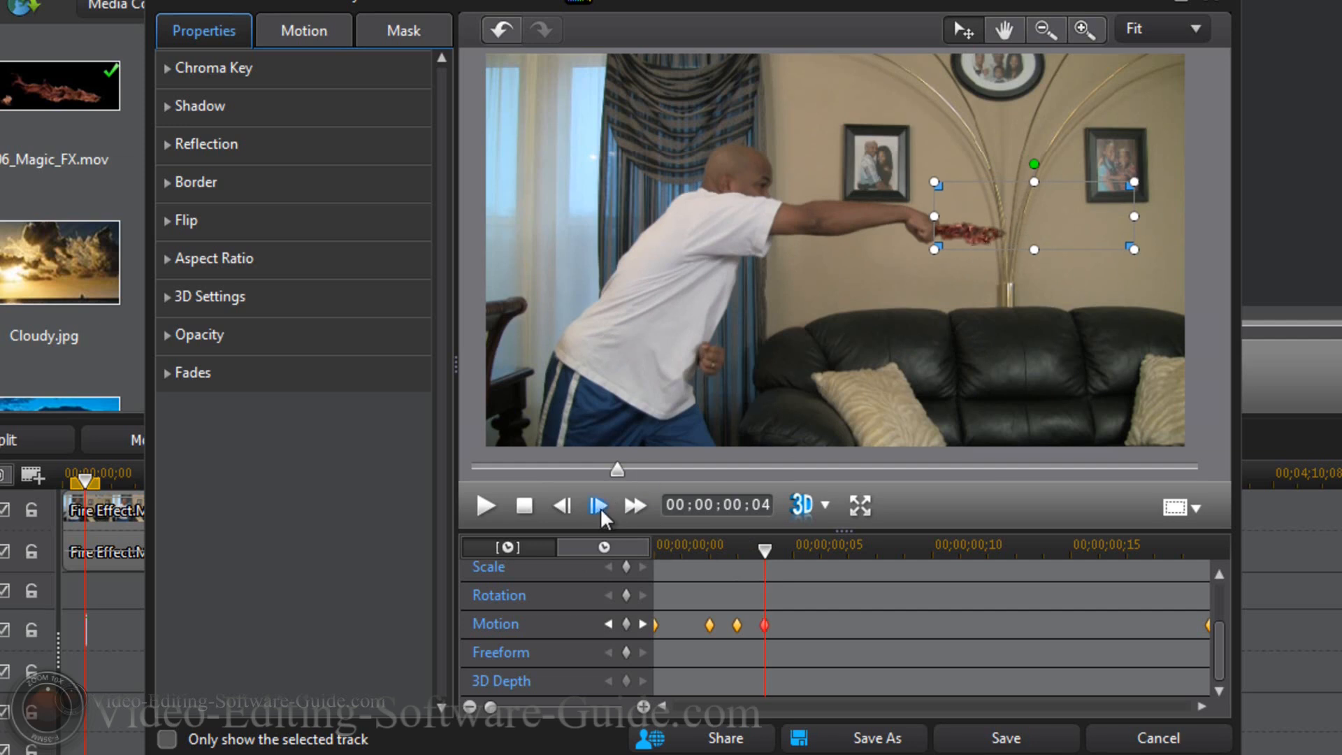
{"action": "left_click", "coordinate": [598, 504]}
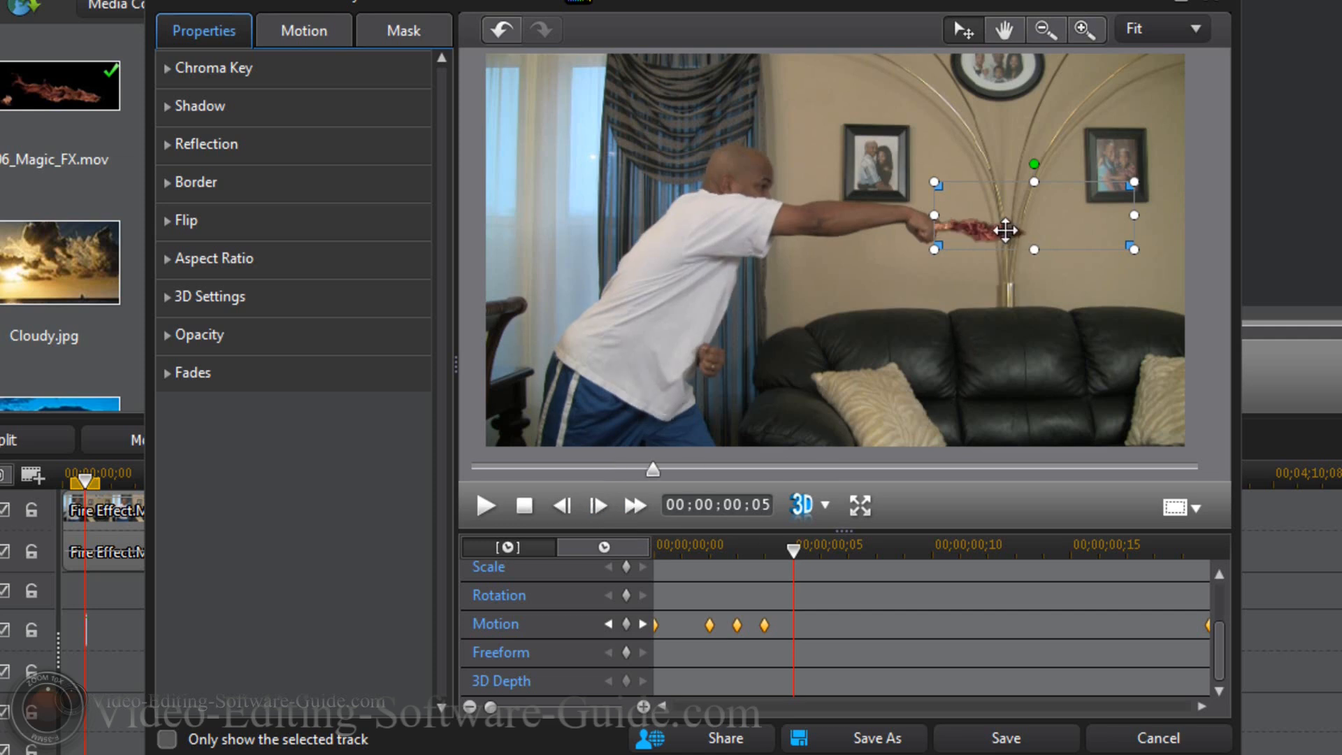
{"action": "mouse_move", "coordinate": [717, 461]}
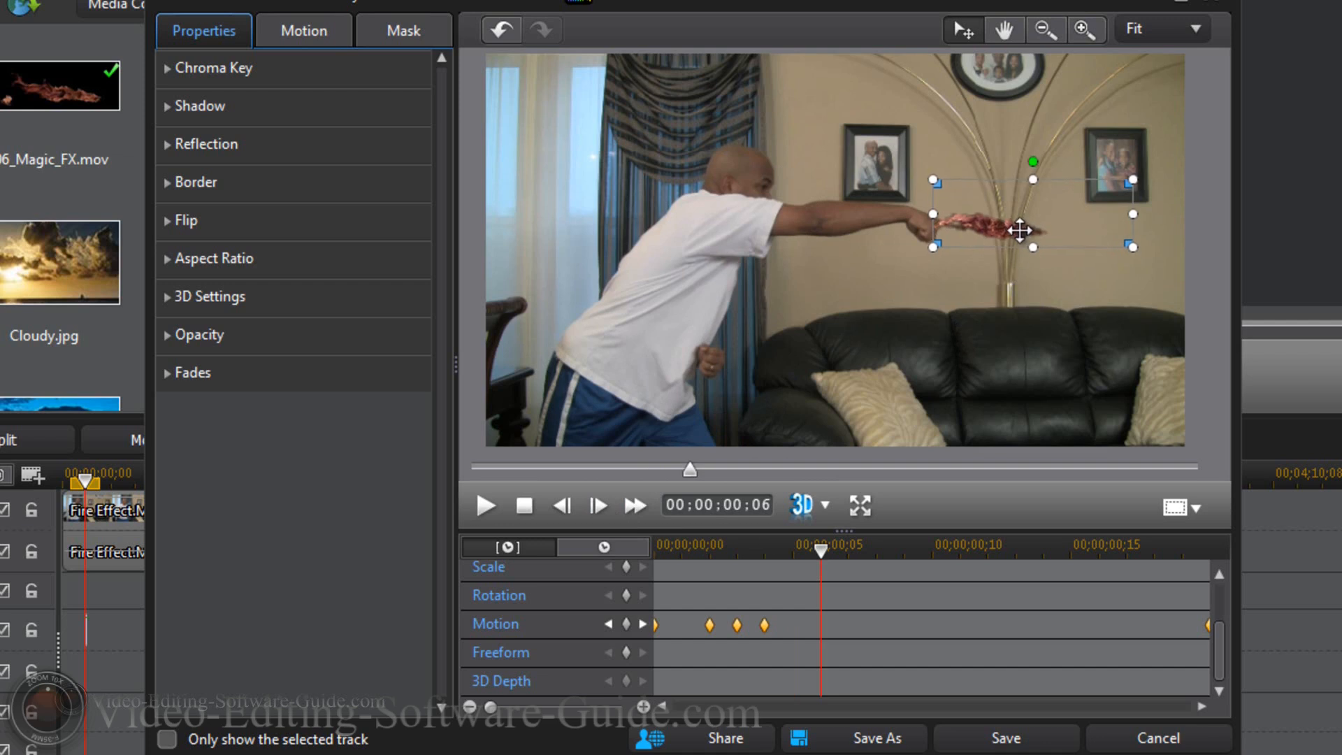
{"action": "left_click", "coordinate": [598, 505]}
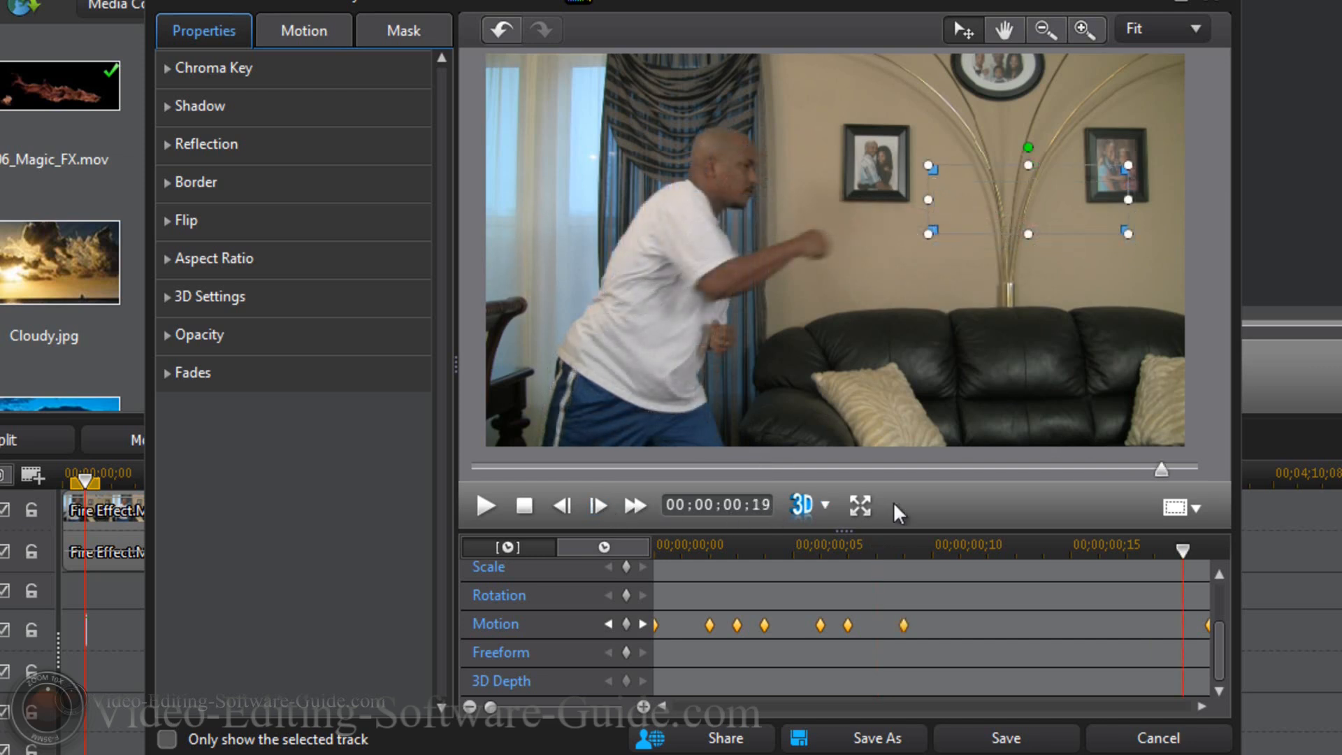
{"action": "mouse_move", "coordinate": [949, 514]}
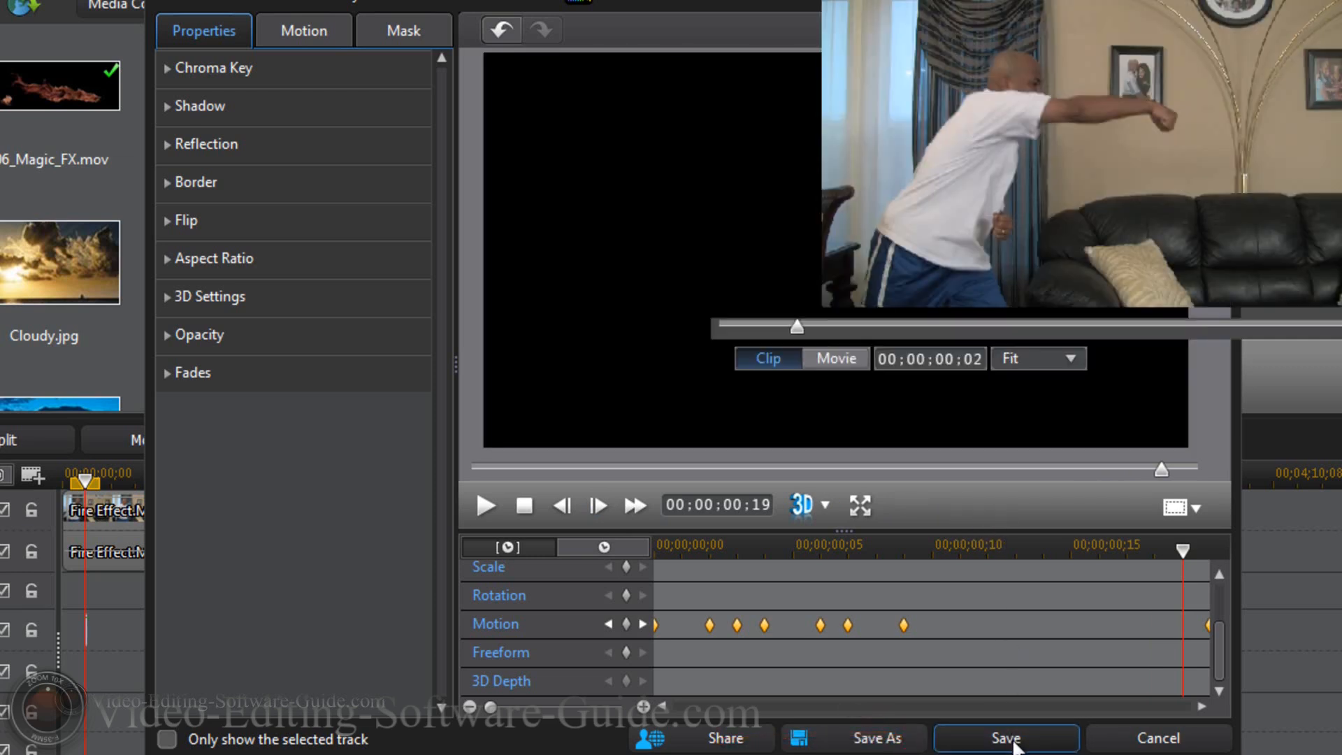
Save the PiP Designer motion keyframes and return to the main editor
{"action": "left_click", "coordinate": [1005, 738]}
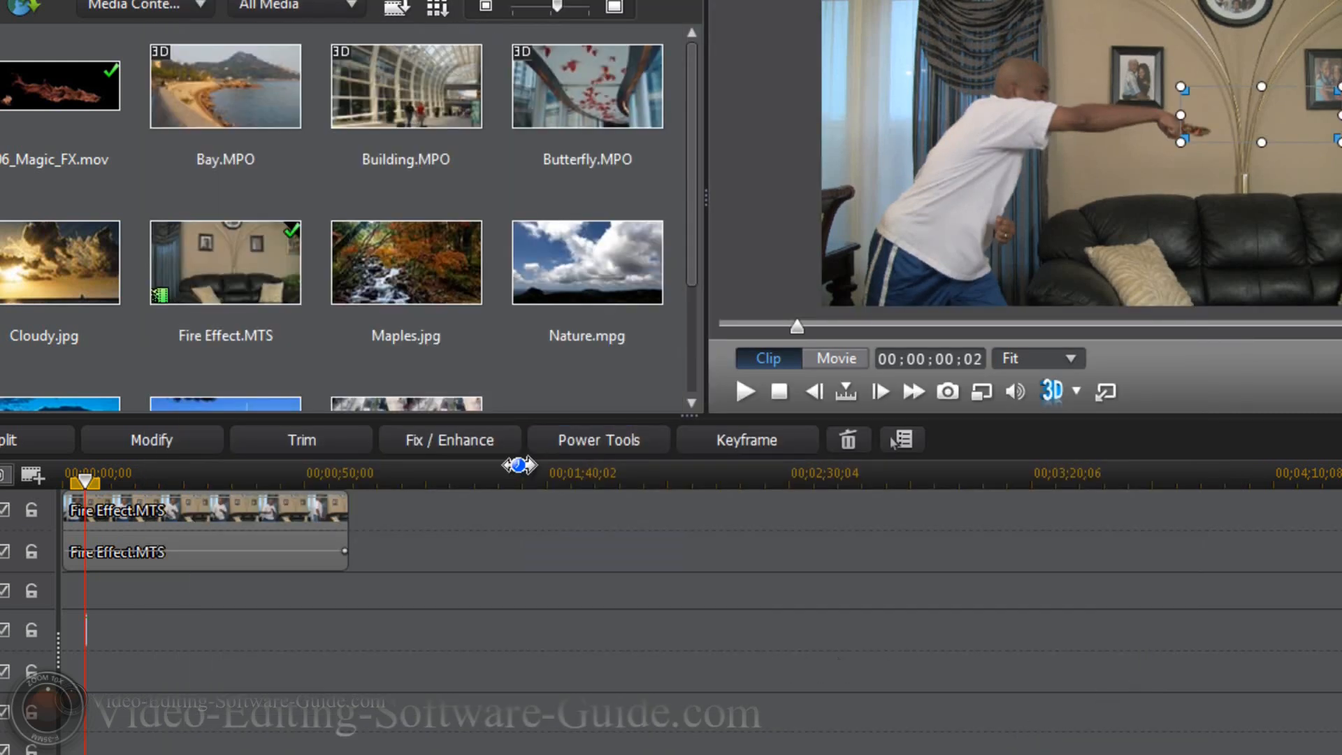
{"action": "mouse_move", "coordinate": [835, 358]}
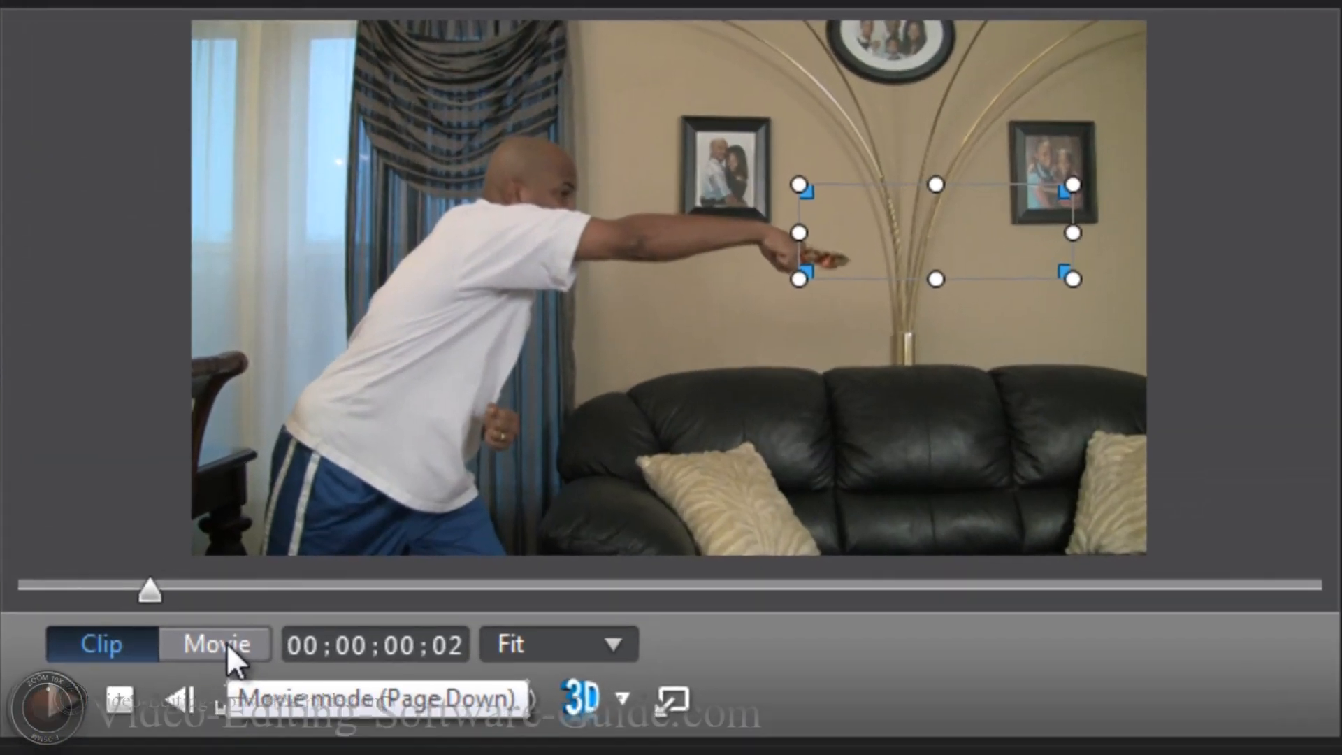
Switch the preview to Movie mode and scrub back to rewatch the fire on the punch
{"action": "left_click", "coordinate": [214, 644]}
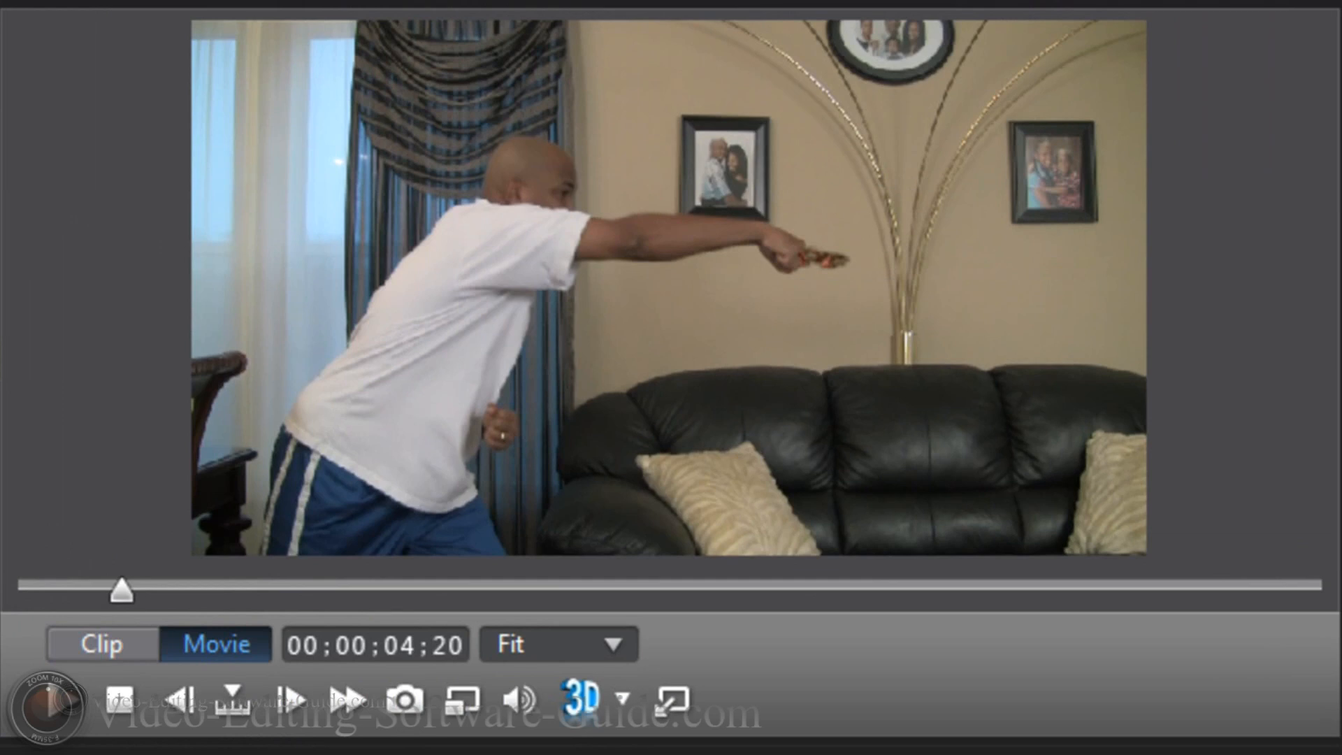
{"action": "left_click_drag", "start_coordinate": [123, 589], "coordinate": [103, 592]}
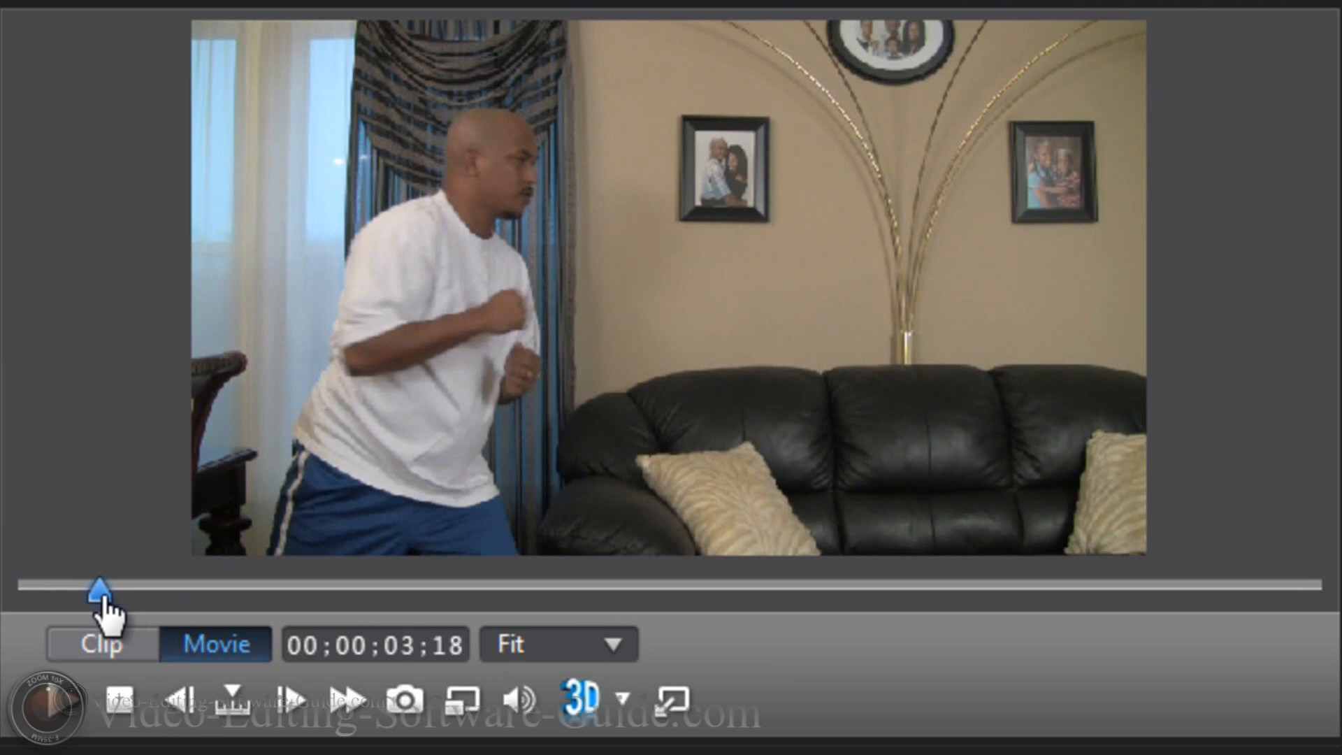